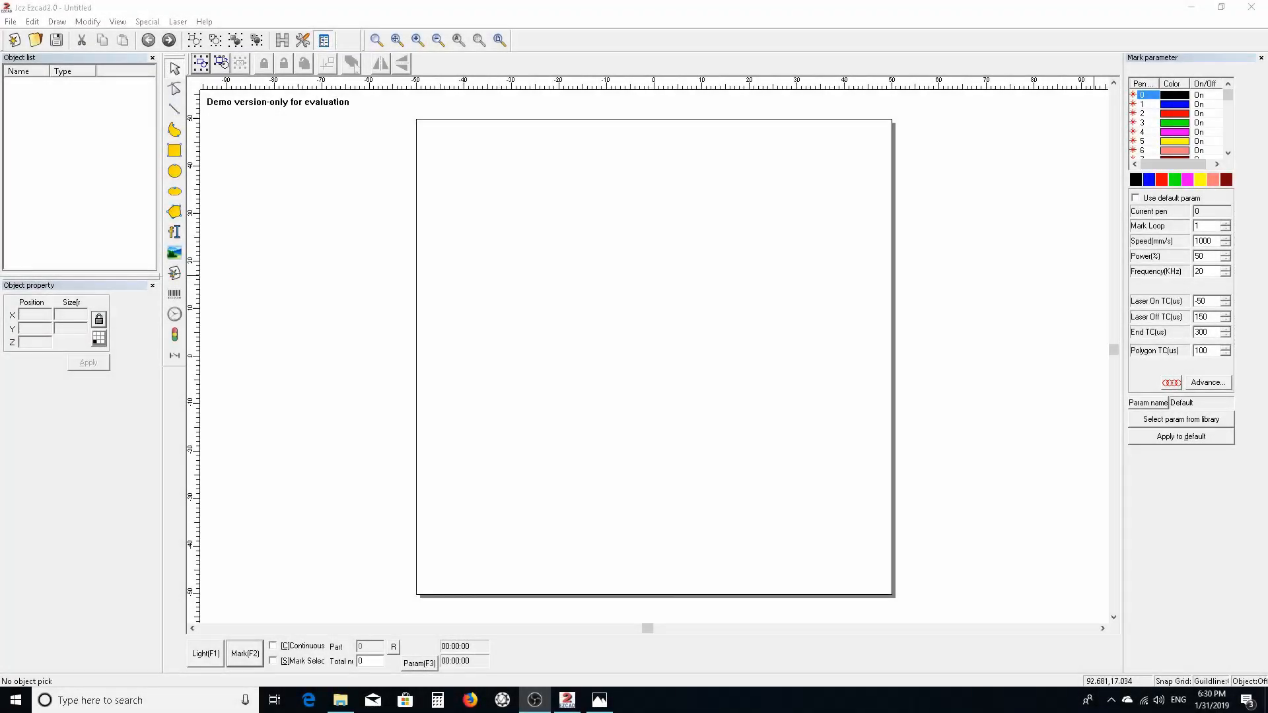
{"action": "mouse_move", "coordinate": [729, 348]}
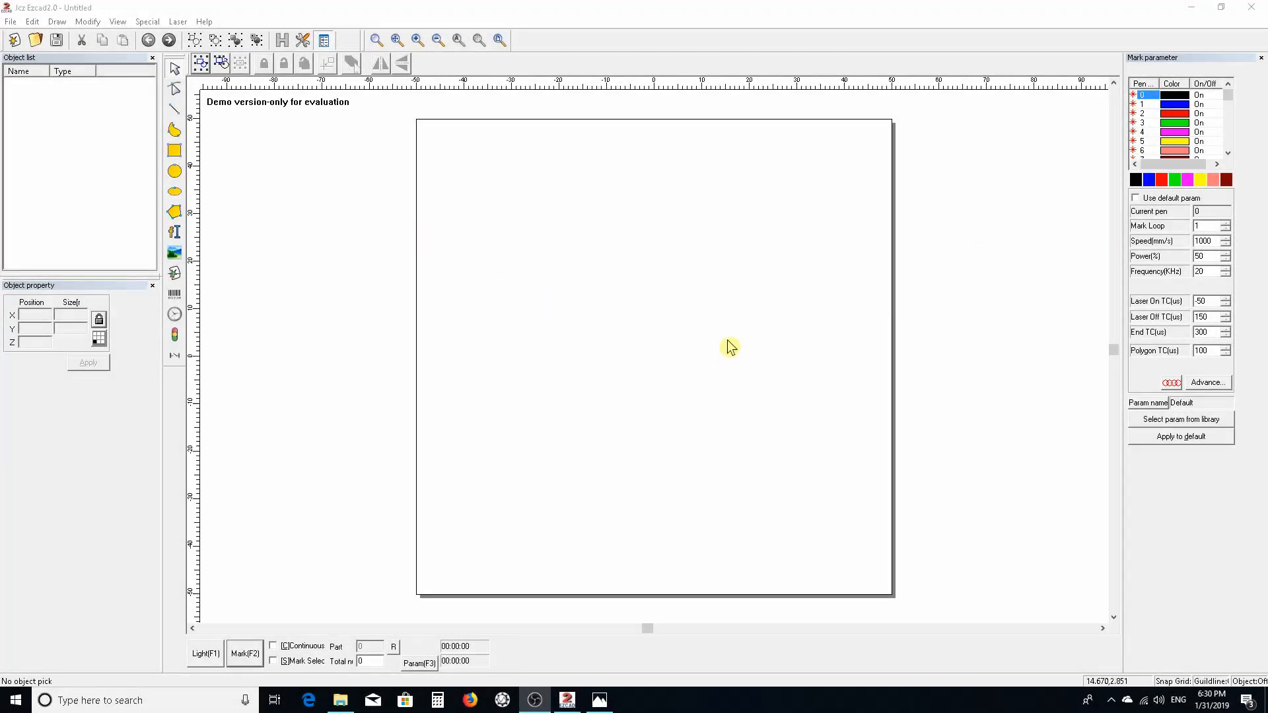
{"action": "mouse_move", "coordinate": [1212, 304]}
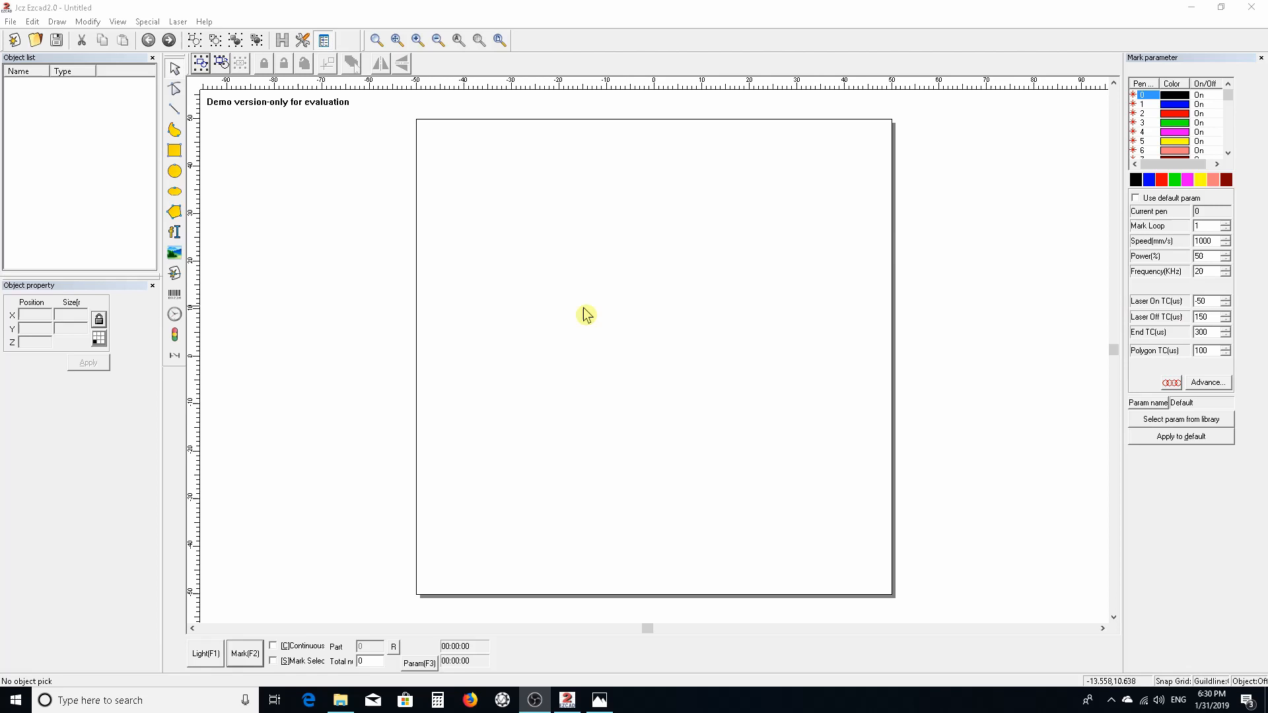
{"action": "mouse_move", "coordinate": [663, 417]}
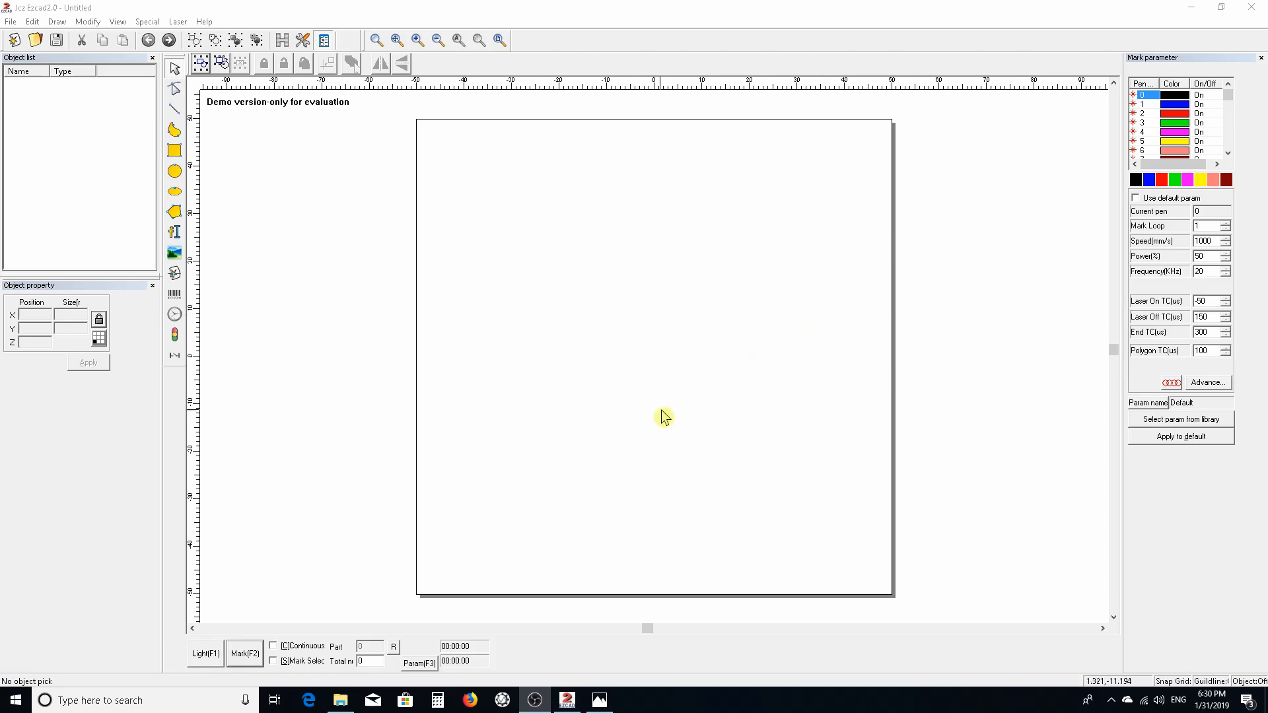
{"action": "mouse_move", "coordinate": [718, 401]}
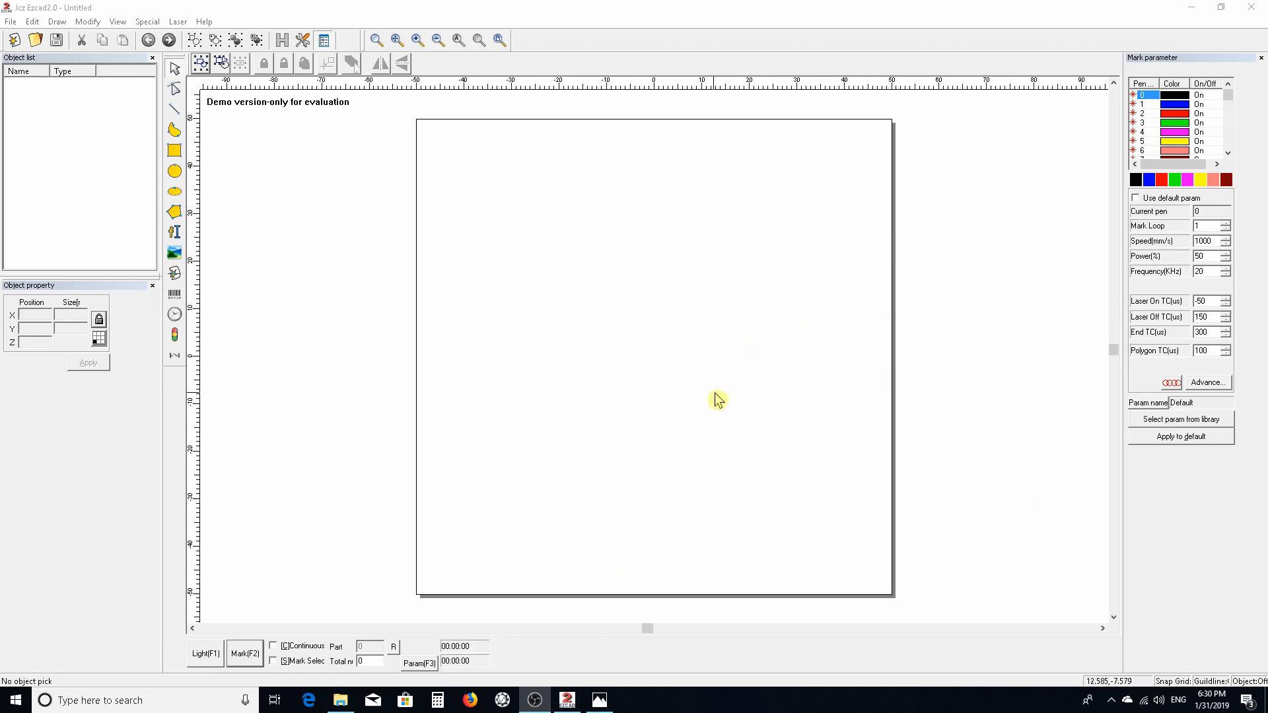
{"action": "mouse_move", "coordinate": [798, 379]}
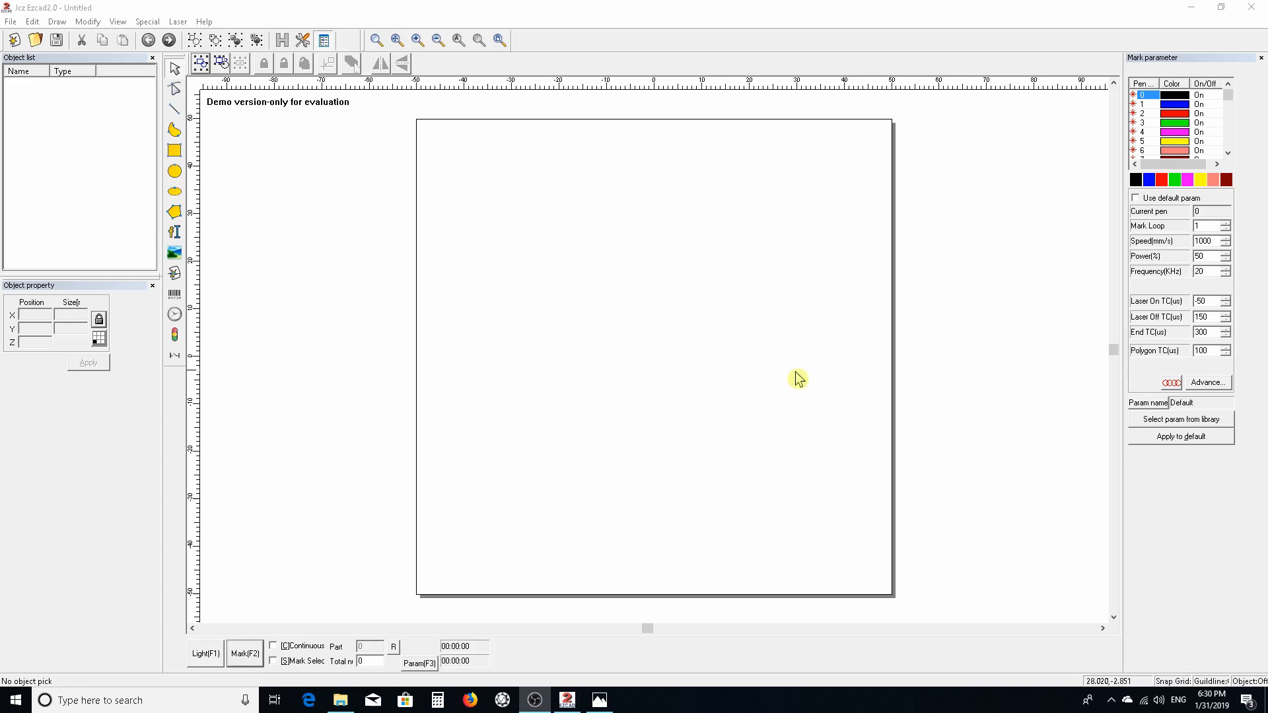
{"action": "mouse_move", "coordinate": [730, 265]}
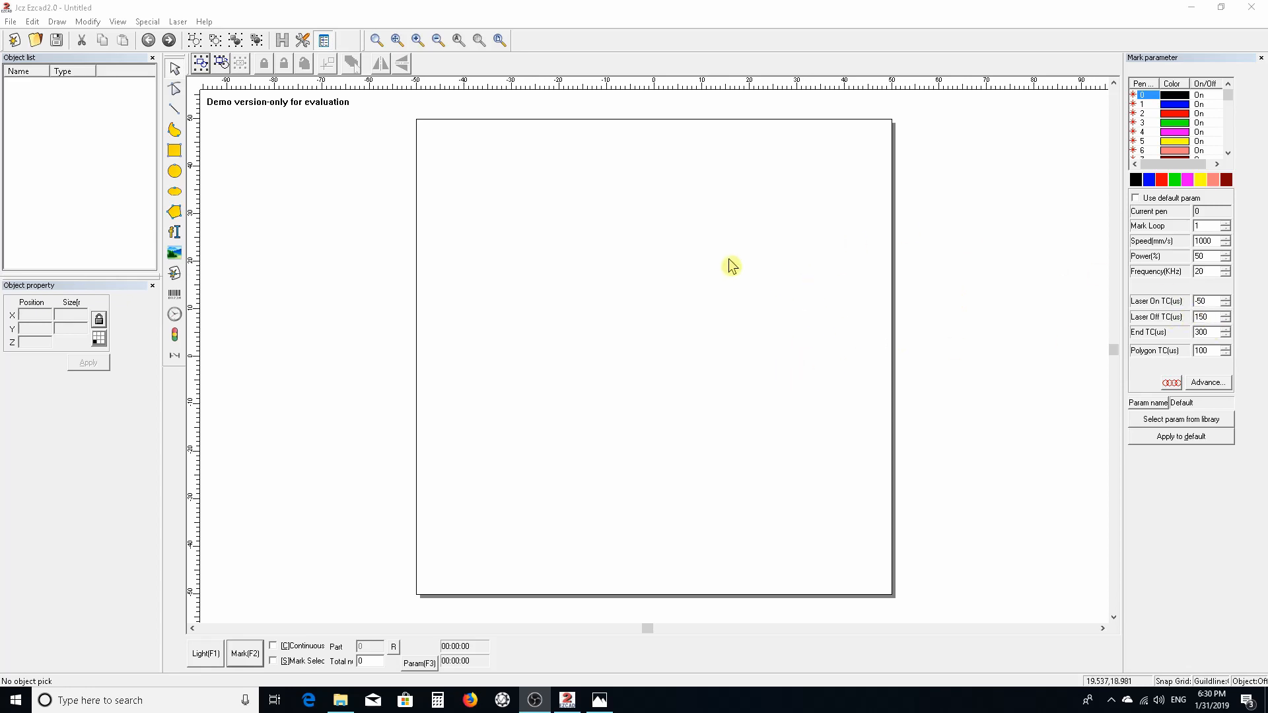
{"action": "mouse_move", "coordinate": [217, 186]}
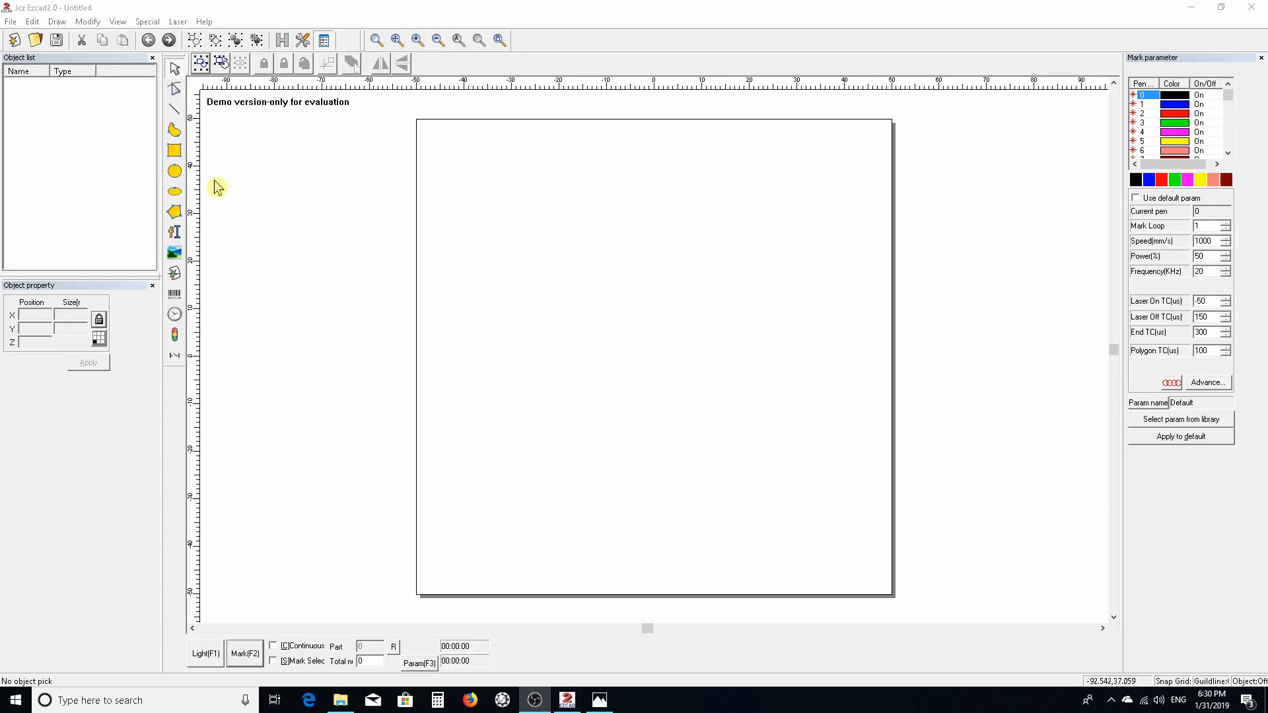
Draw a rectangle near the centre of the work area with the Rectangle tool.
{"action": "left_click", "coordinate": [174, 150]}
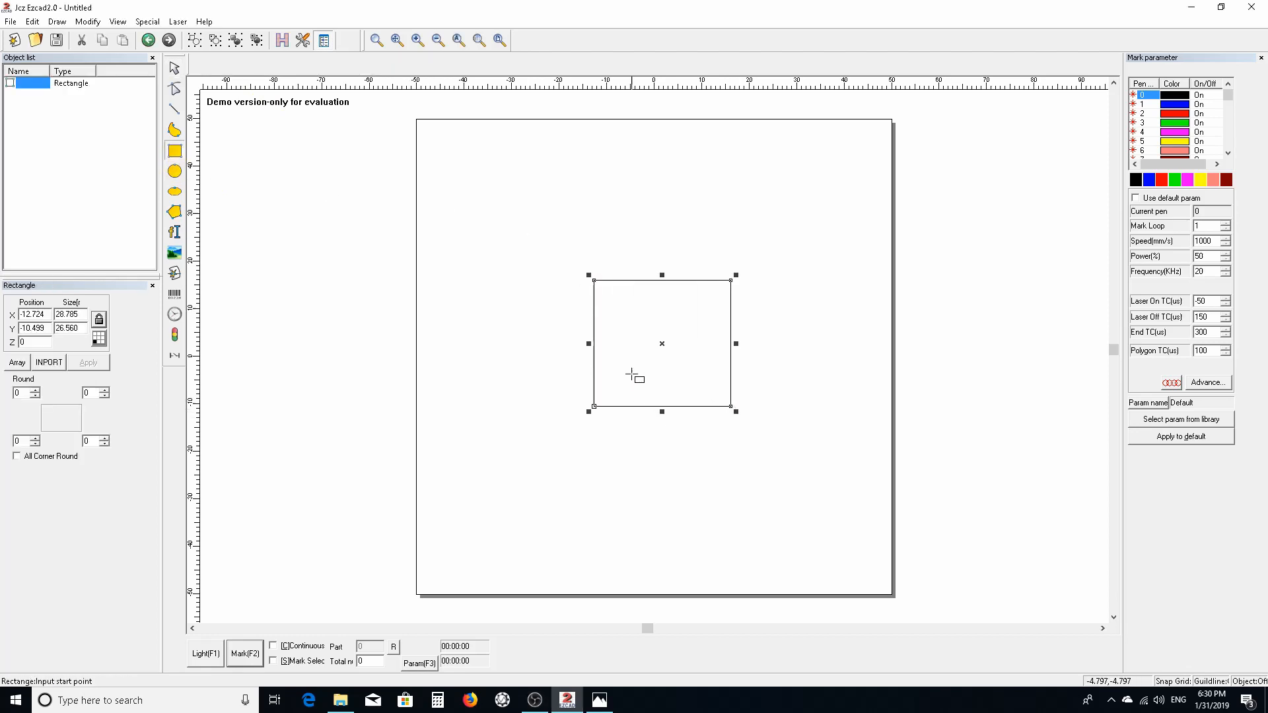
{"action": "mouse_move", "coordinate": [126, 326]}
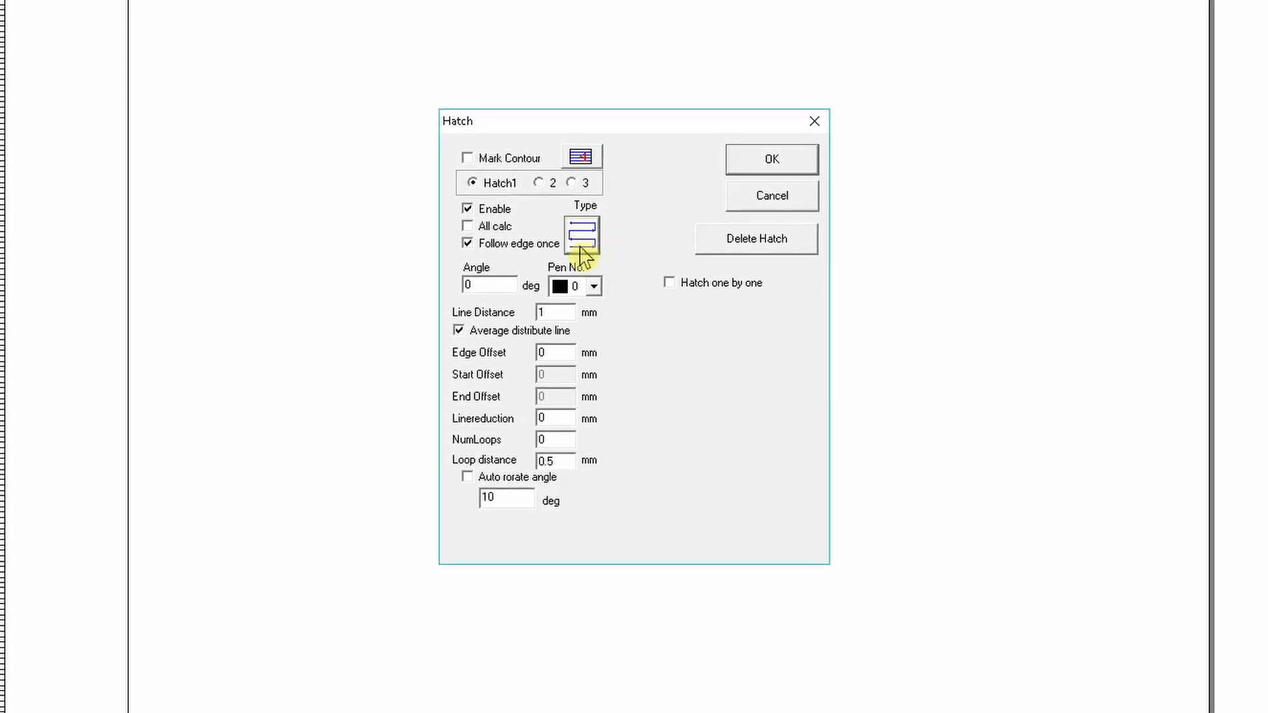
Set Hatch1 to straight parallel lines at 0° with 1 mm spacing and enable Hatch2 at 90°, 1 mm.
{"action": "left_click", "coordinate": [581, 235]}
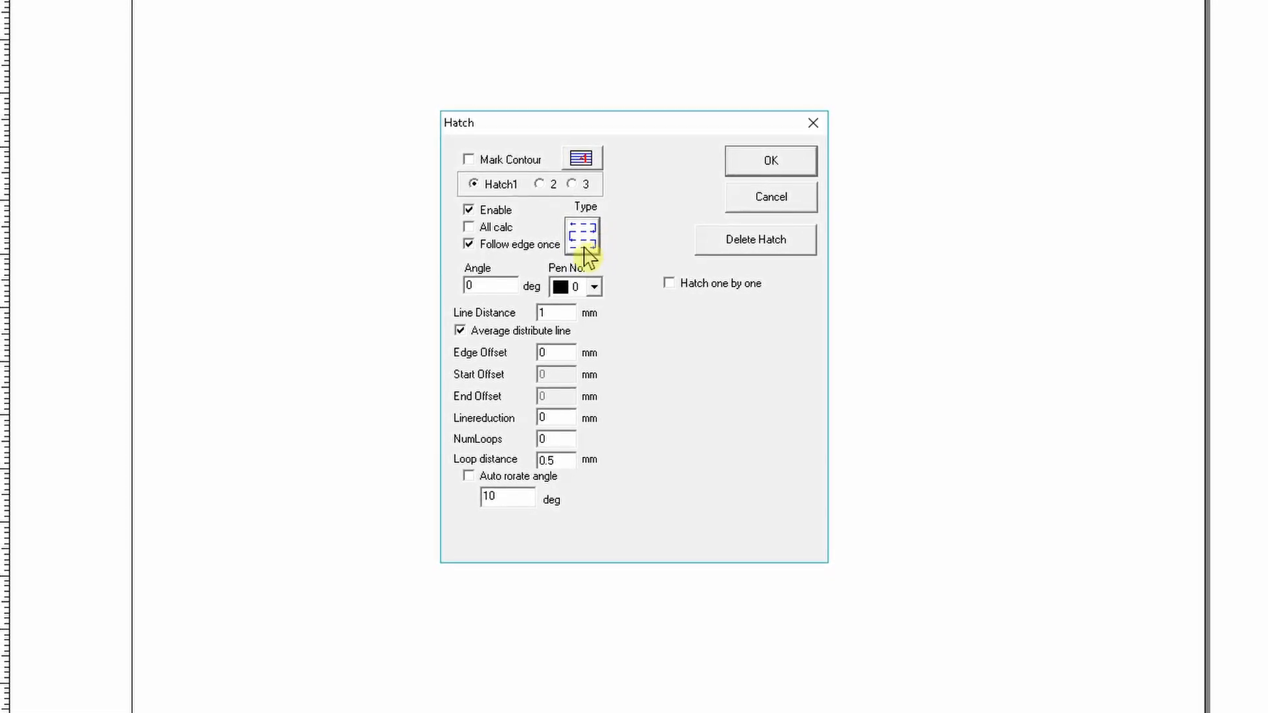
{"action": "left_click", "coordinate": [581, 236]}
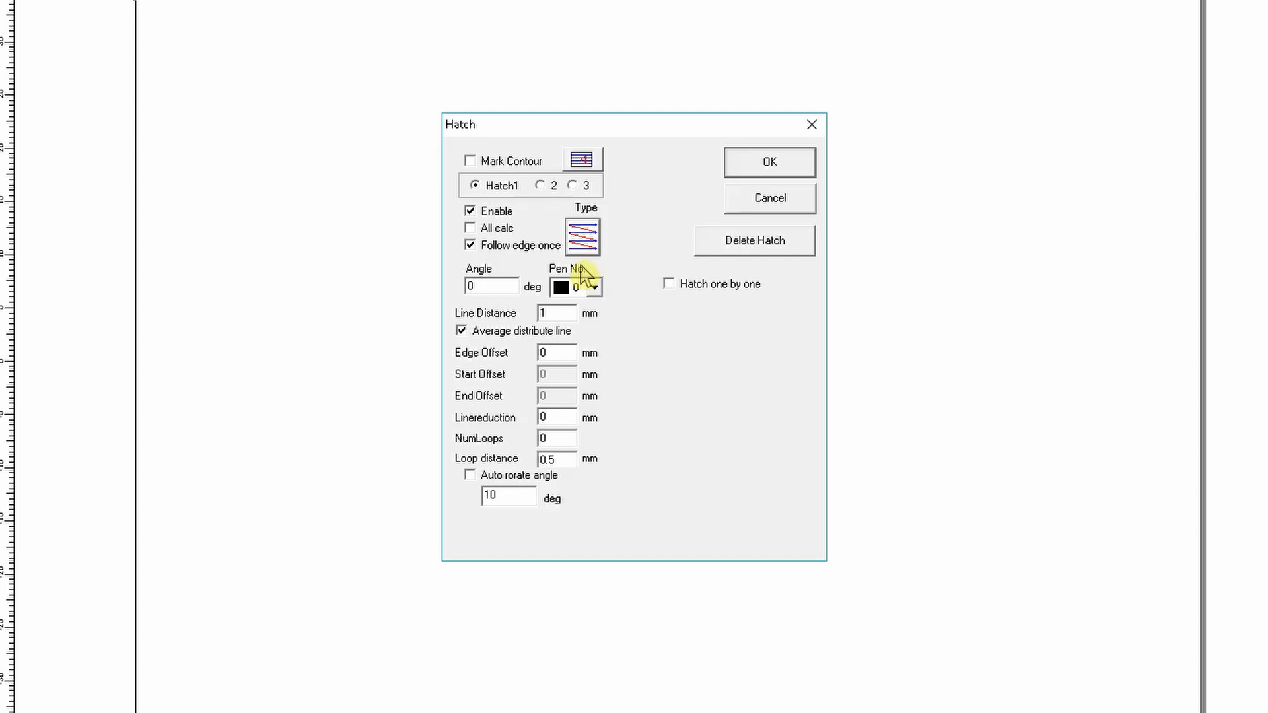
{"action": "left_click", "coordinate": [583, 236]}
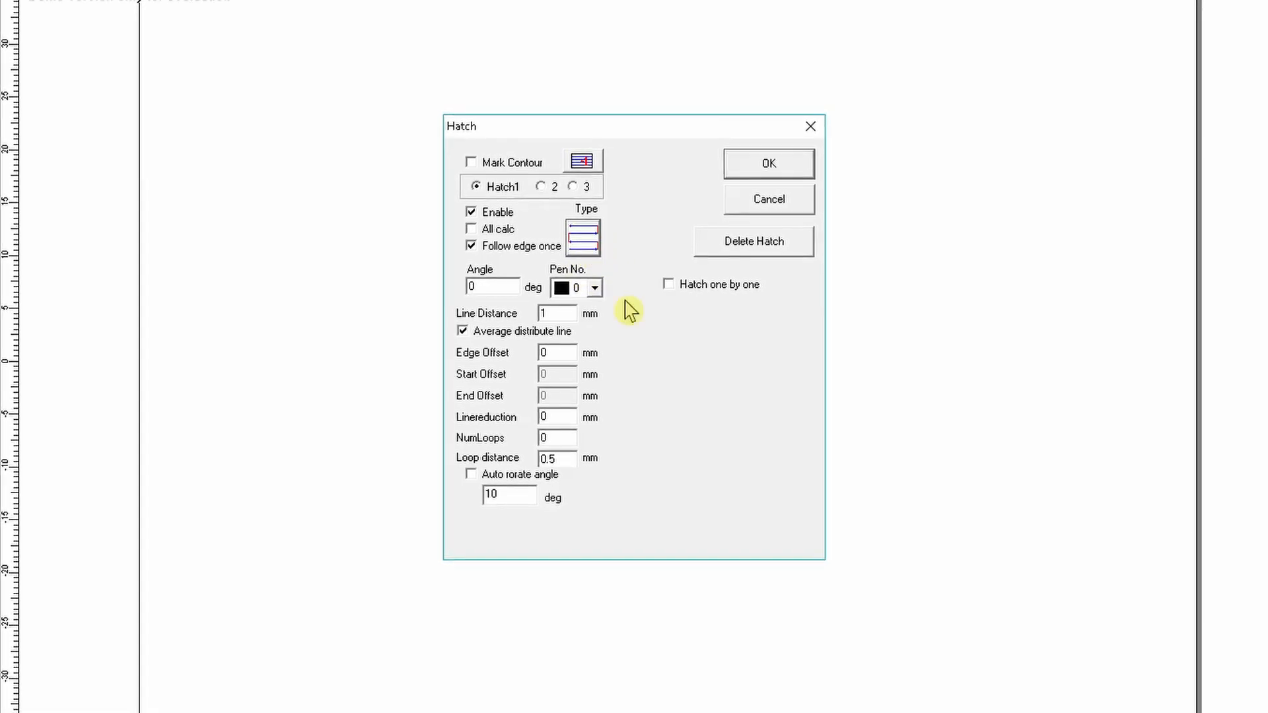
{"action": "mouse_move", "coordinate": [702, 284]}
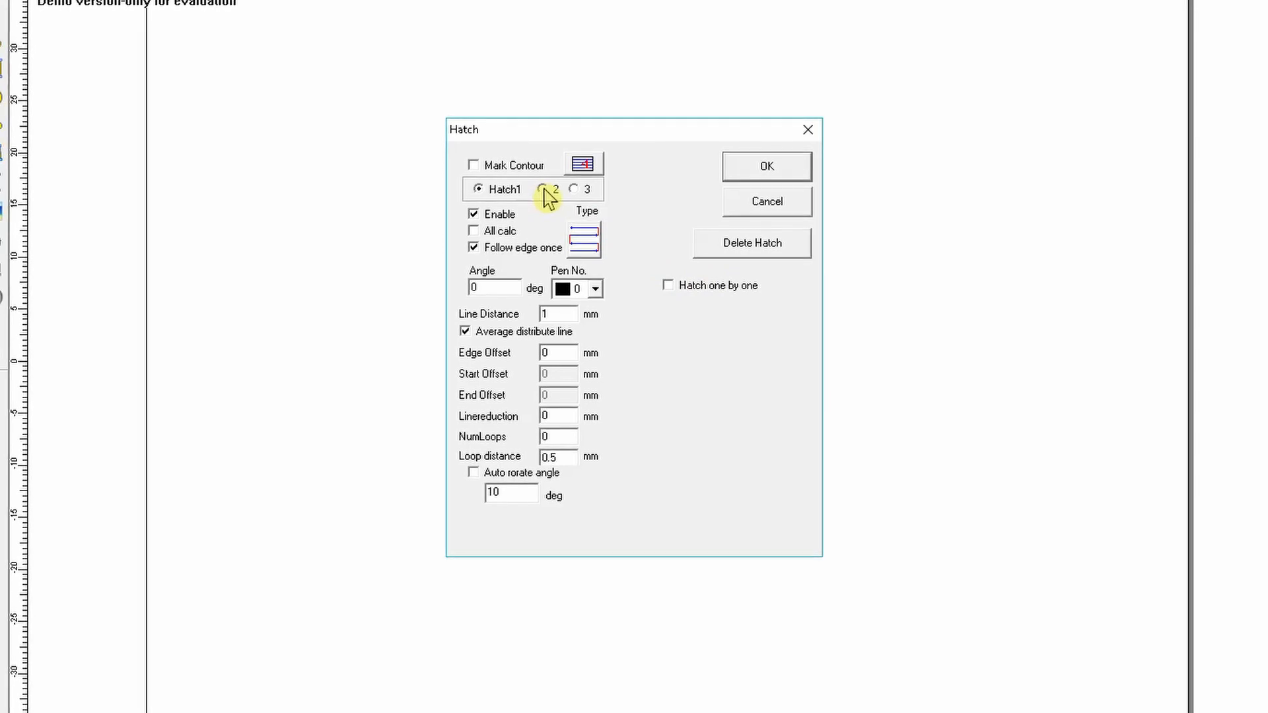
{"action": "left_click", "coordinate": [547, 189]}
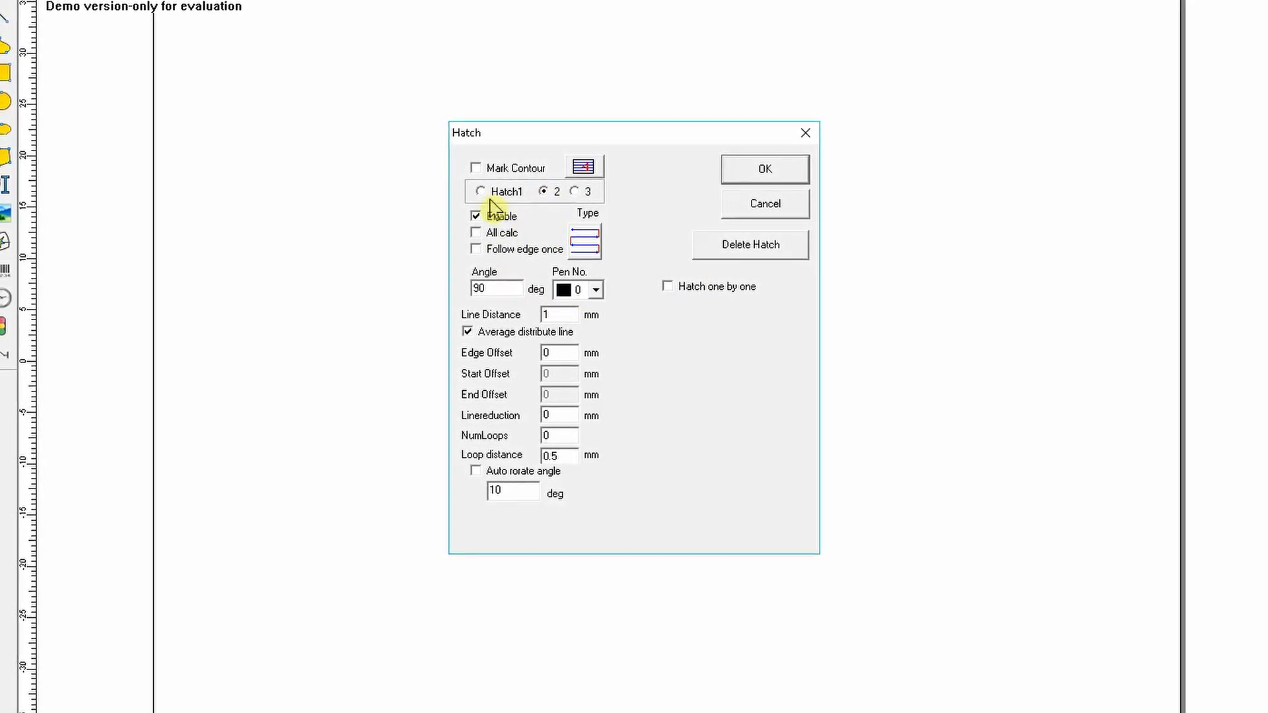
{"action": "left_click", "coordinate": [482, 193]}
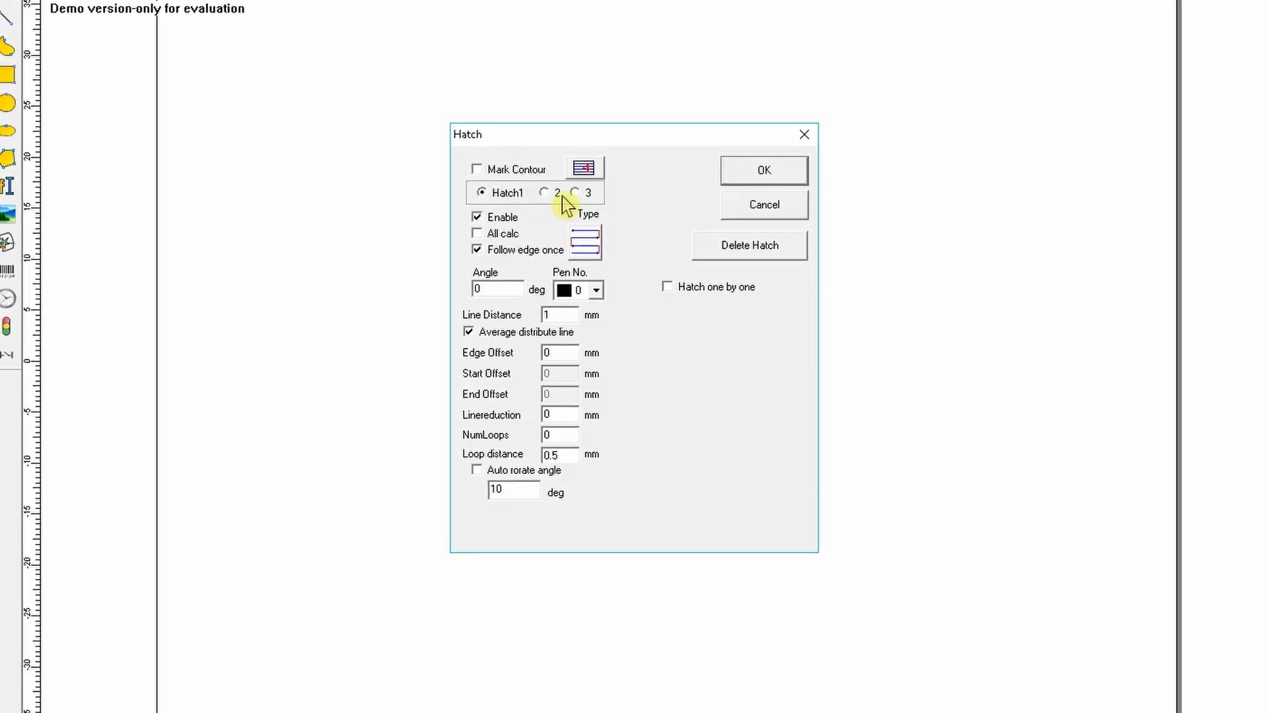
{"action": "left_click", "coordinate": [547, 193]}
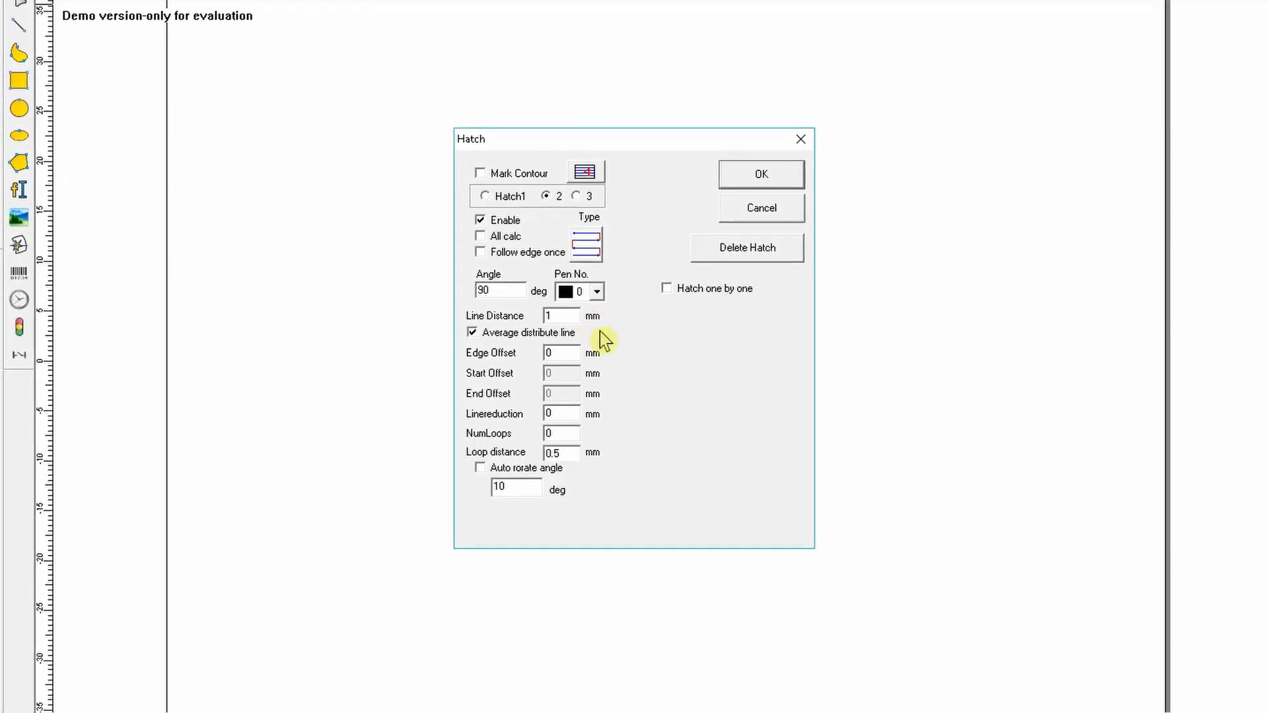
{"action": "left_click", "coordinate": [481, 253]}
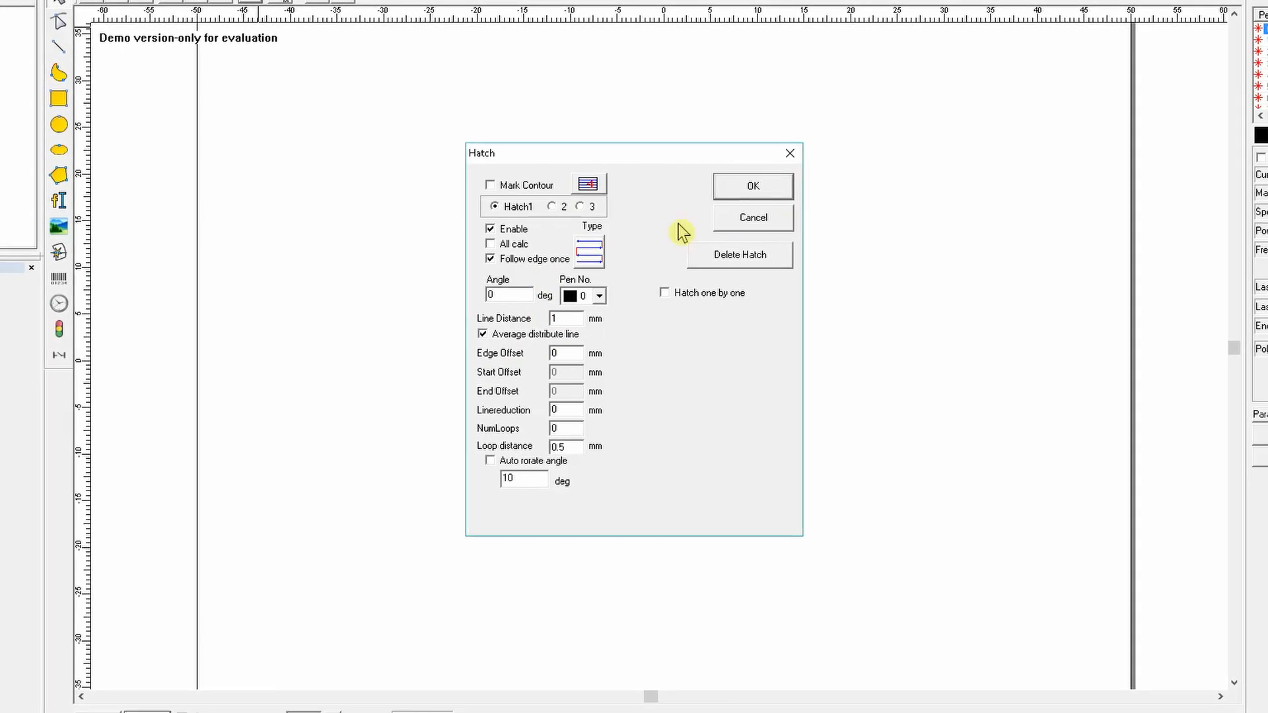
{"action": "mouse_move", "coordinate": [575, 222]}
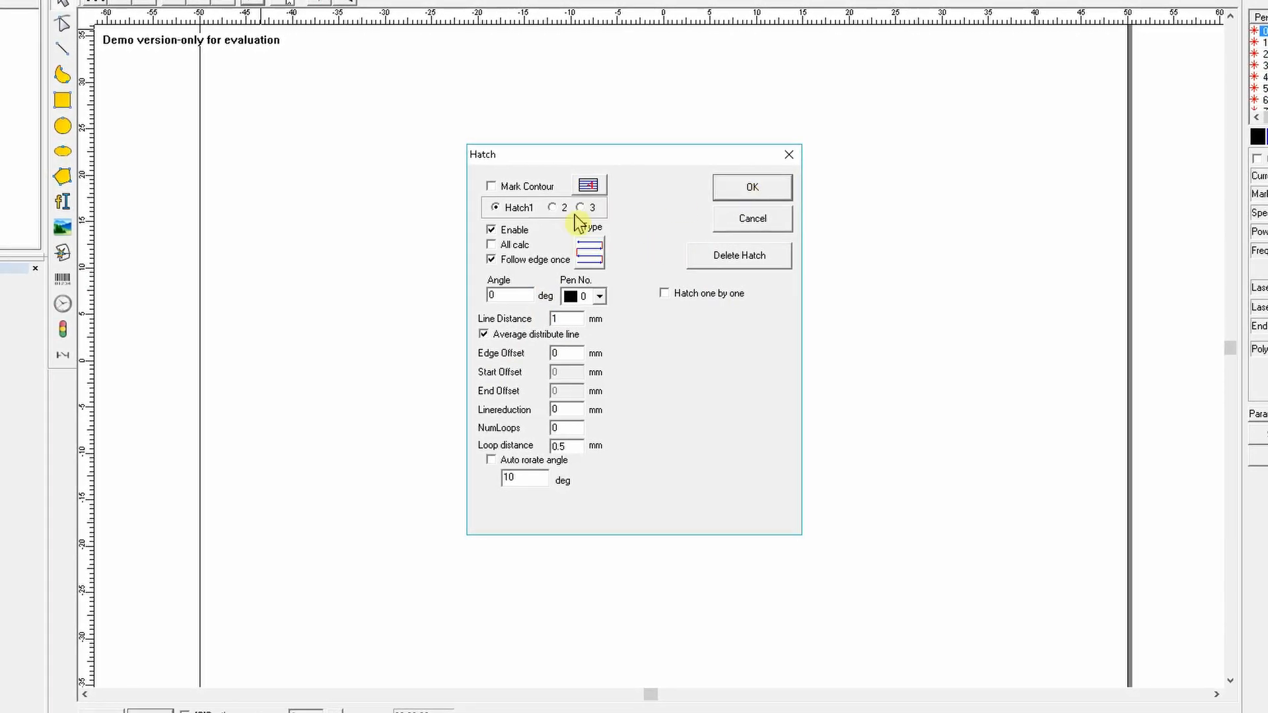
Leave Hatch3 disabled and confirm, filling the 20×20 mm square with the crosshatch.
{"action": "left_click", "coordinate": [581, 209]}
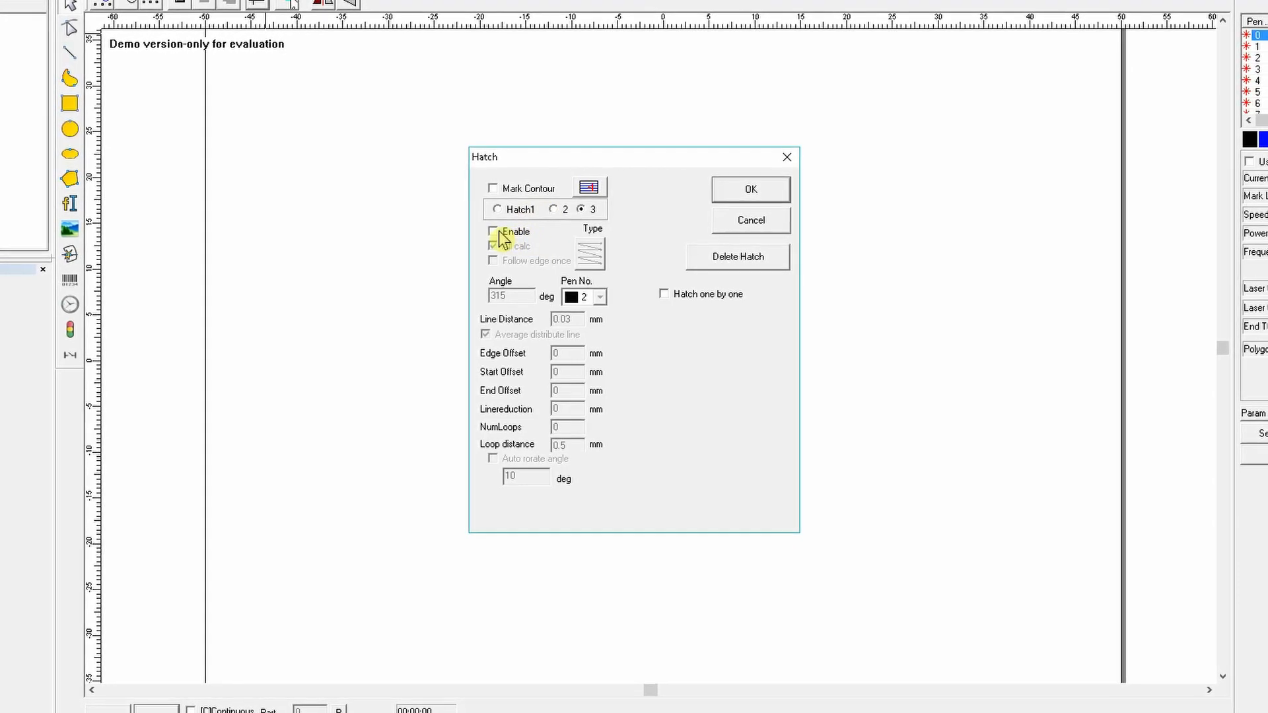
{"action": "left_click", "coordinate": [494, 233]}
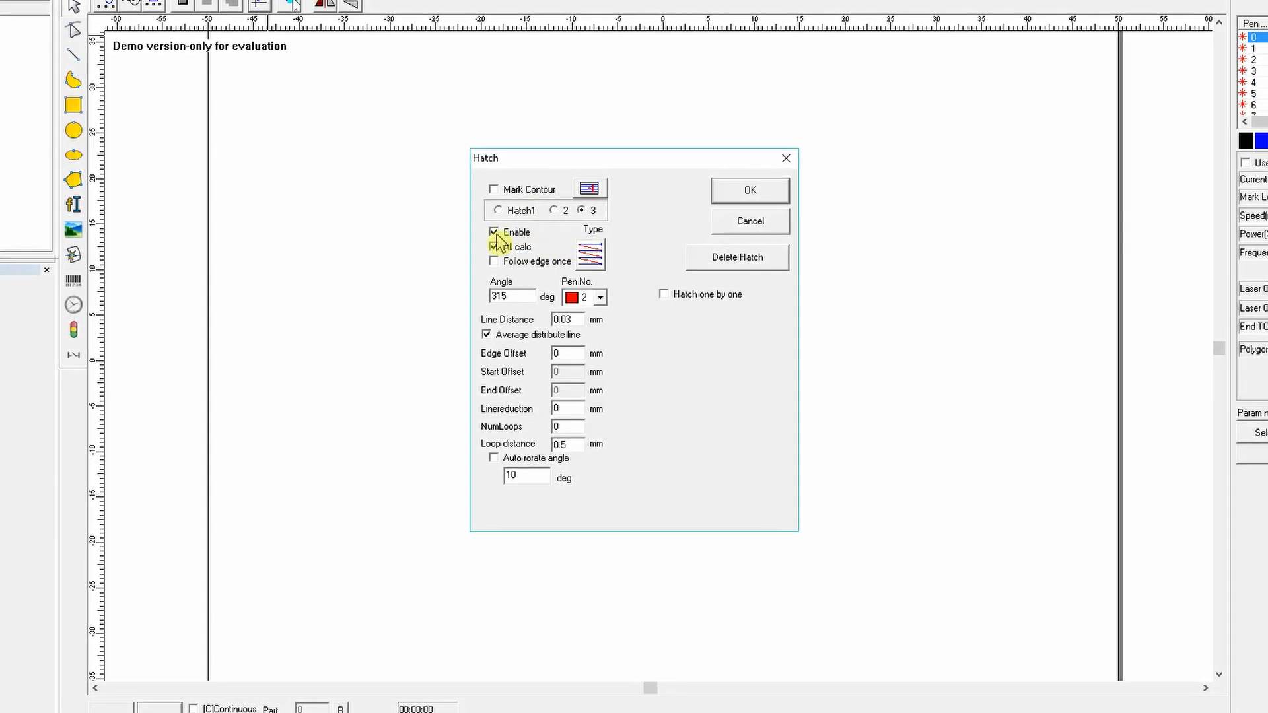
{"action": "left_click", "coordinate": [495, 232]}
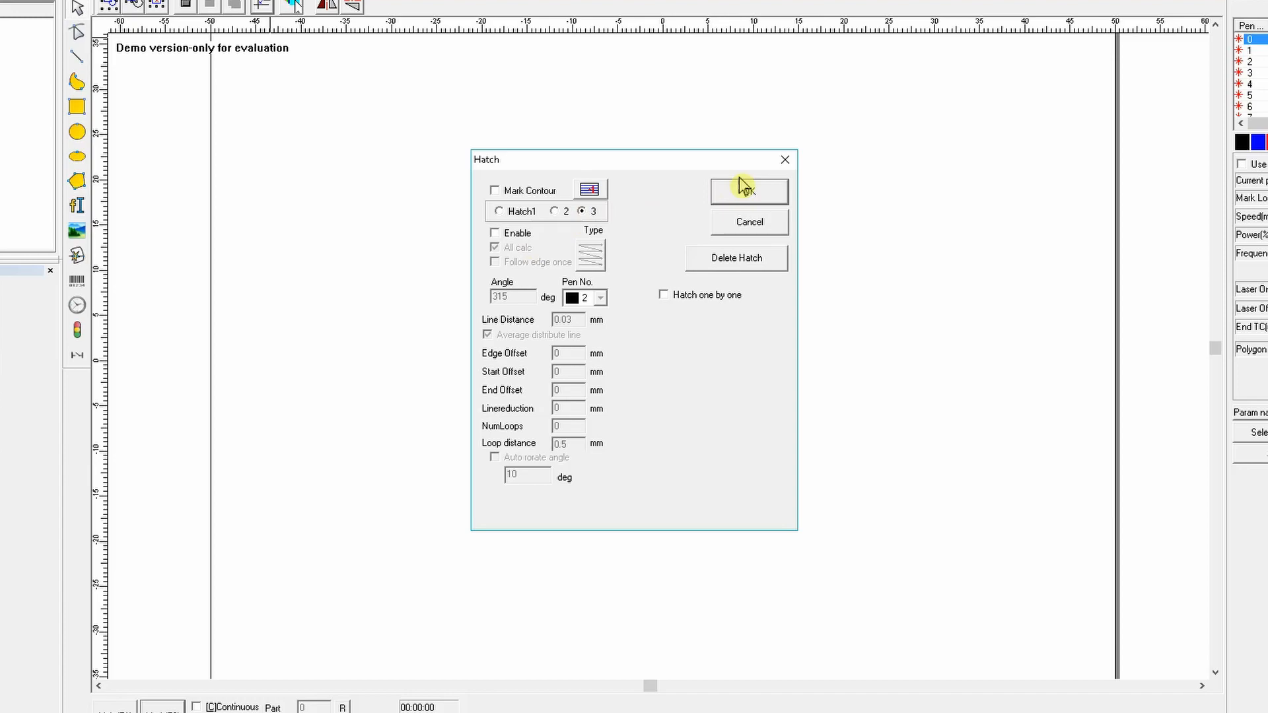
{"action": "left_click", "coordinate": [747, 191]}
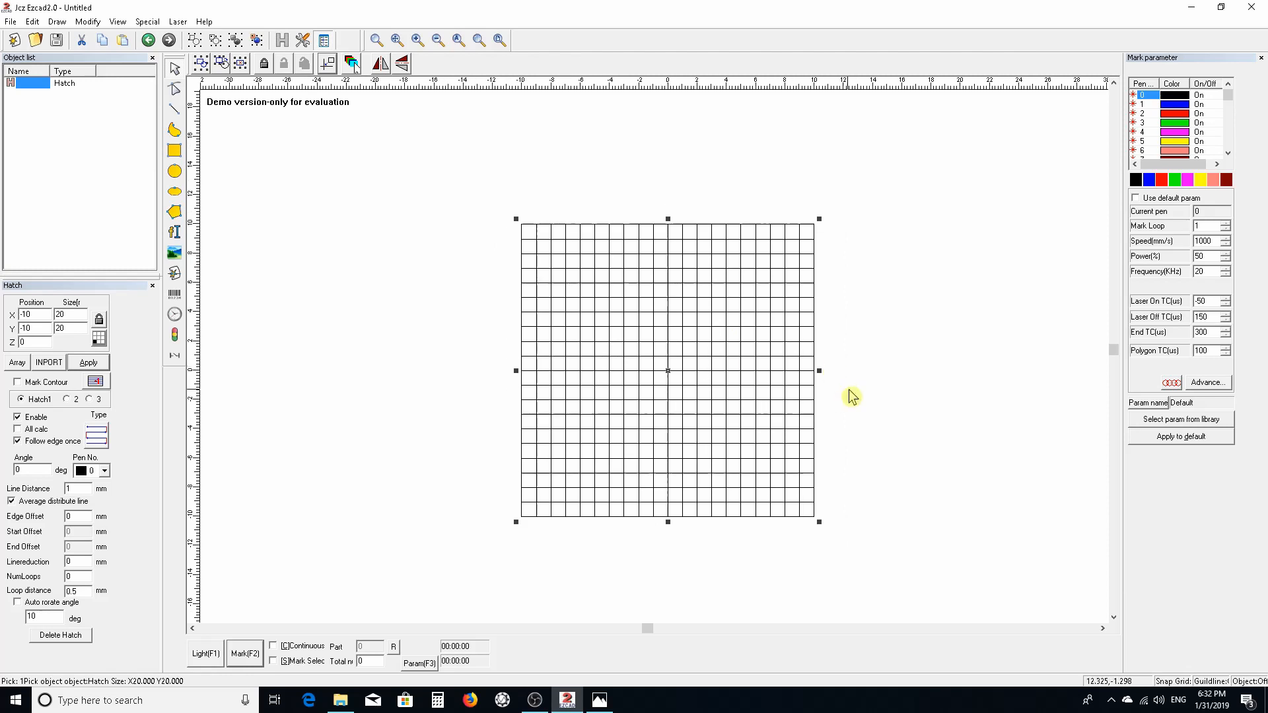
{"action": "mouse_move", "coordinate": [910, 247]}
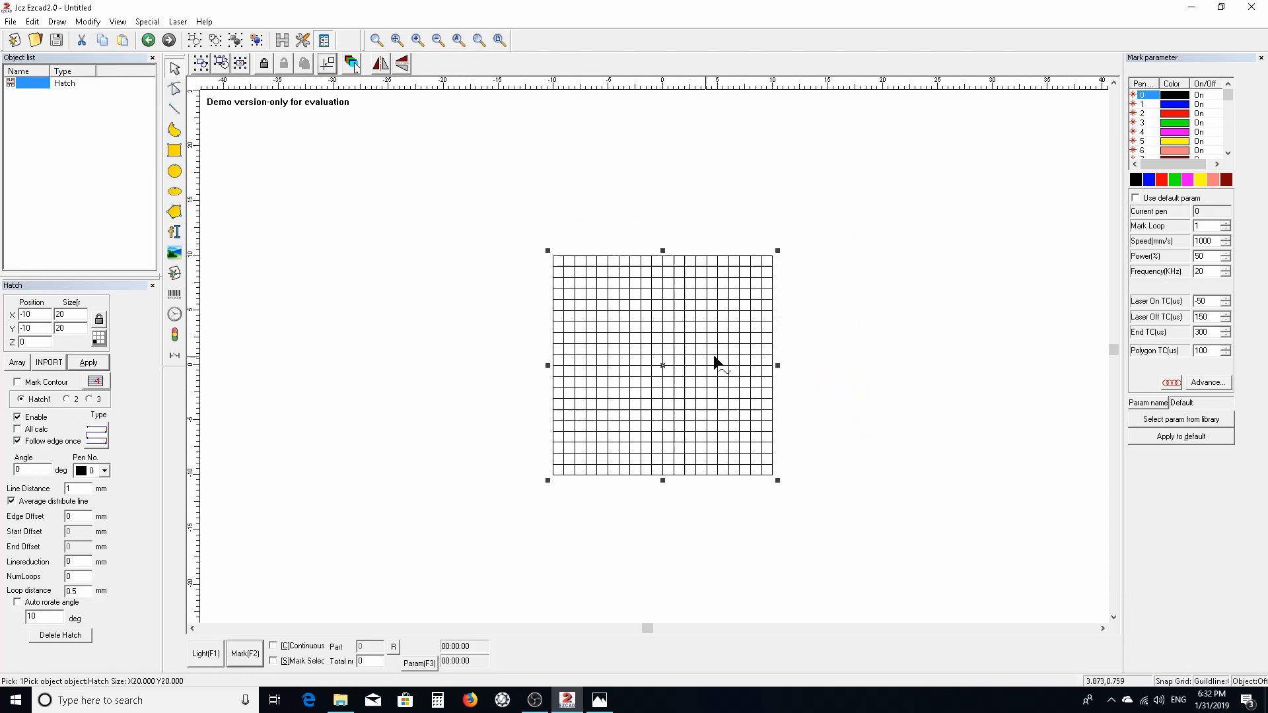
{"action": "mouse_move", "coordinate": [670, 402]}
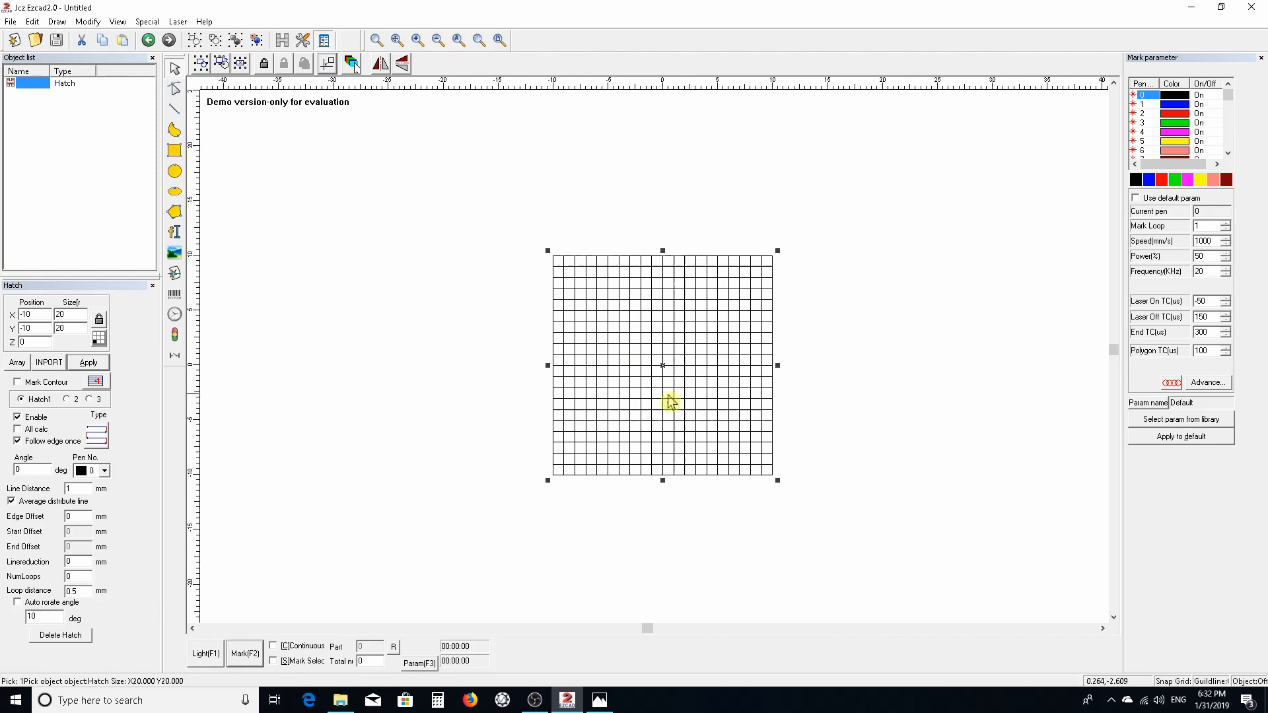
{"action": "mouse_move", "coordinate": [567, 304]}
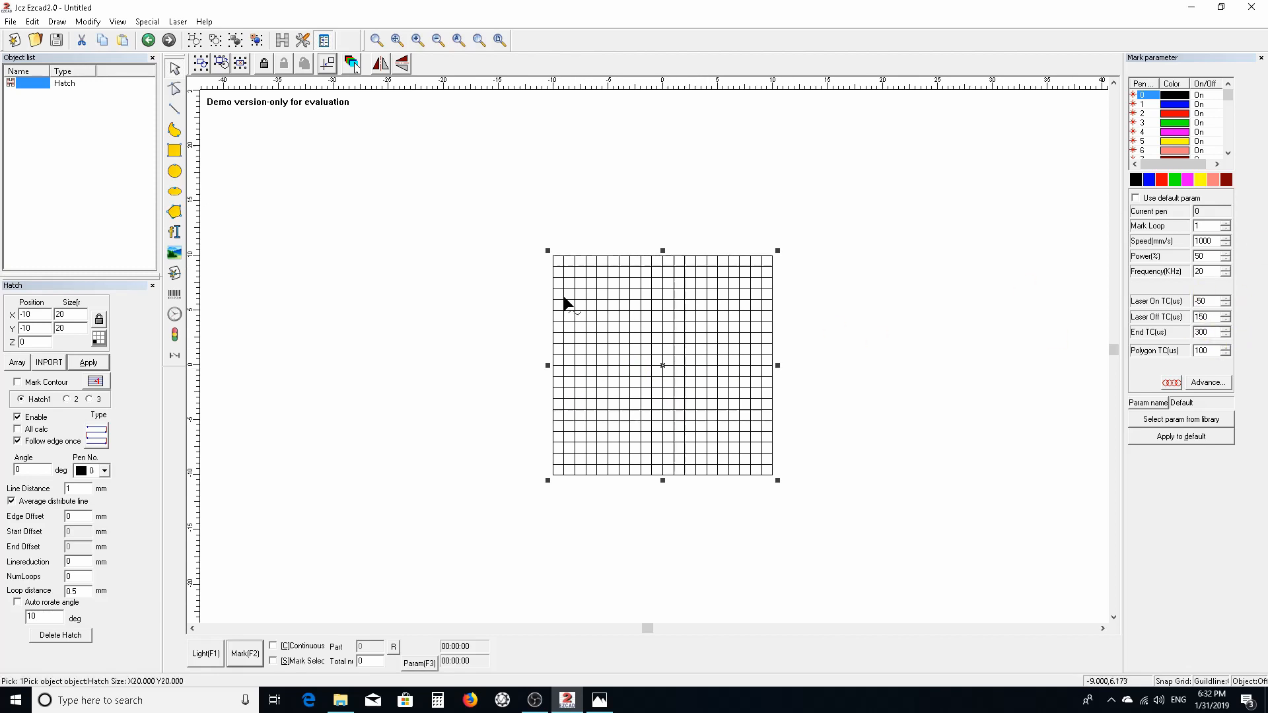
Reselect the hatched square and enable 'Follow edge once' so its outline is marked as a border.
{"action": "left_click", "coordinate": [462, 284]}
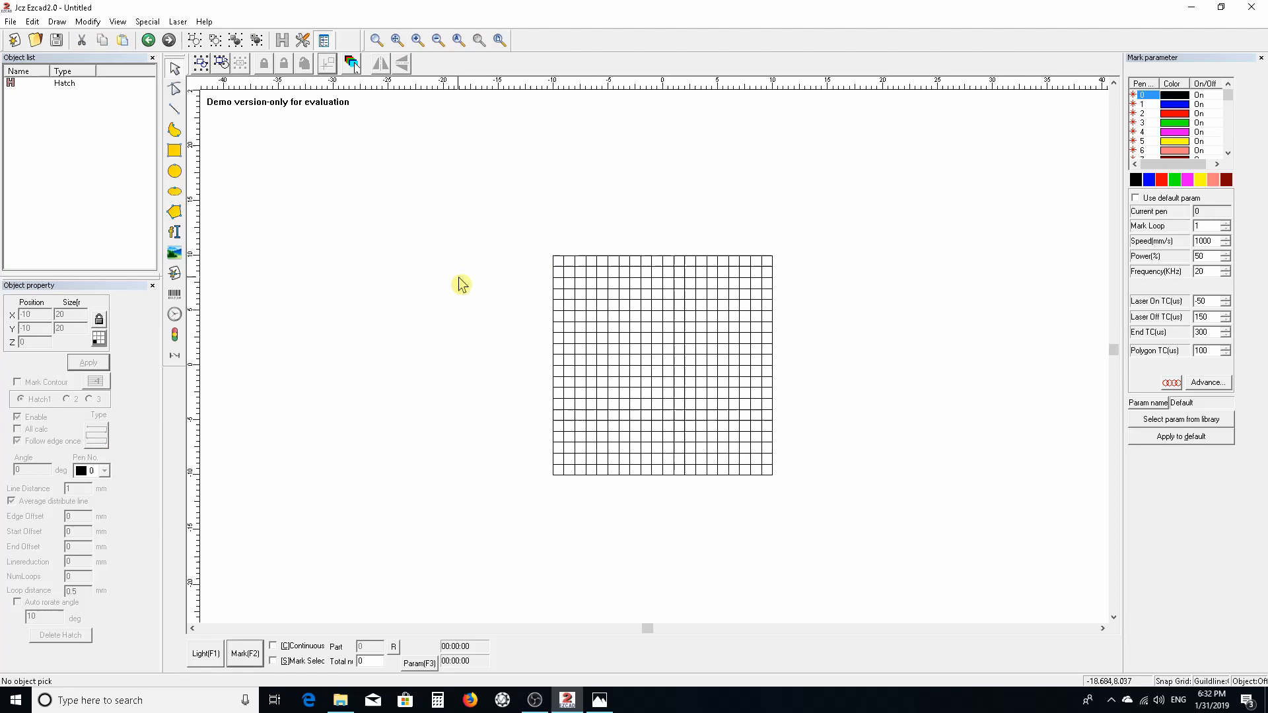
{"action": "left_click", "coordinate": [662, 365]}
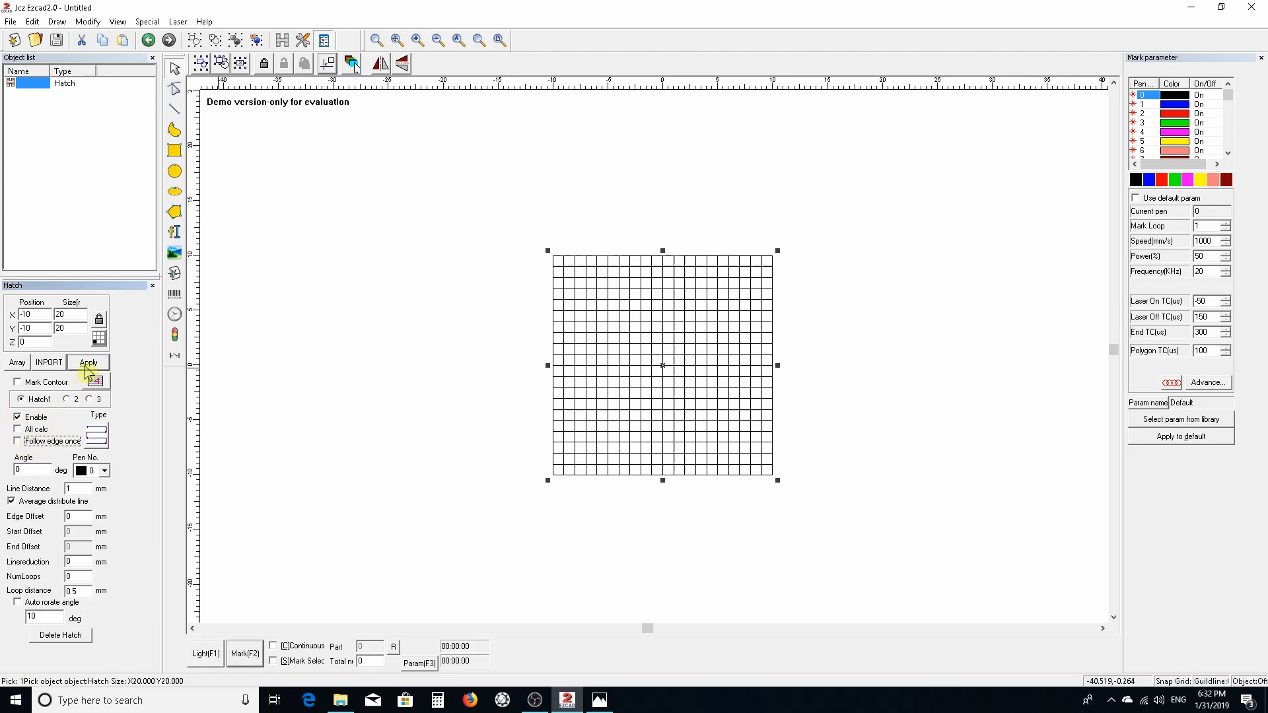
{"action": "left_click", "coordinate": [87, 362]}
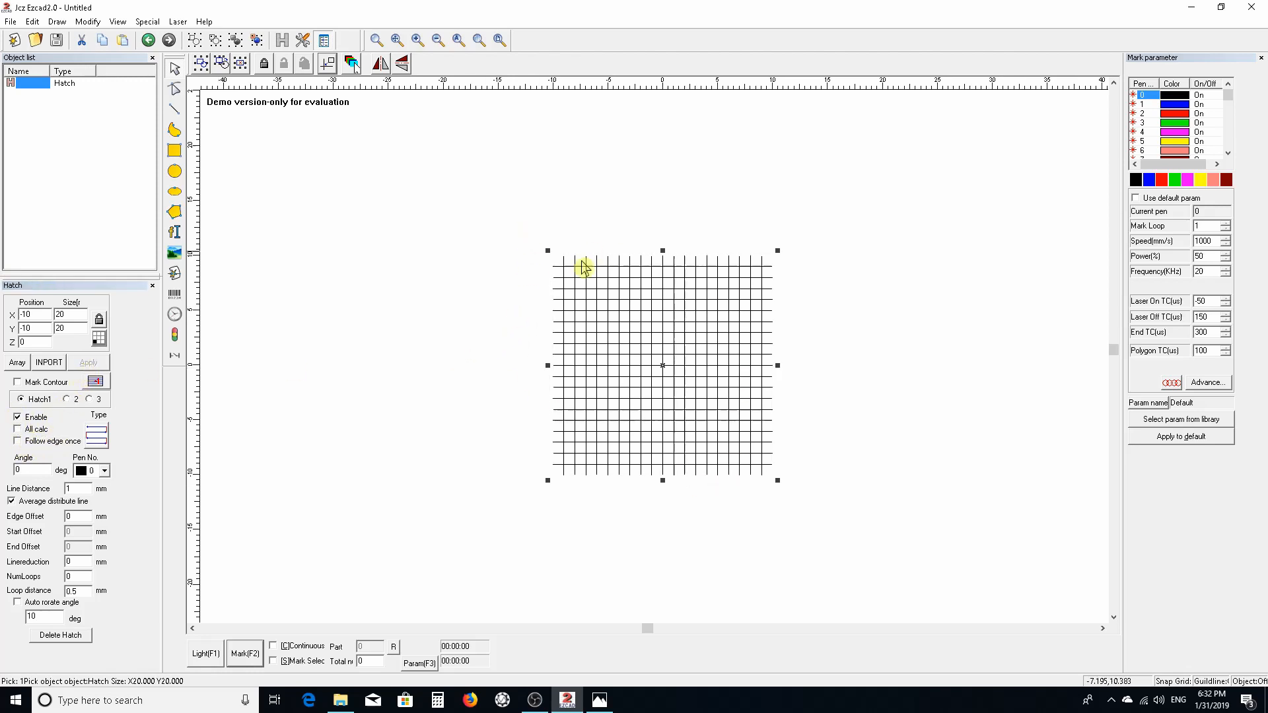
{"action": "mouse_move", "coordinate": [669, 248]}
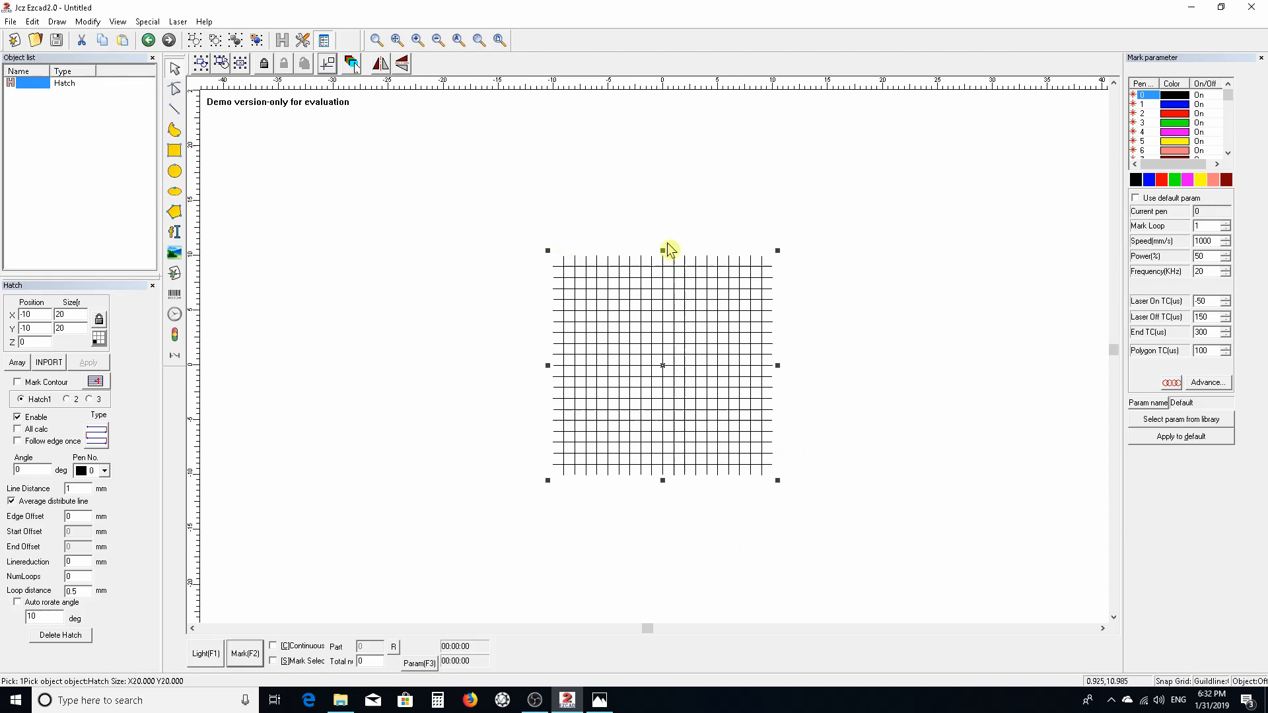
{"action": "mouse_move", "coordinate": [80, 451]}
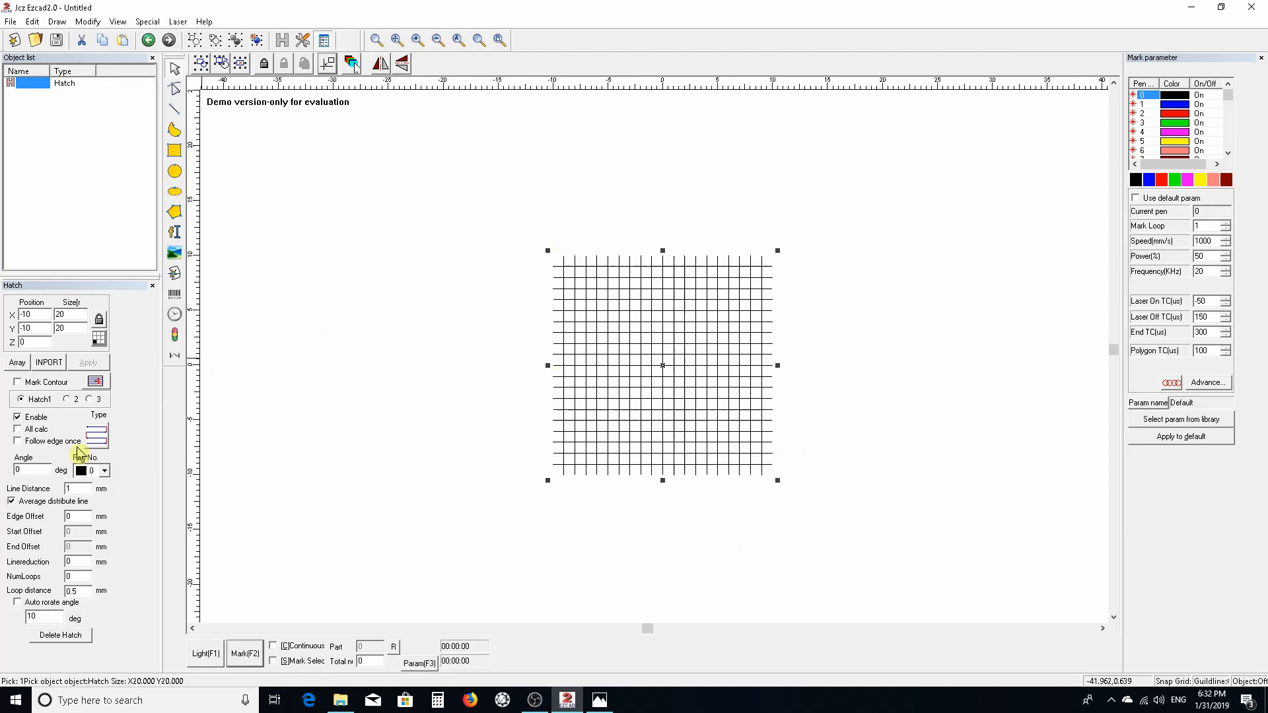
{"action": "left_click", "coordinate": [17, 441]}
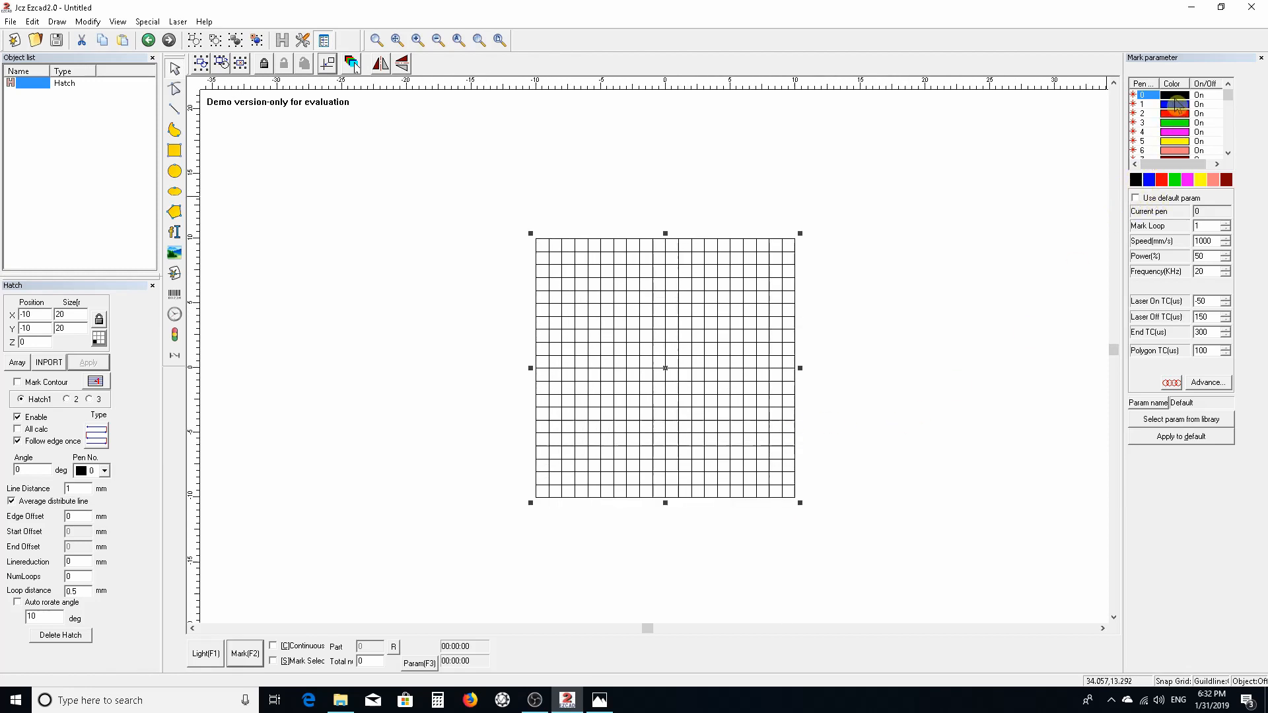
For pen 0, toggle default params off, set speed 1500 mm/s and laser on TC -50 µs.
{"action": "left_click", "coordinate": [1143, 96]}
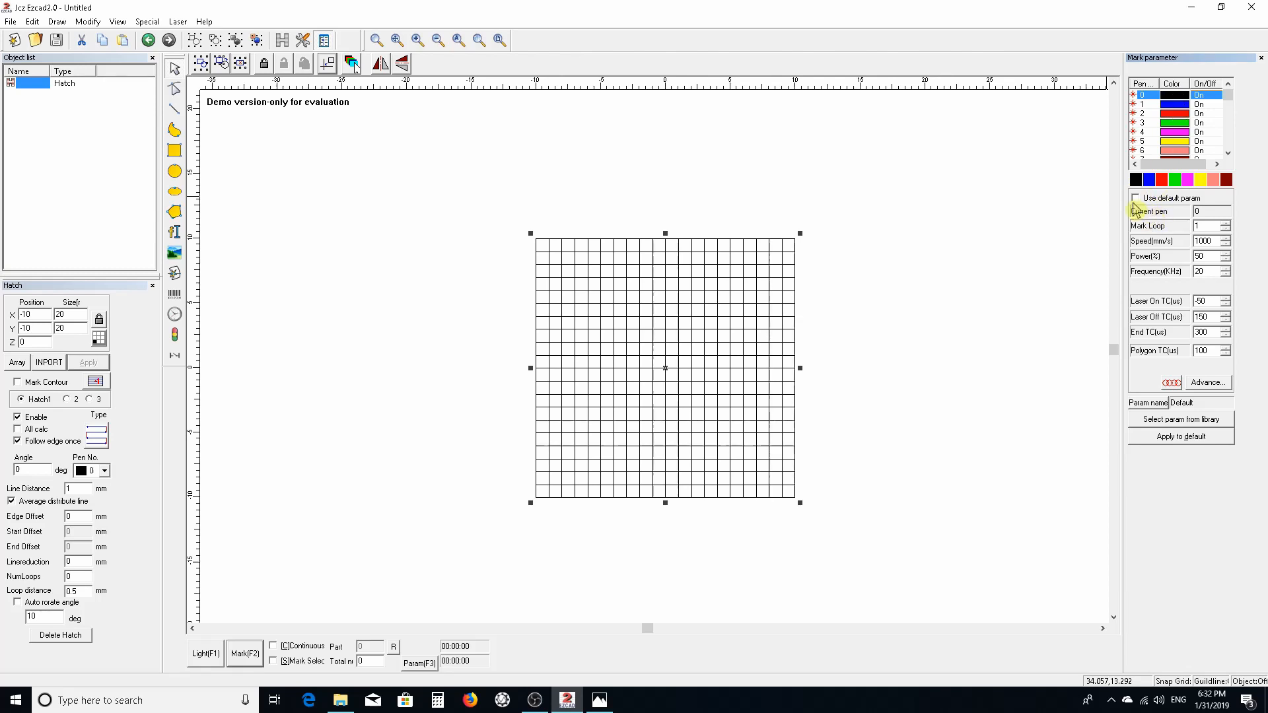
{"action": "left_click", "coordinate": [1137, 198]}
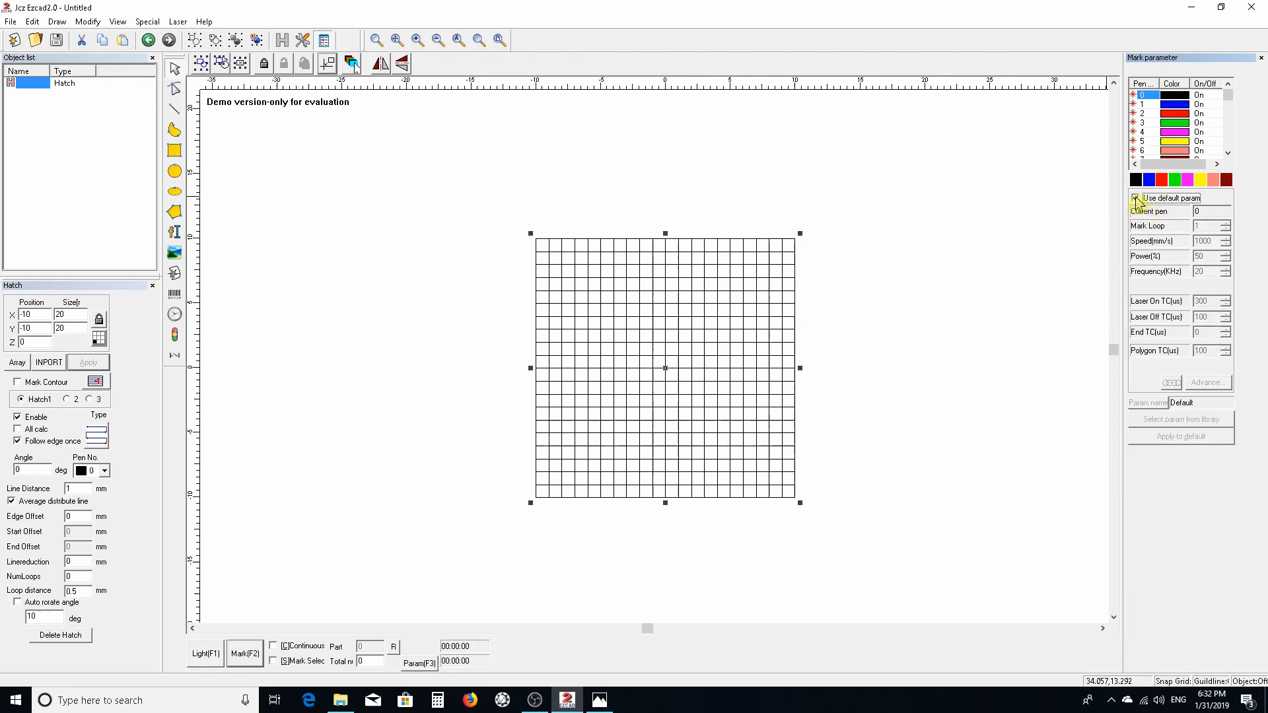
{"action": "left_click", "coordinate": [1134, 198]}
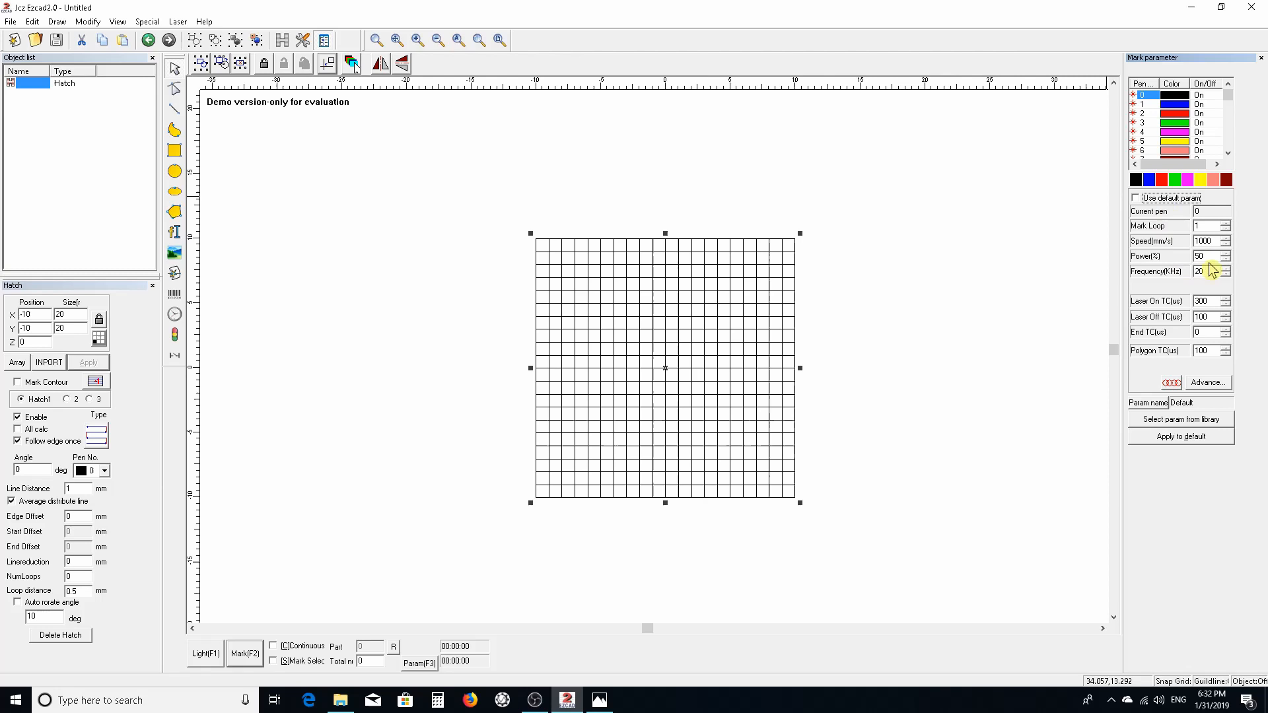
{"action": "triple_click", "coordinate": [1204, 240]}
{"action": "type", "text": "1500"}
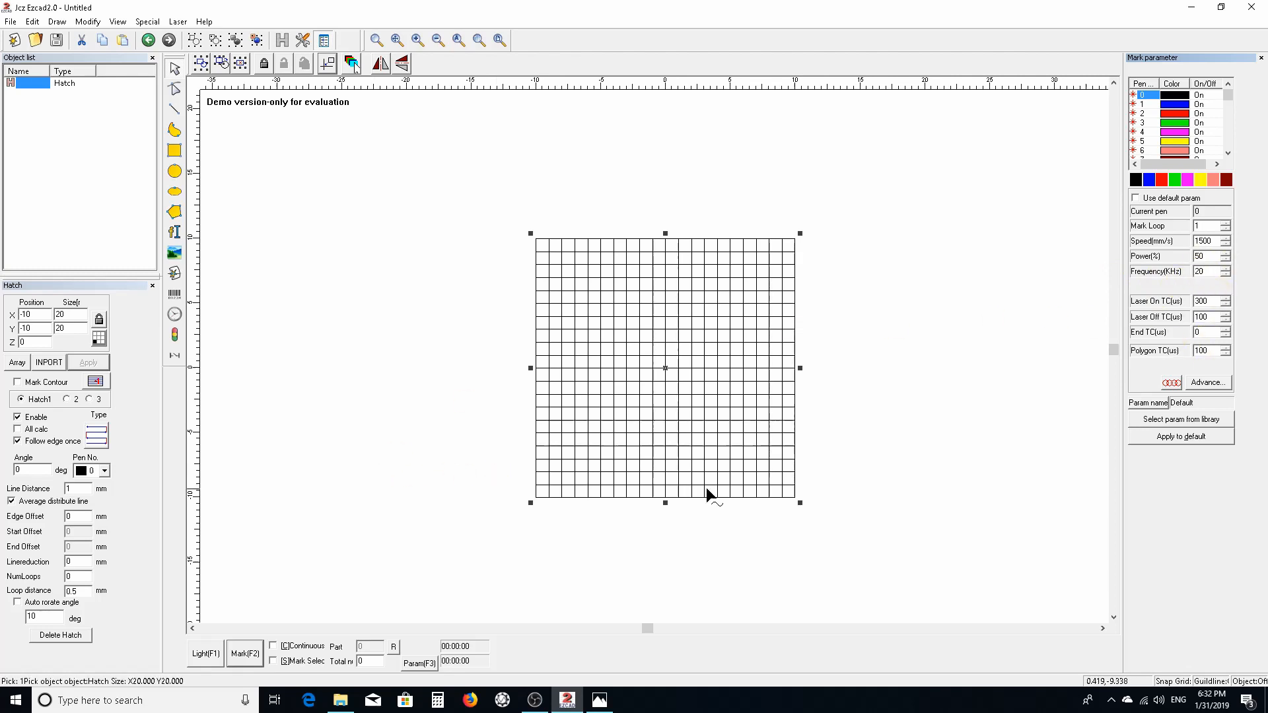
{"action": "triple_click", "coordinate": [1205, 301]}
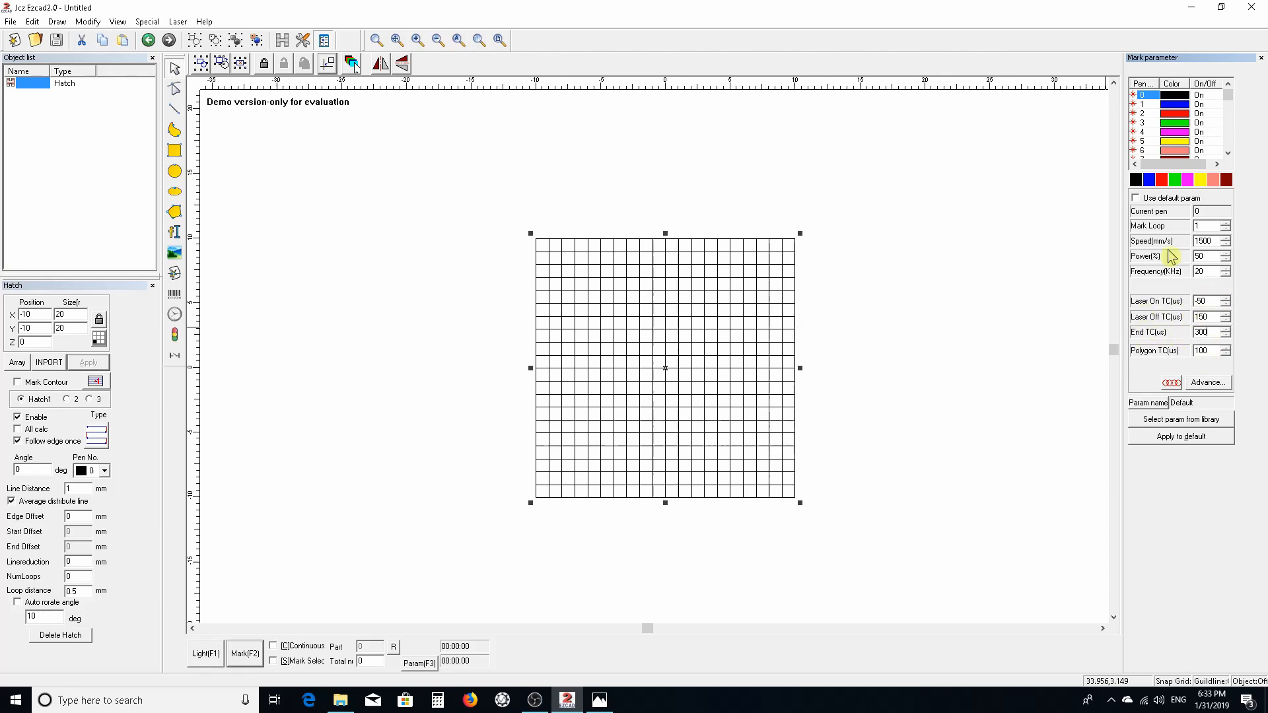
{"action": "mouse_move", "coordinate": [1212, 309]}
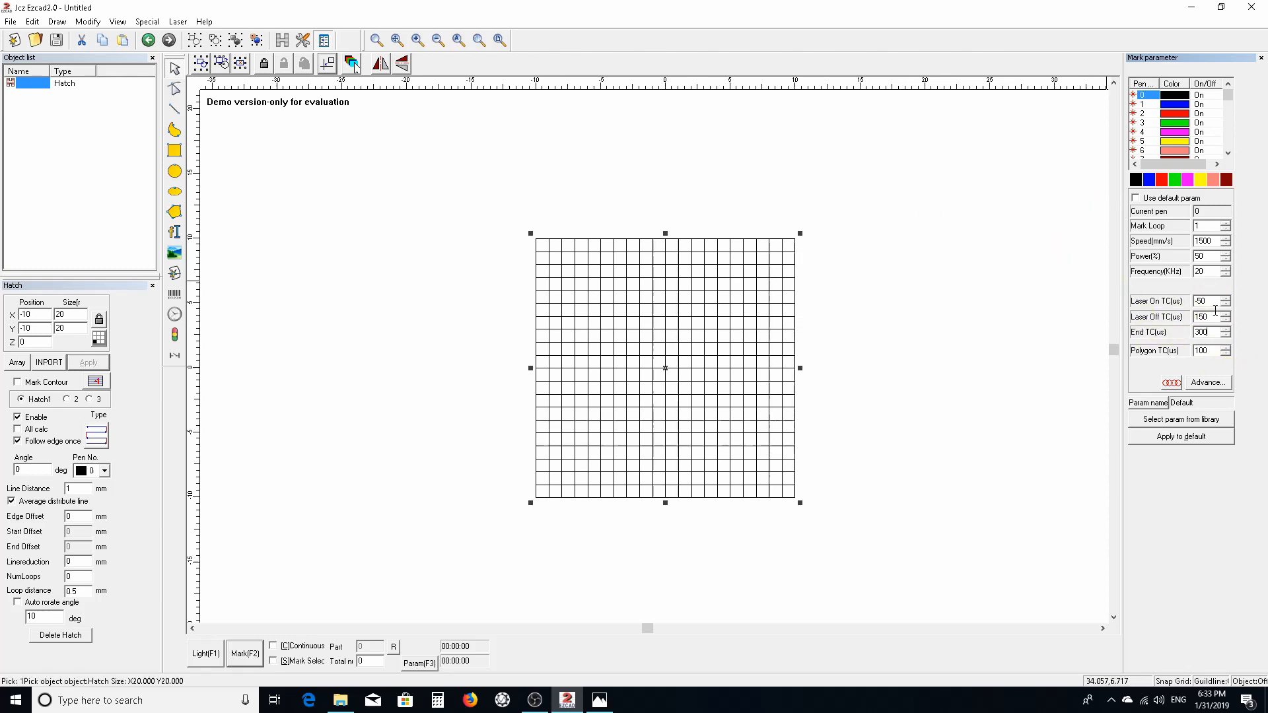
{"action": "mouse_move", "coordinate": [1178, 317]}
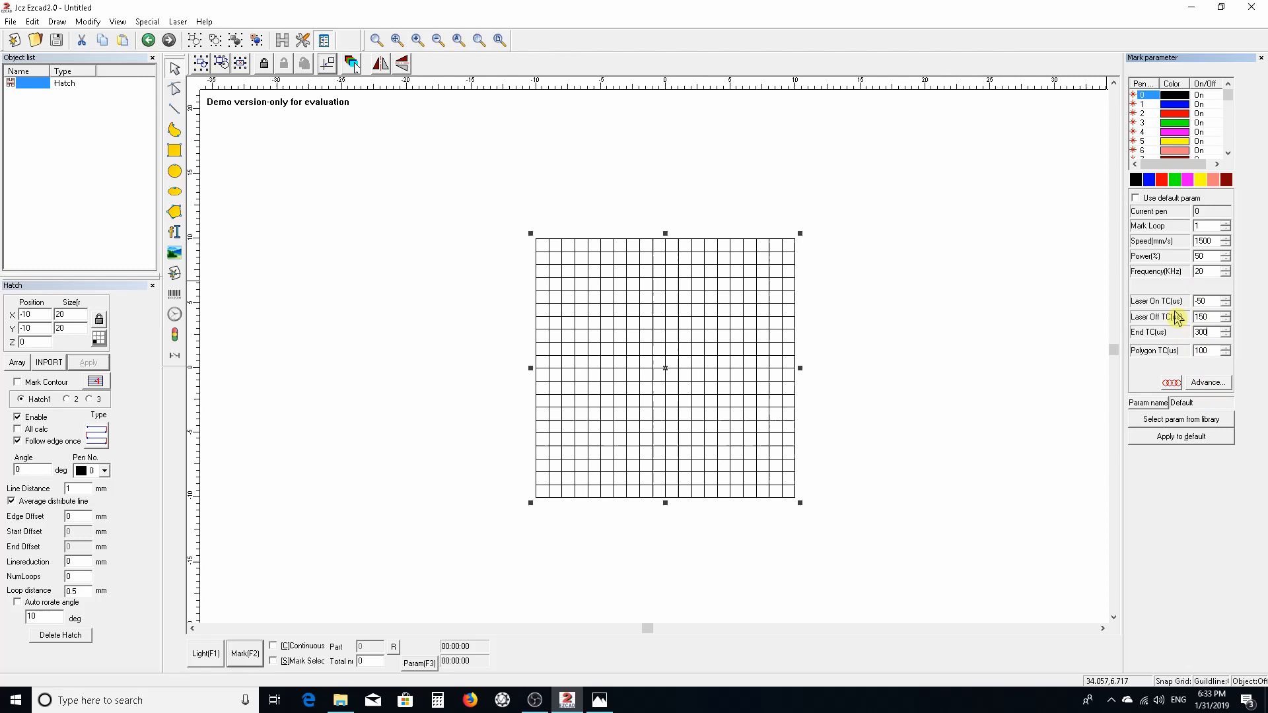
{"action": "mouse_move", "coordinate": [1254, 380]}
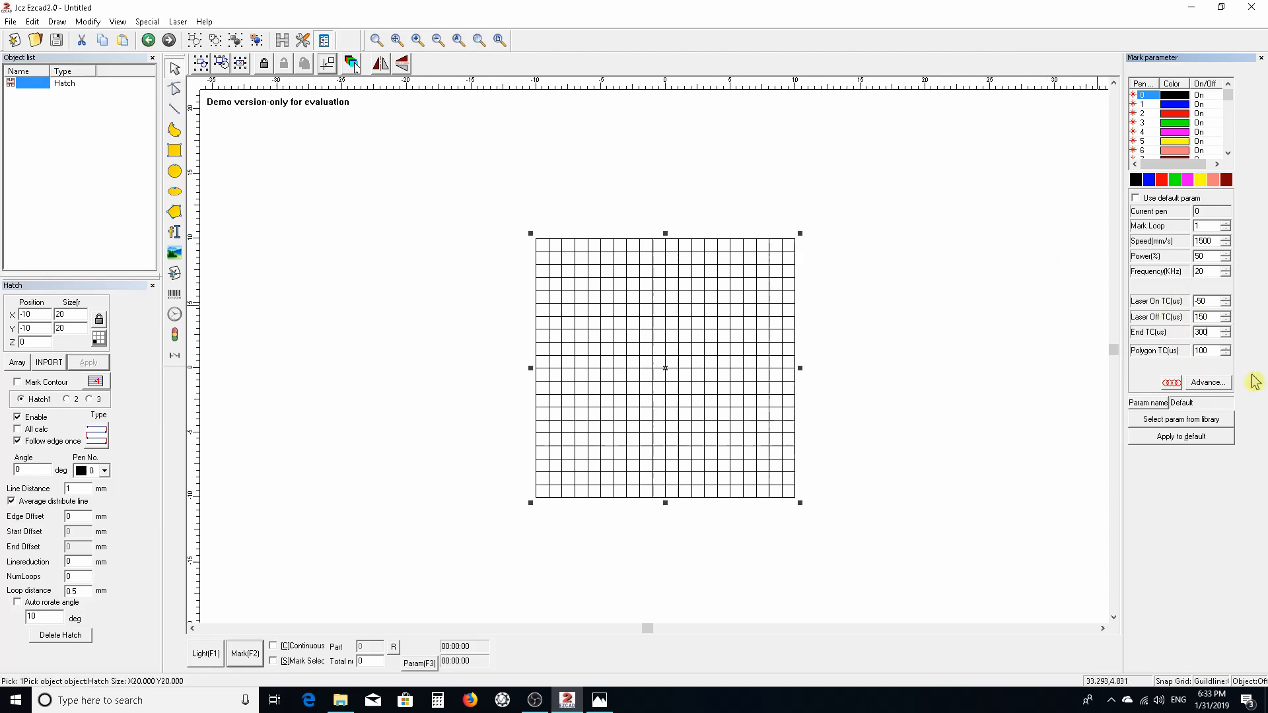
{"action": "mouse_move", "coordinate": [964, 359]}
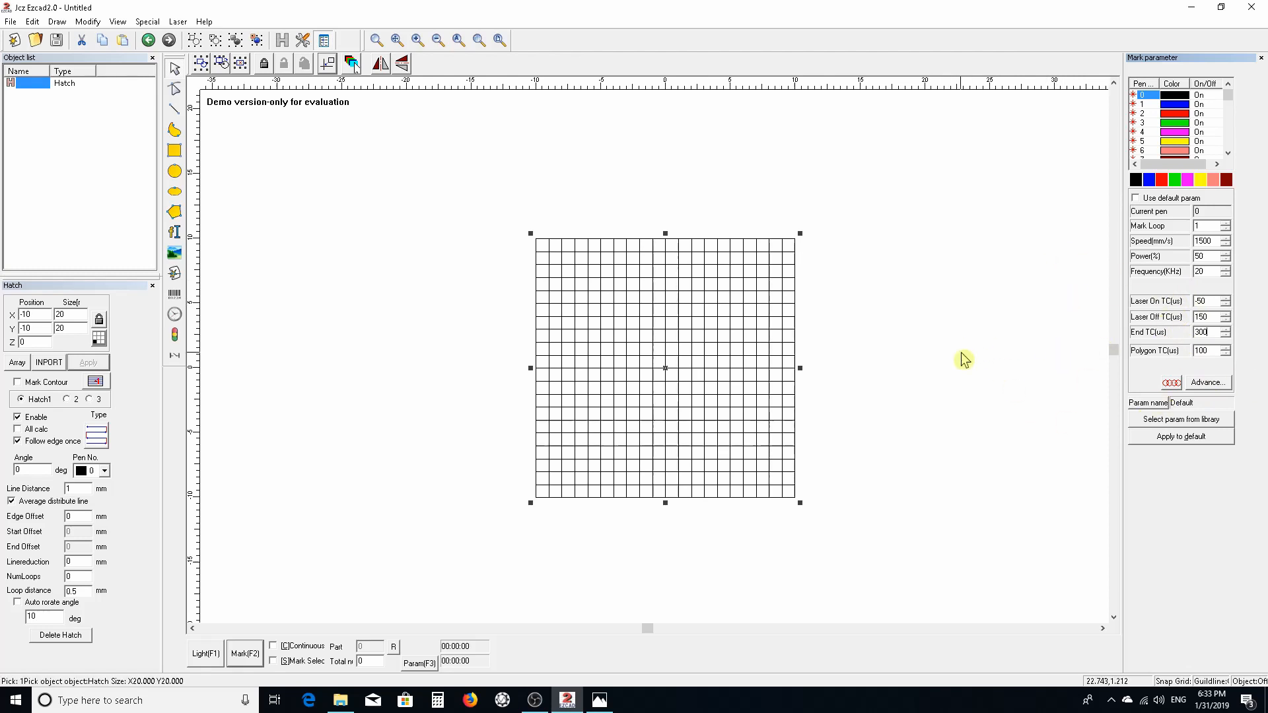
{"action": "mouse_move", "coordinate": [578, 225]}
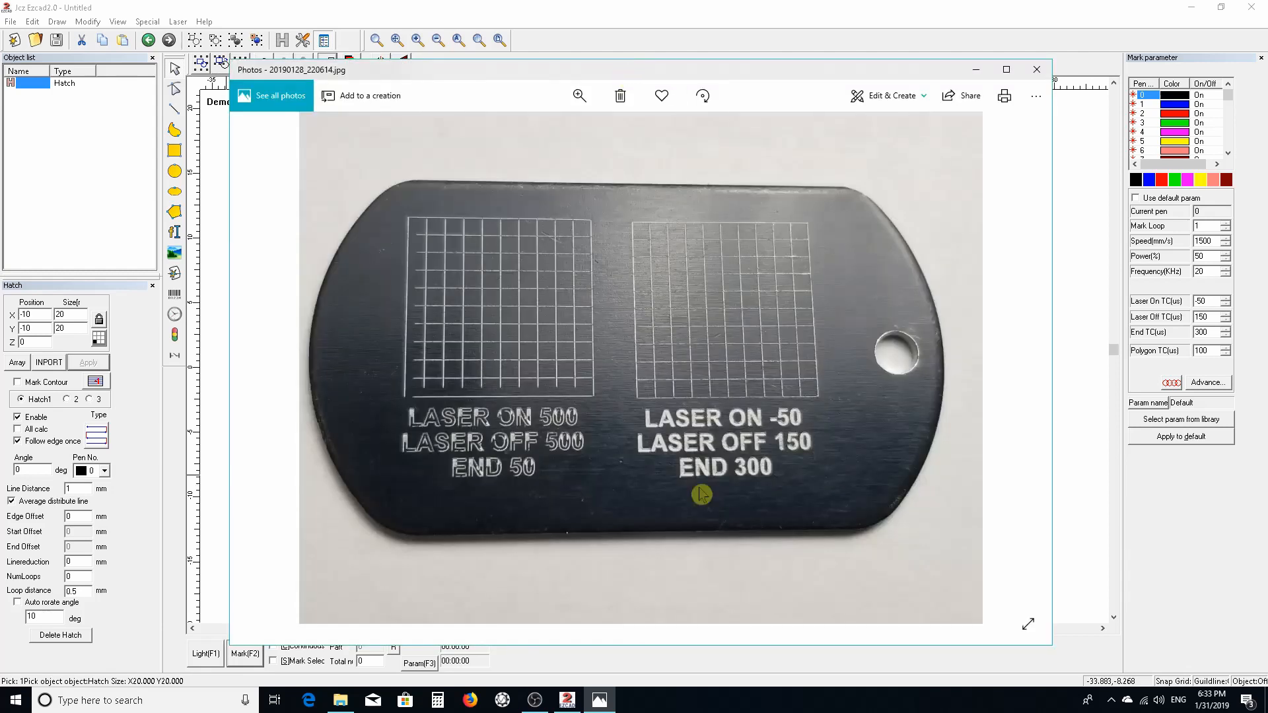
{"action": "mouse_move", "coordinate": [741, 385]}
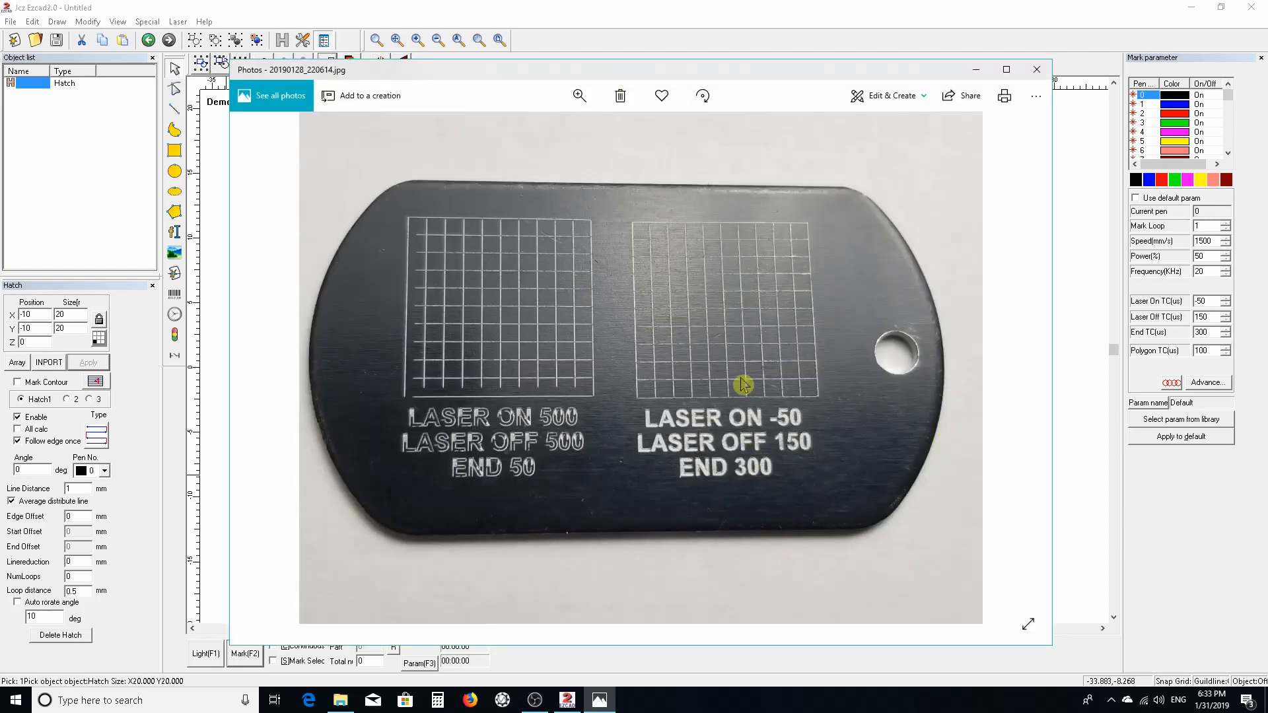
{"action": "mouse_move", "coordinate": [750, 316]}
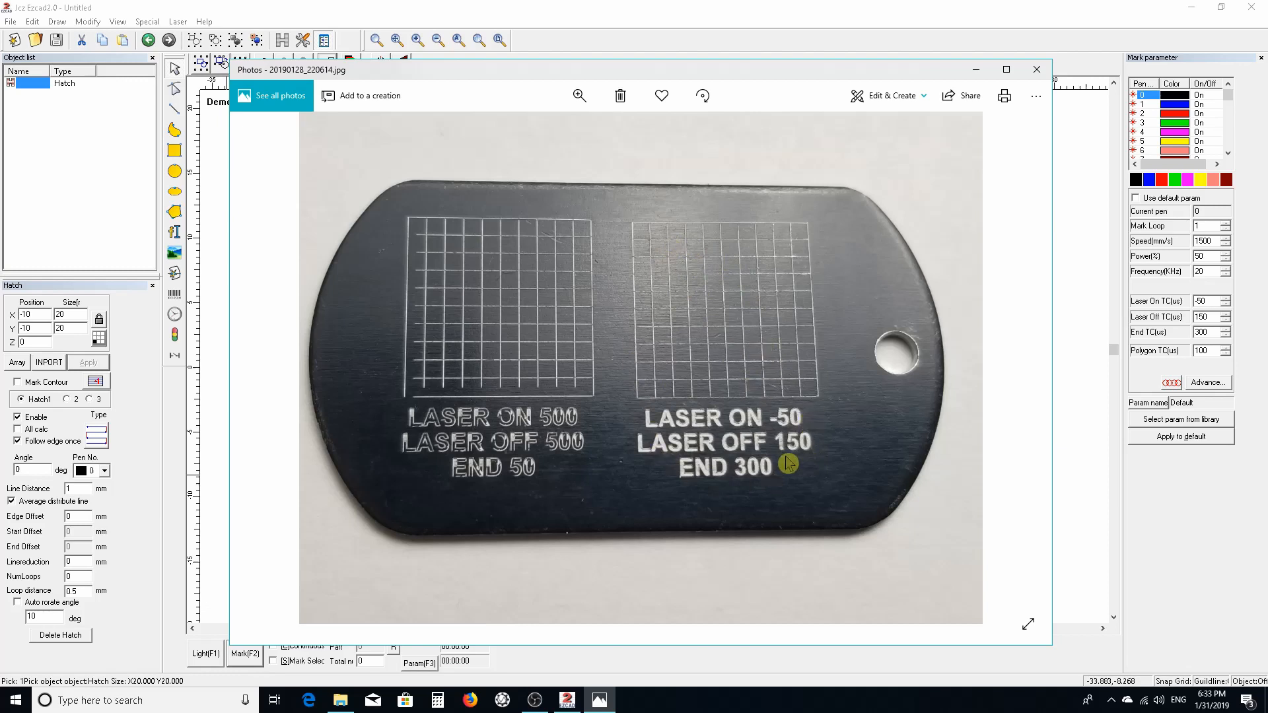
{"action": "mouse_move", "coordinate": [530, 424]}
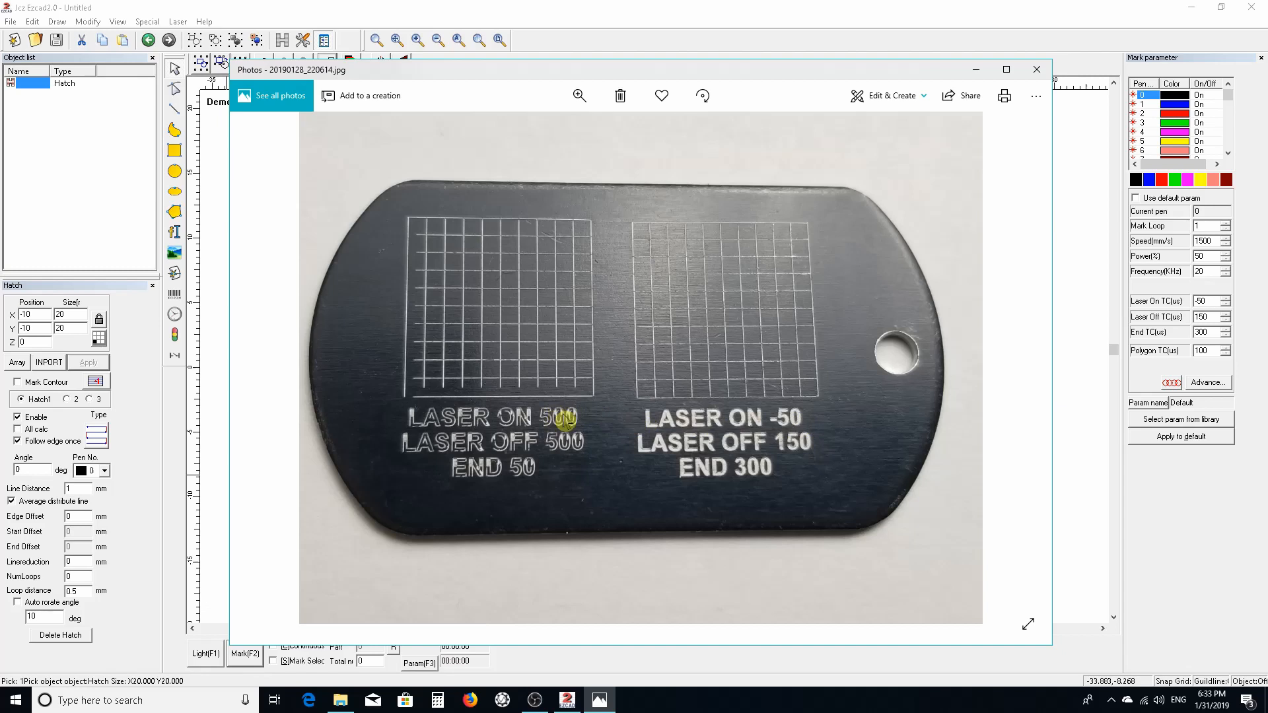
{"action": "mouse_move", "coordinate": [567, 455]}
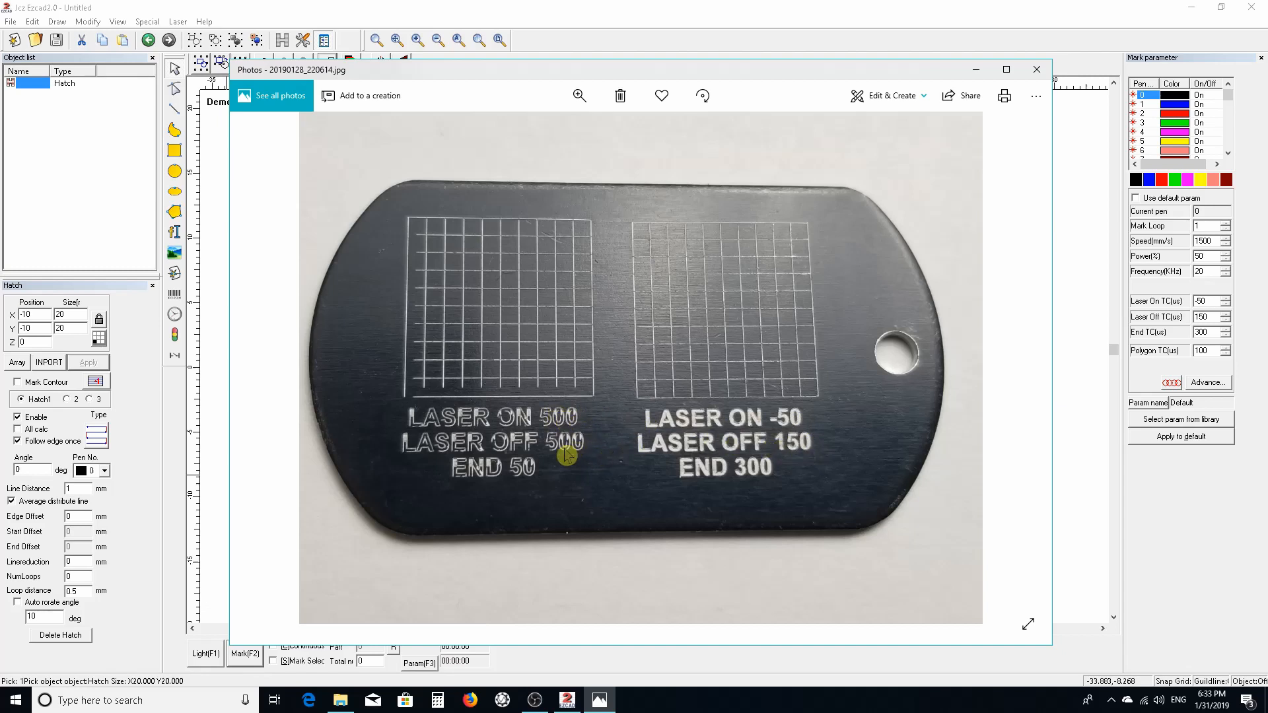
{"action": "mouse_move", "coordinate": [594, 340]}
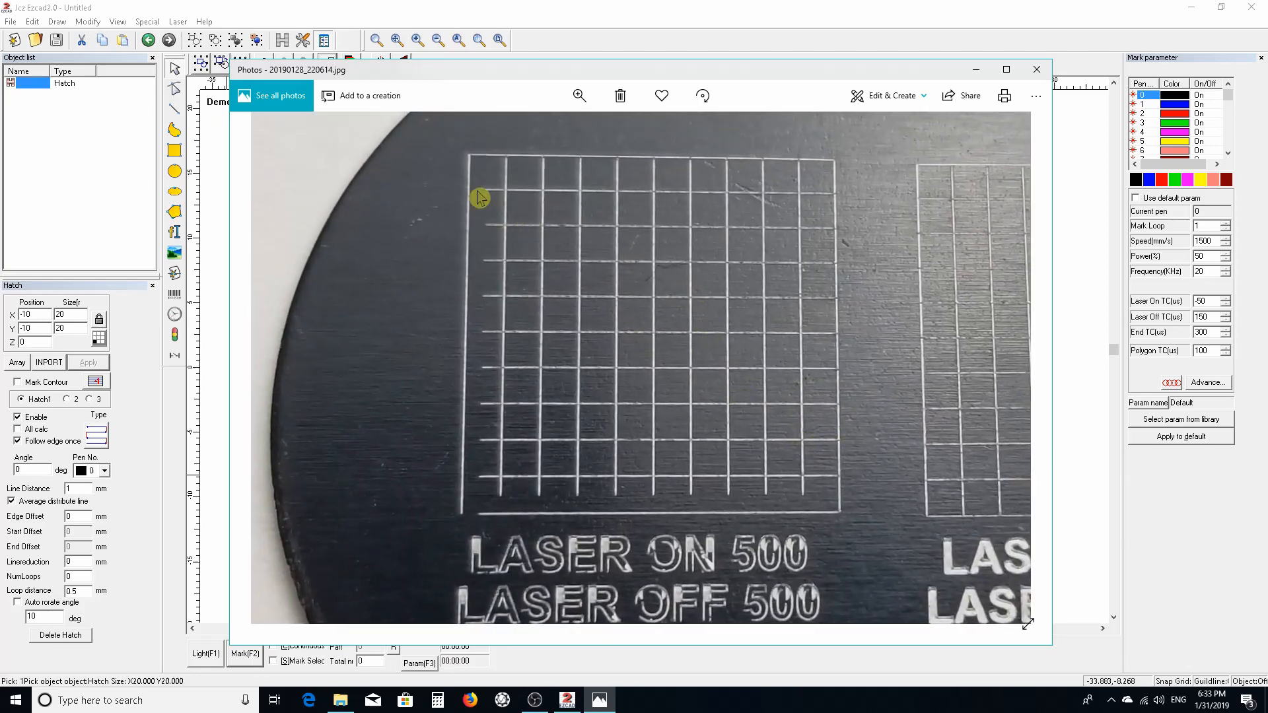
{"action": "mouse_move", "coordinate": [468, 358]}
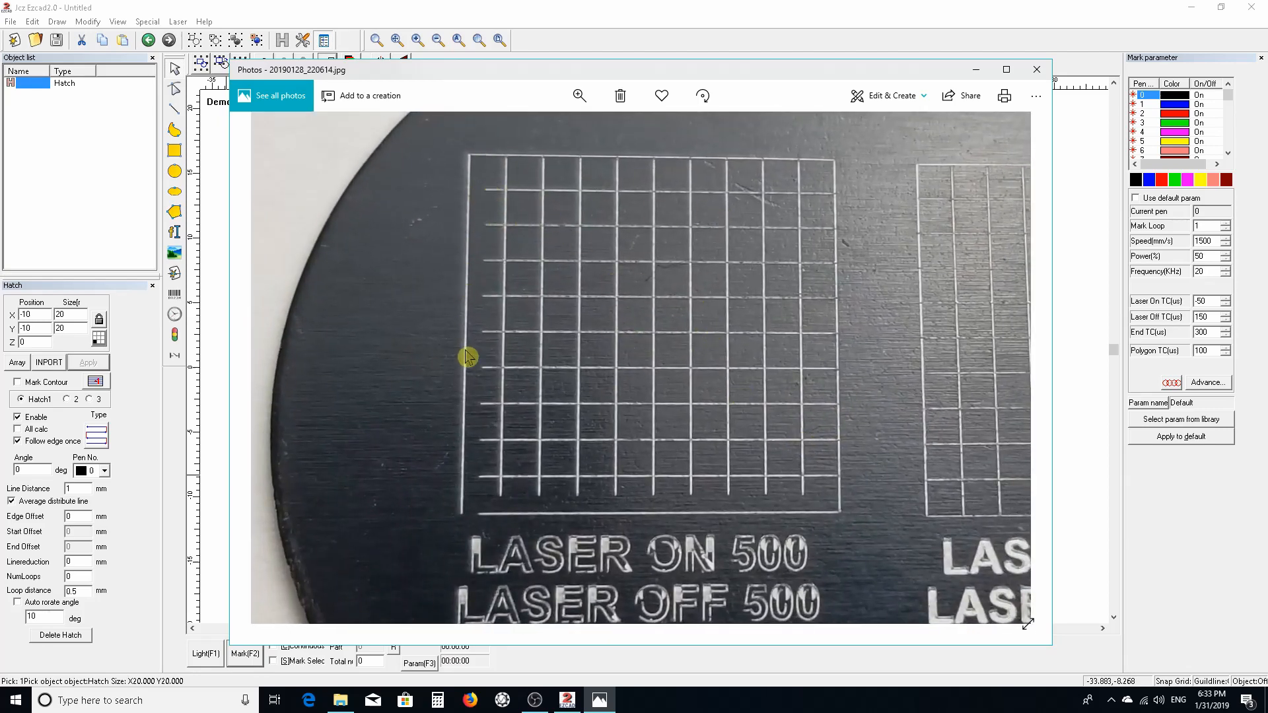
{"action": "mouse_move", "coordinate": [484, 487]}
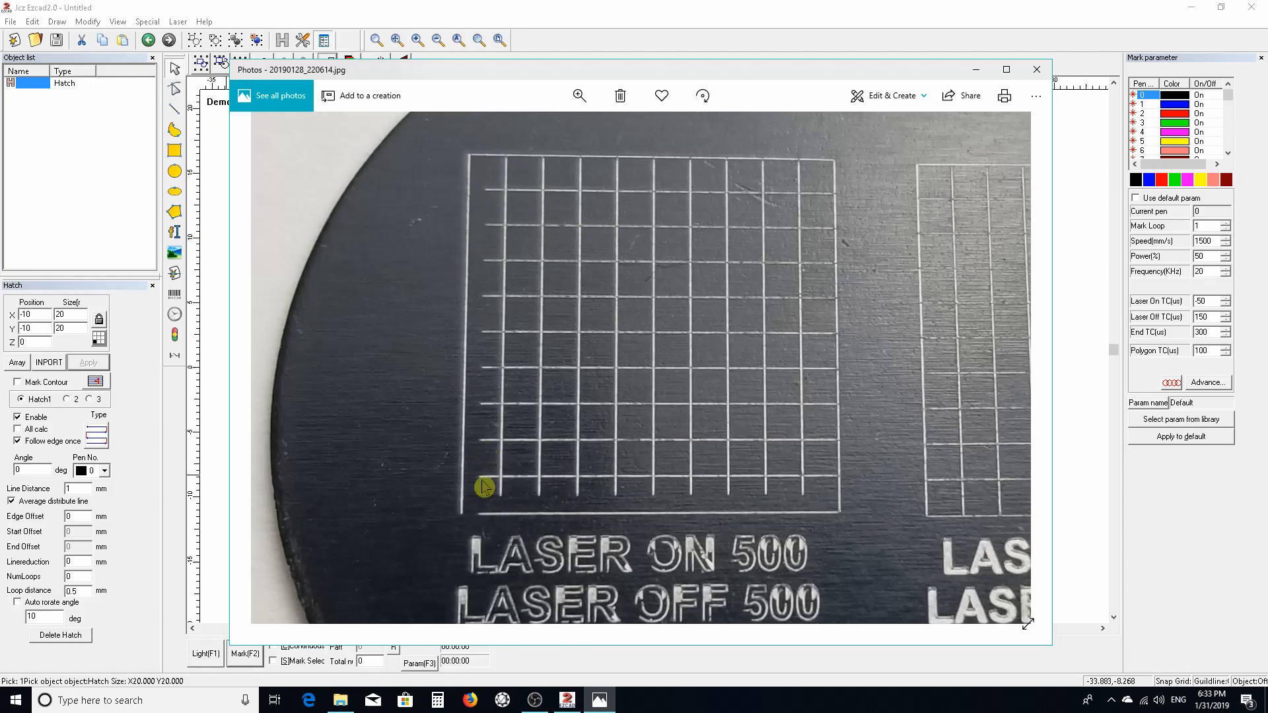
{"action": "mouse_move", "coordinate": [582, 487]}
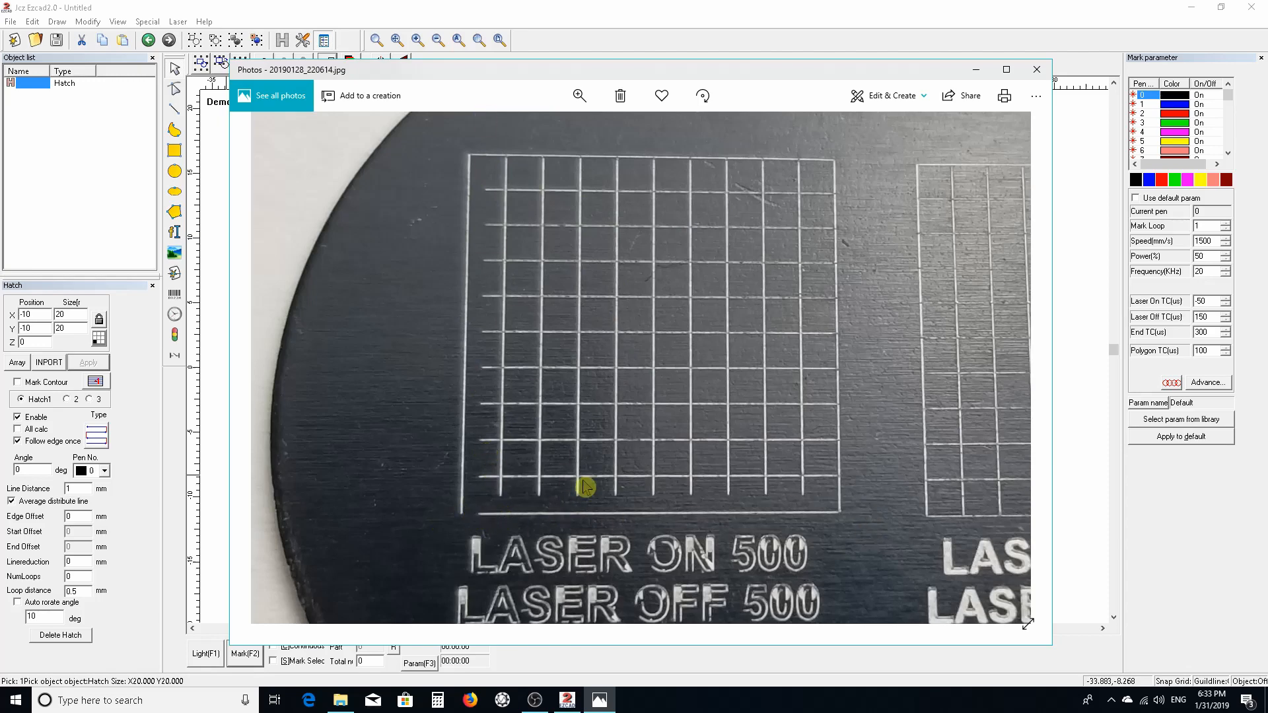
Zoom into the engraved tag photo to compare the edge quality of the two grids.
{"action": "scroll", "scroll_direction": "down", "scroll_amount": 3}
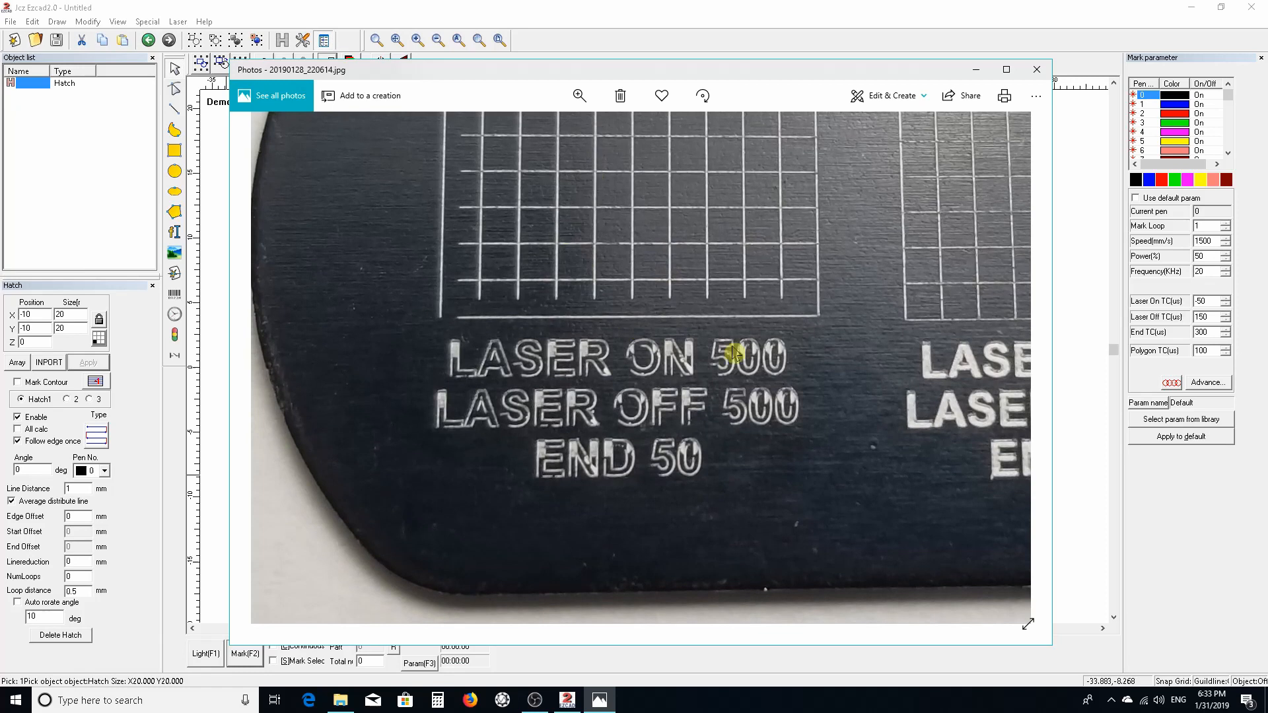
{"action": "mouse_move", "coordinate": [488, 353]}
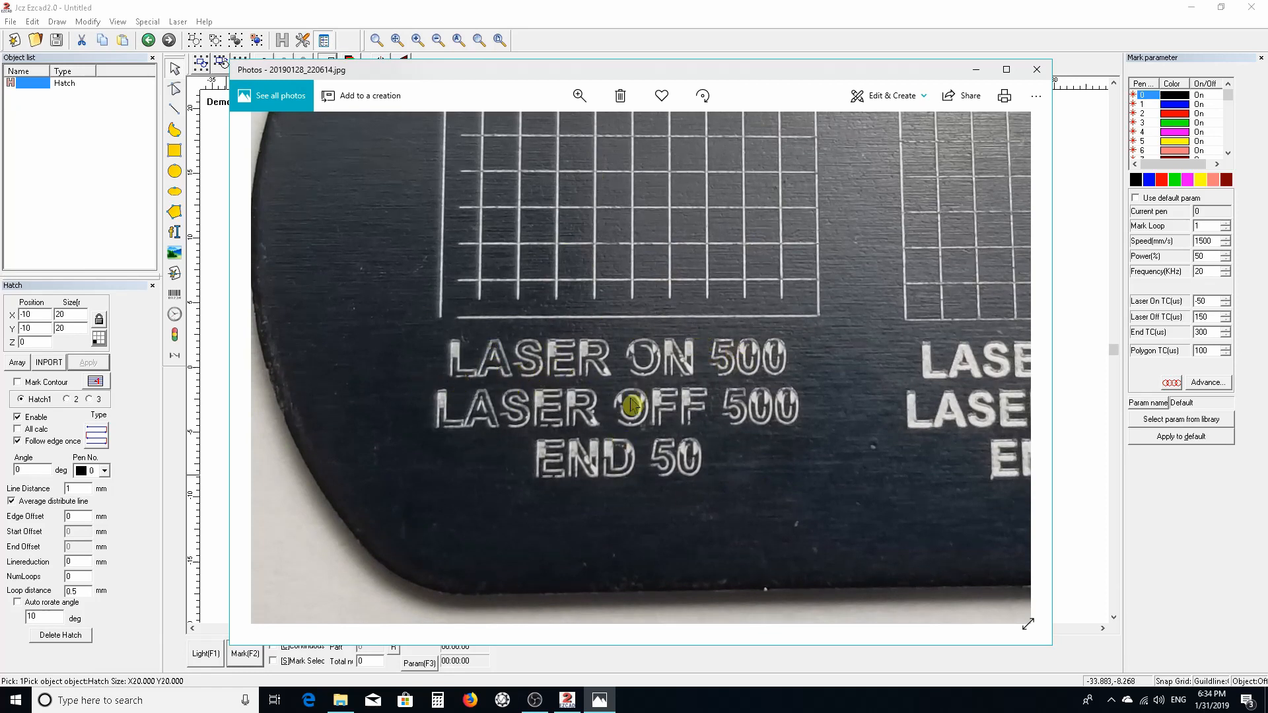
{"action": "mouse_move", "coordinate": [635, 465]}
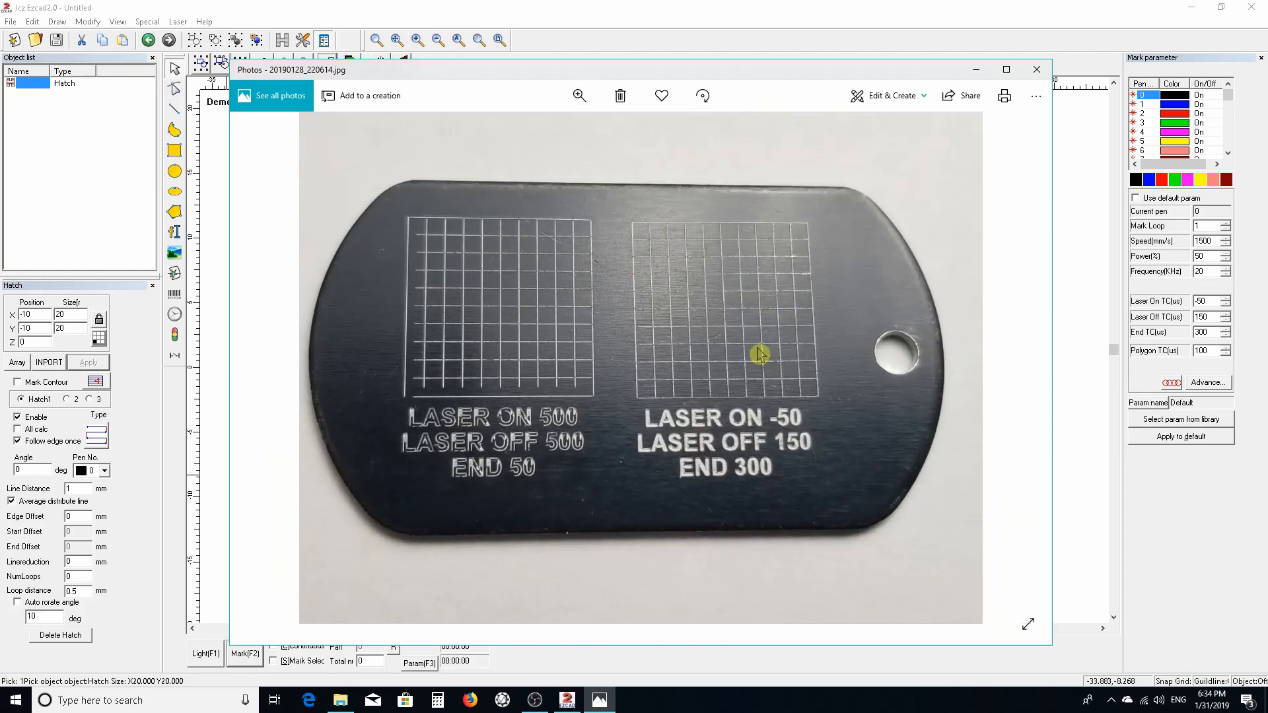
{"action": "mouse_move", "coordinate": [731, 483]}
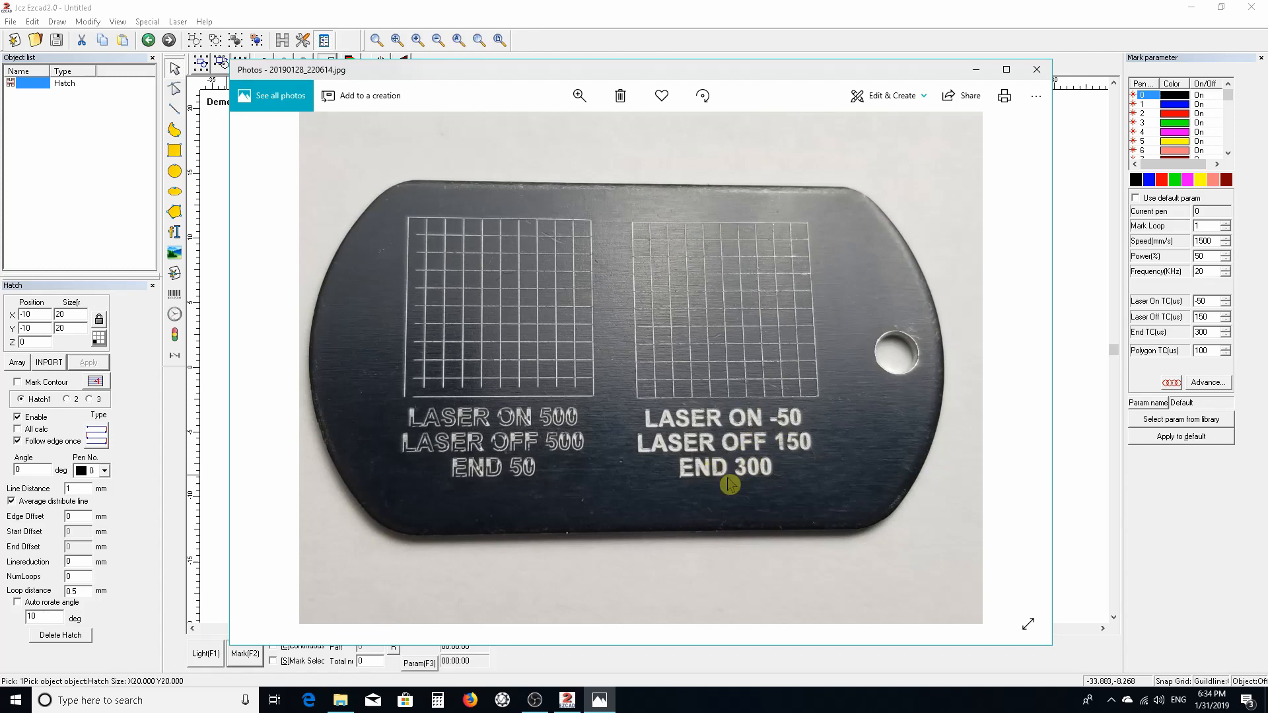
{"action": "mouse_move", "coordinate": [779, 423]}
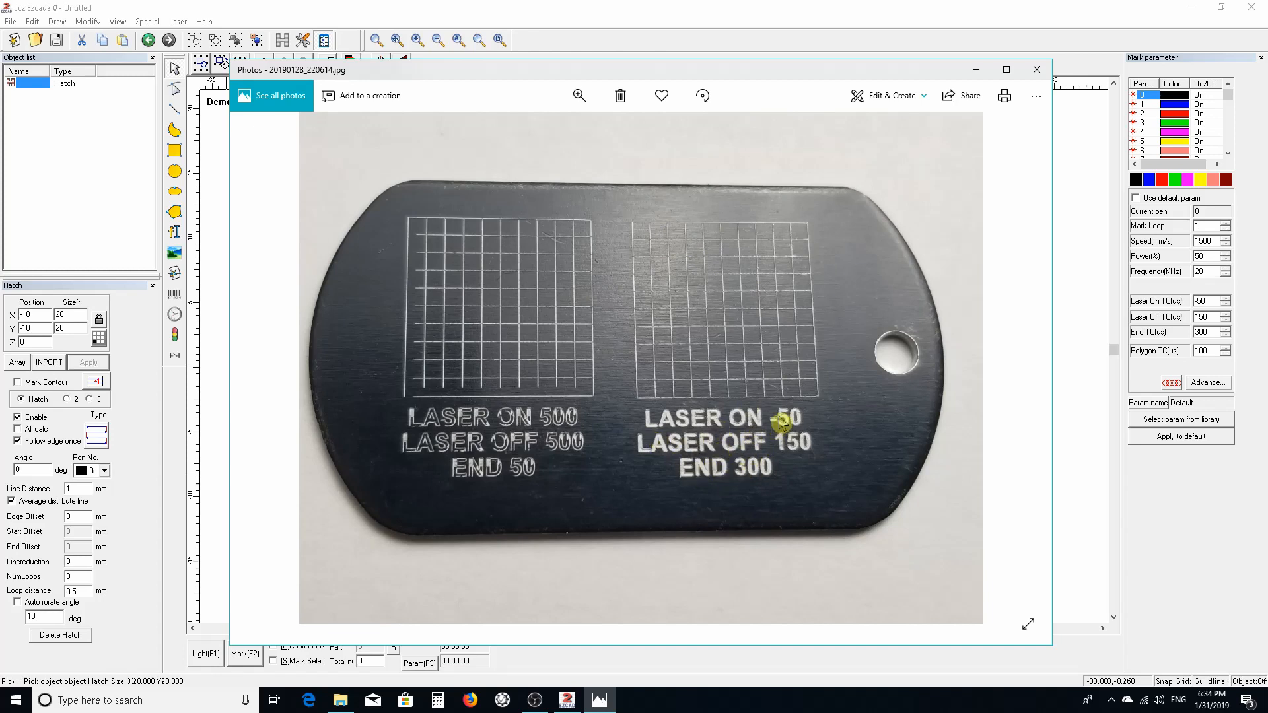
{"action": "mouse_move", "coordinate": [663, 336]}
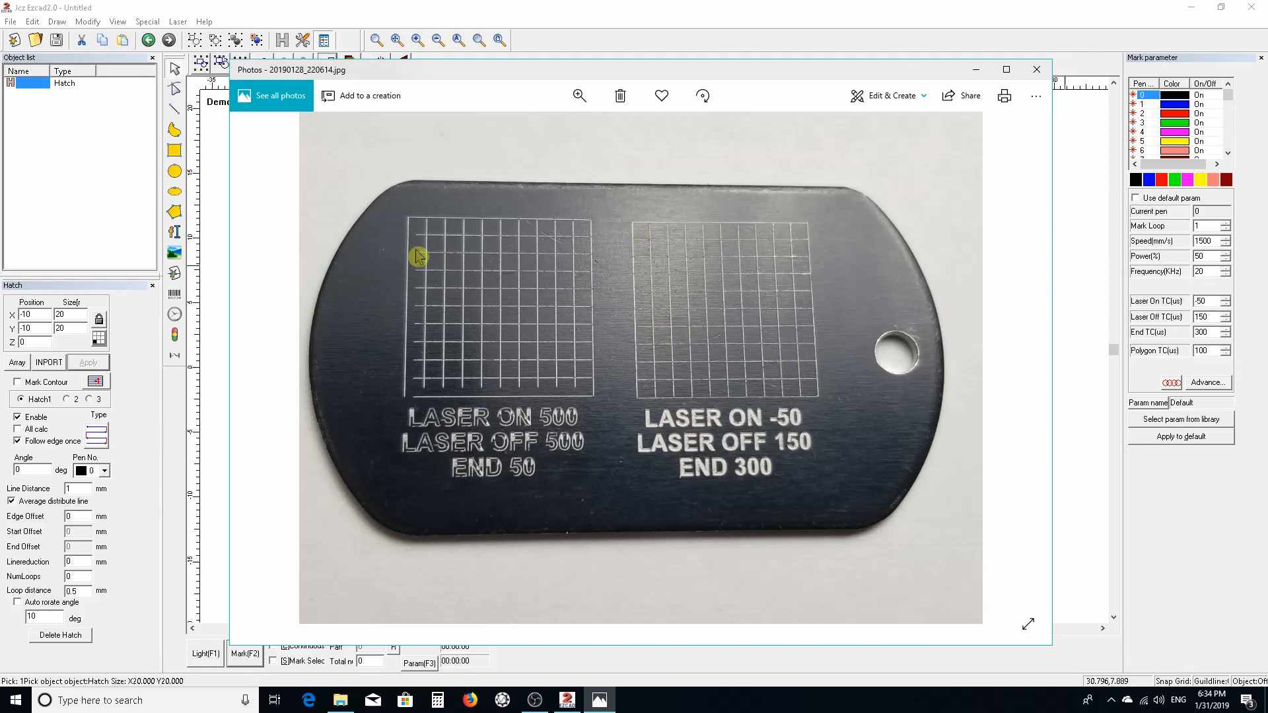
{"action": "mouse_move", "coordinate": [427, 406]}
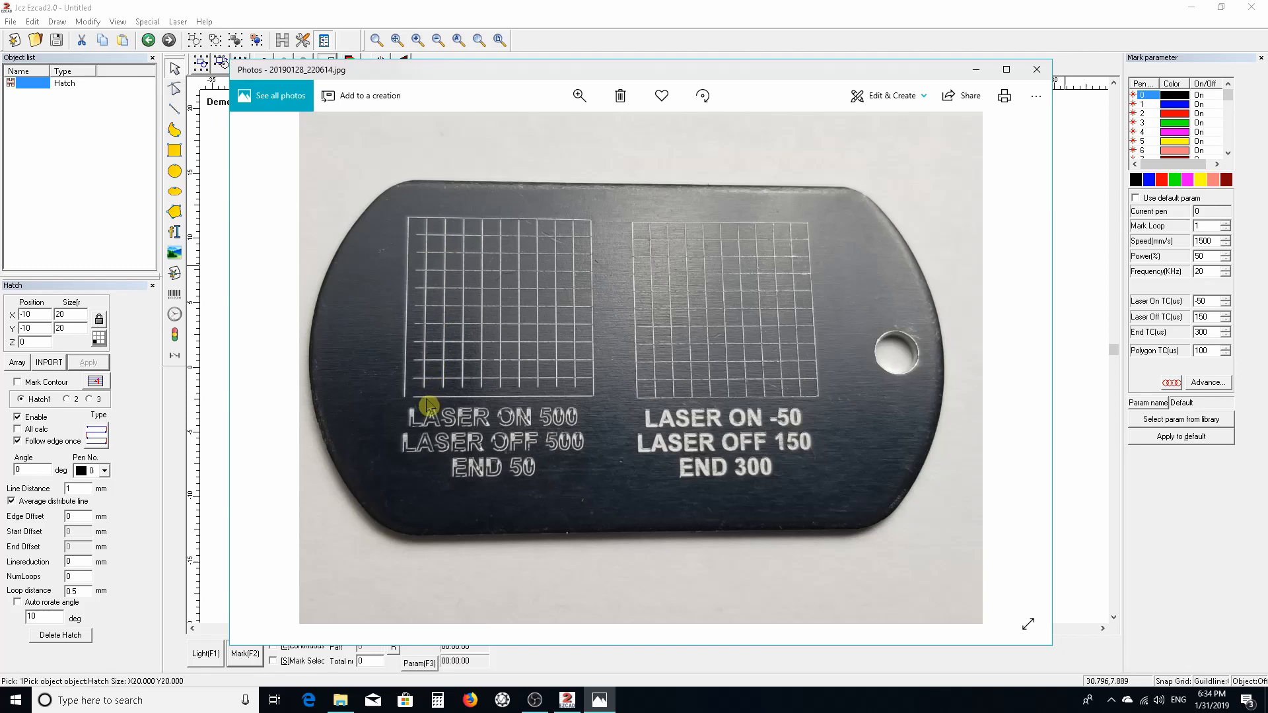
{"action": "mouse_move", "coordinate": [1171, 322]}
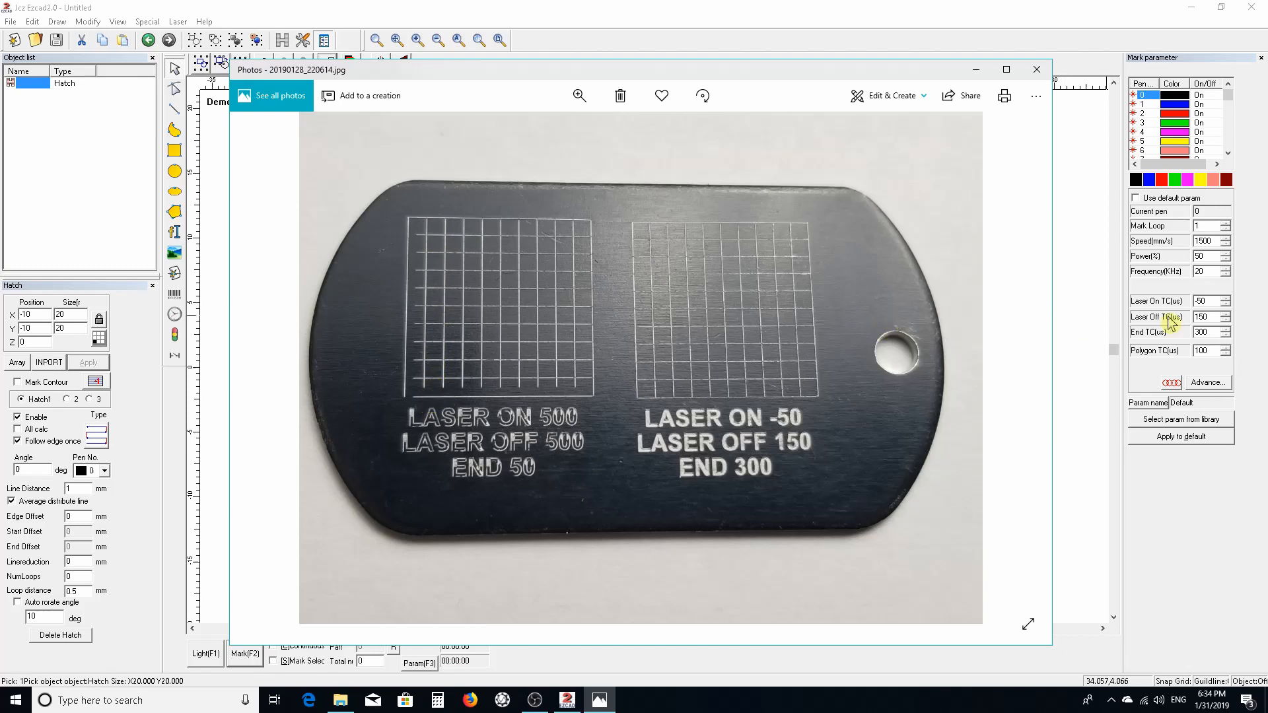
{"action": "mouse_move", "coordinate": [401, 287]}
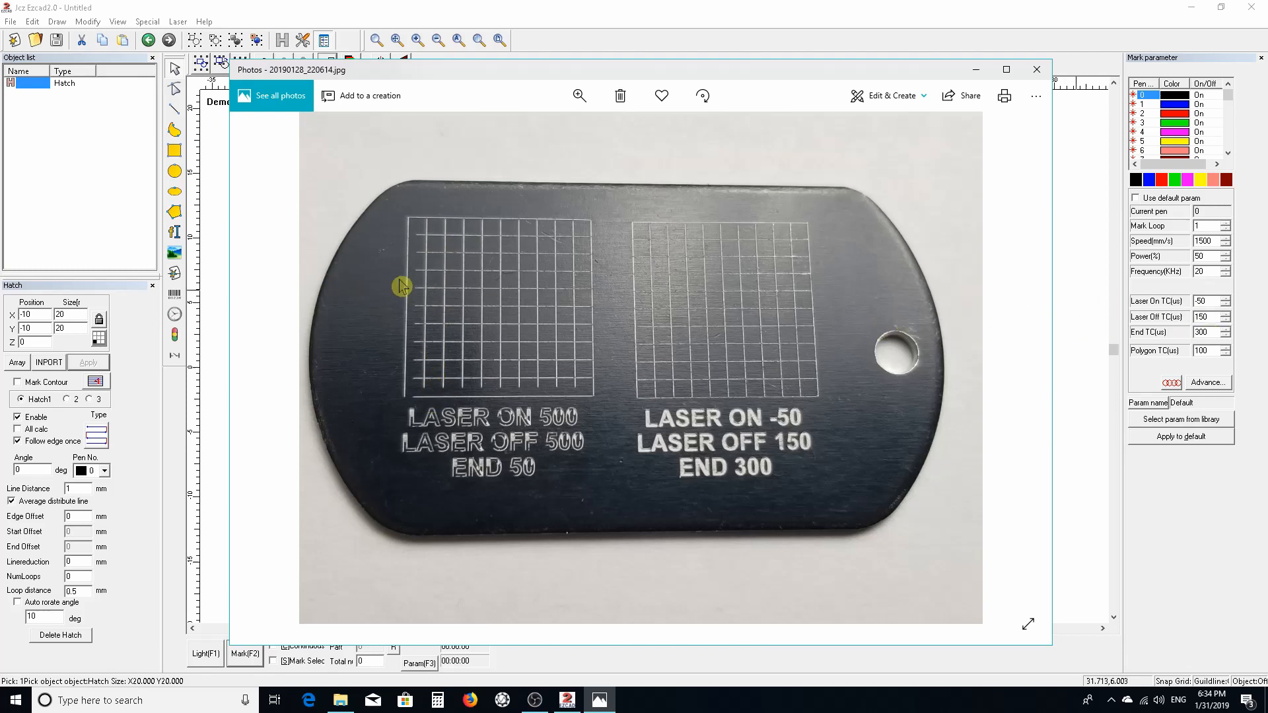
{"action": "mouse_move", "coordinate": [412, 273]}
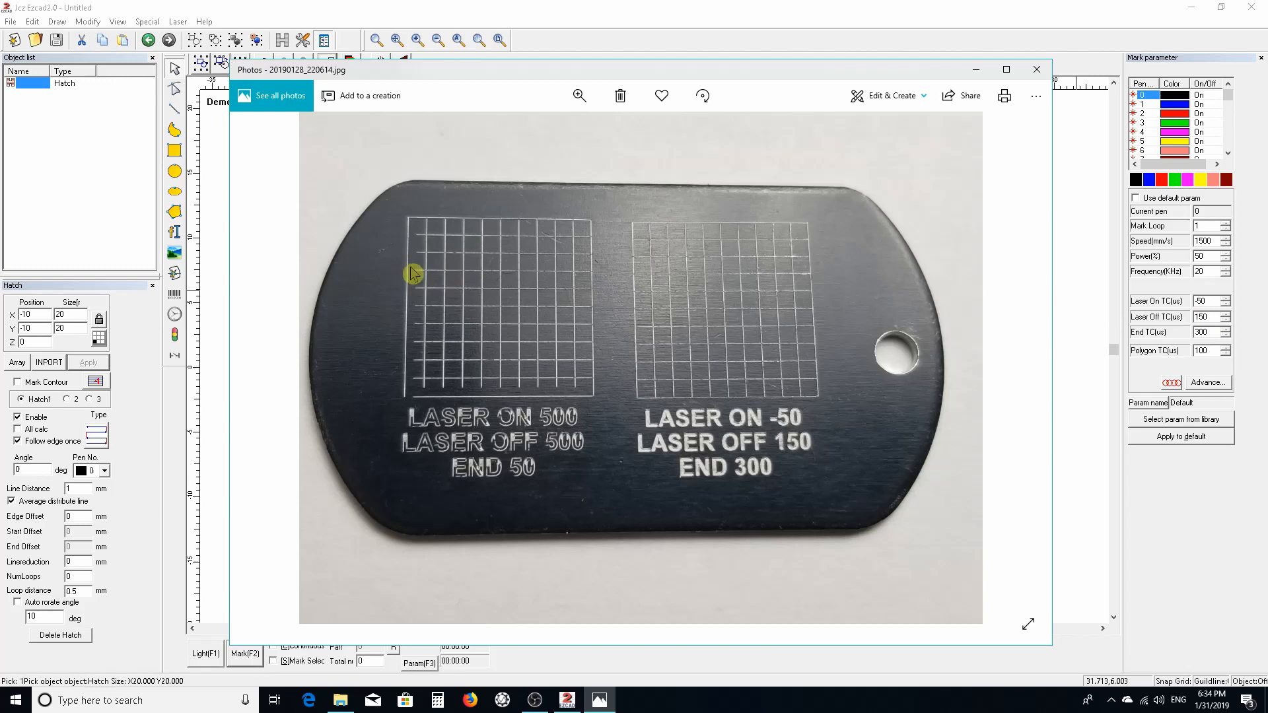
{"action": "mouse_move", "coordinate": [413, 247]}
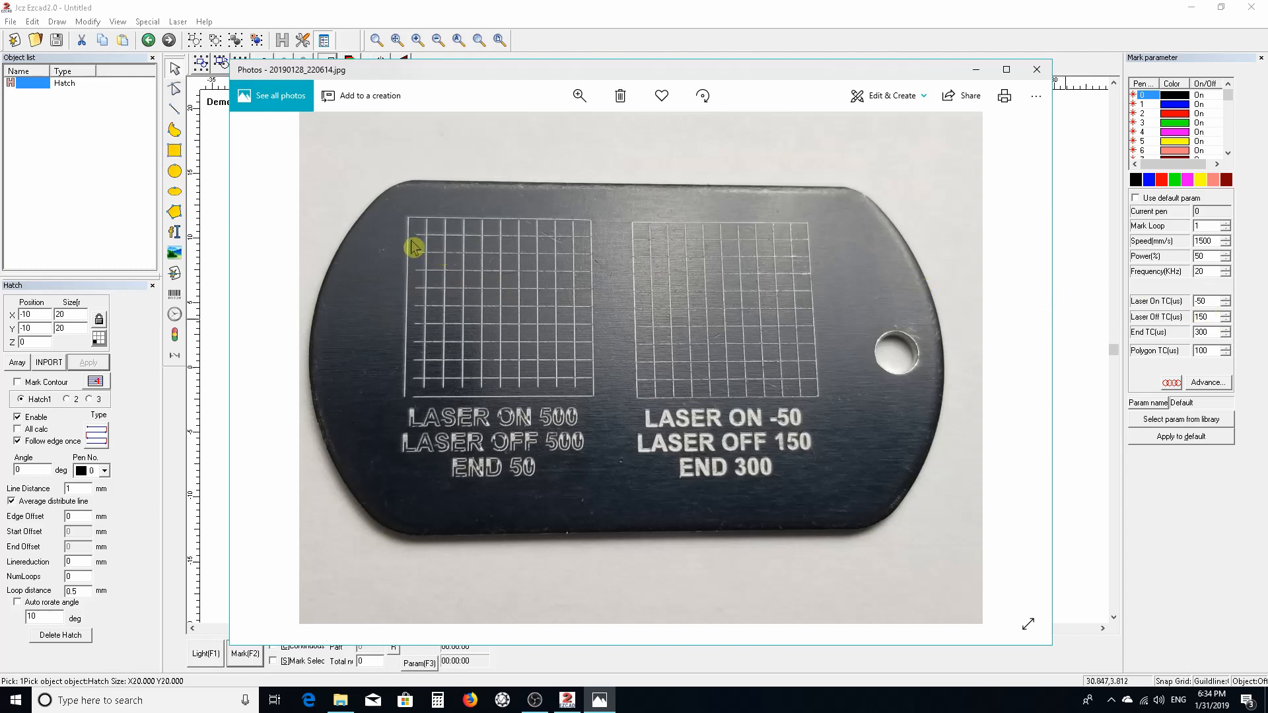
{"action": "mouse_move", "coordinate": [725, 322]}
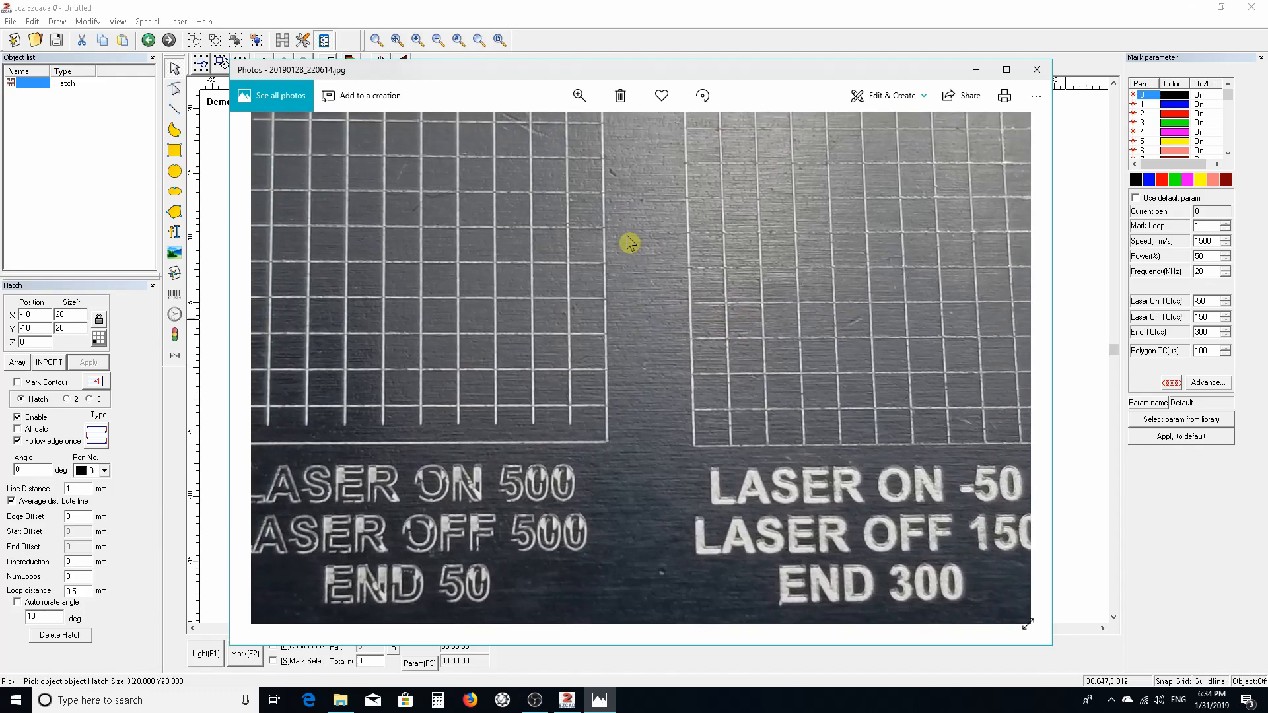
Show the whole tag photo again, then close Photos to return to the EzCad2 design.
{"action": "left_click", "coordinate": [579, 96]}
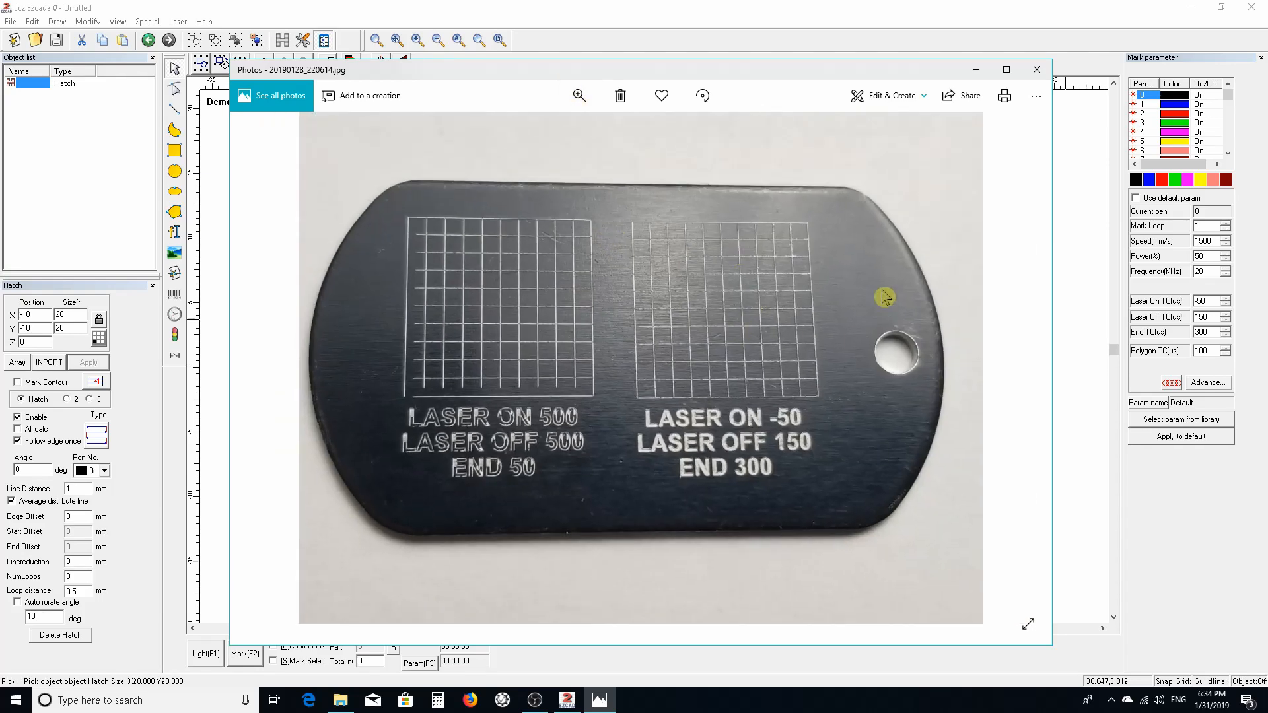
{"action": "mouse_move", "coordinate": [935, 330]}
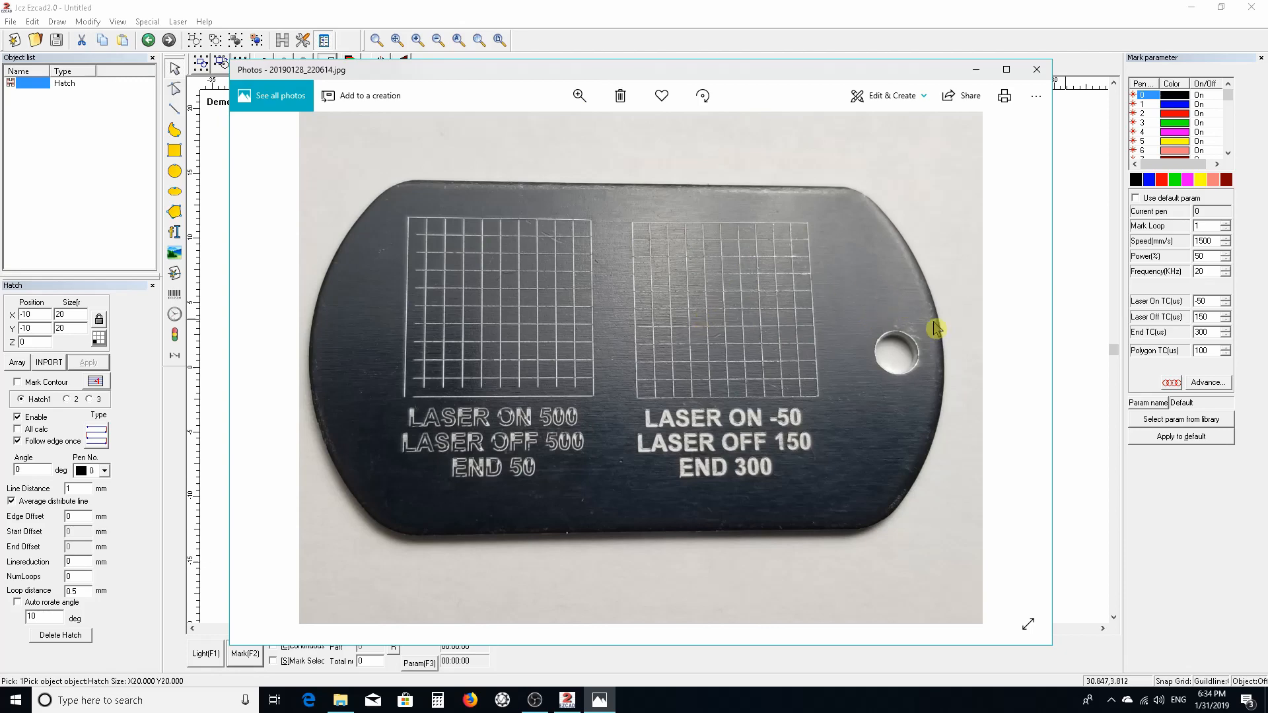
{"action": "left_click", "coordinate": [1035, 70]}
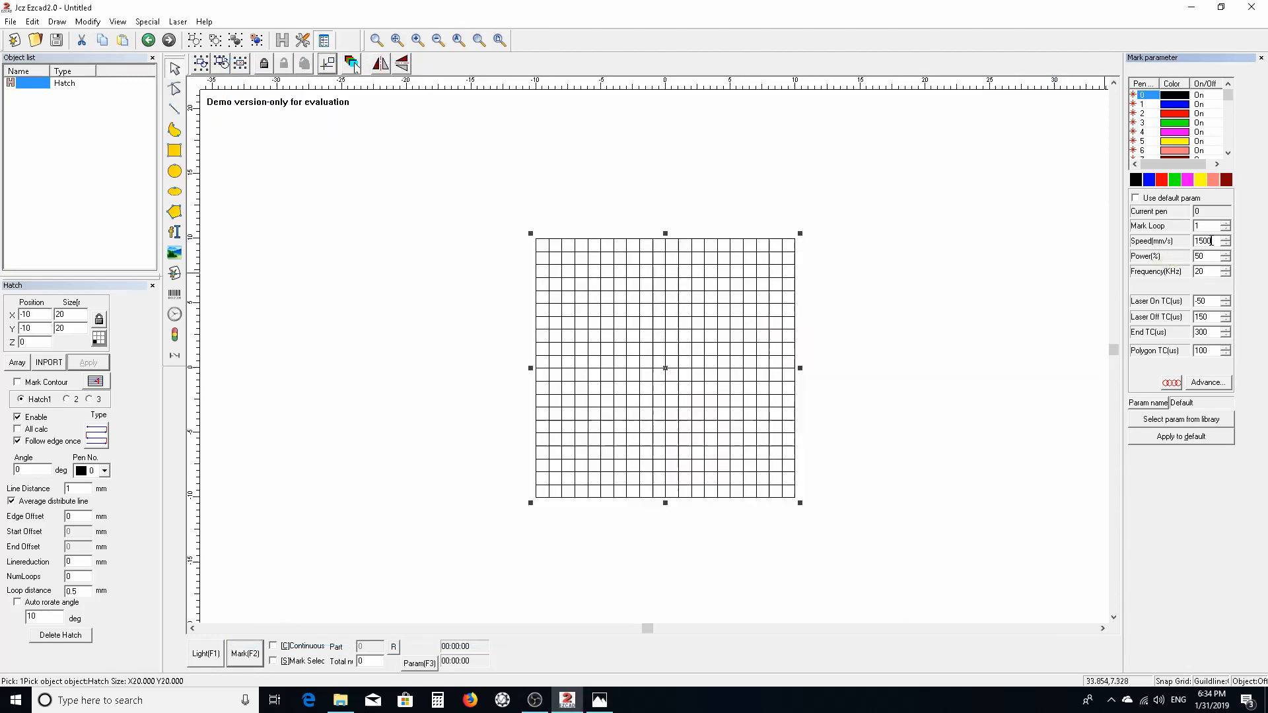
{"action": "mouse_move", "coordinate": [1211, 308]}
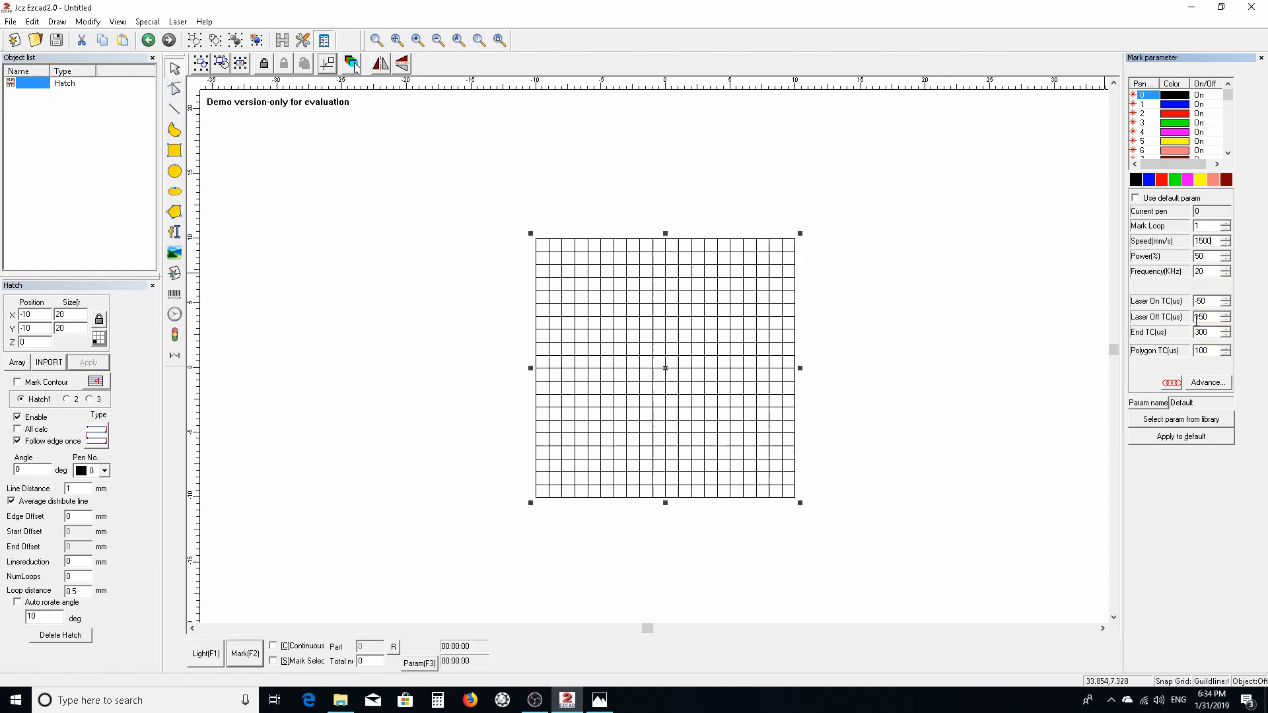
{"action": "mouse_move", "coordinate": [1215, 289]}
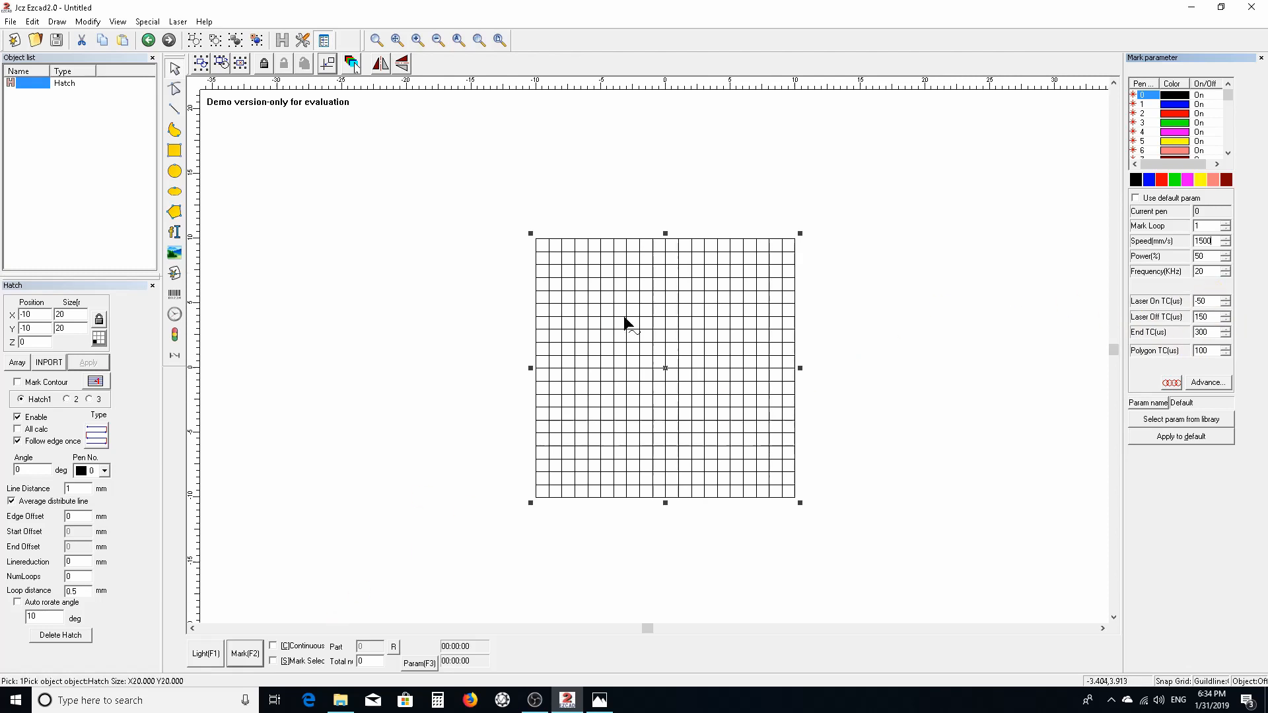
{"action": "mouse_move", "coordinate": [1091, 484]}
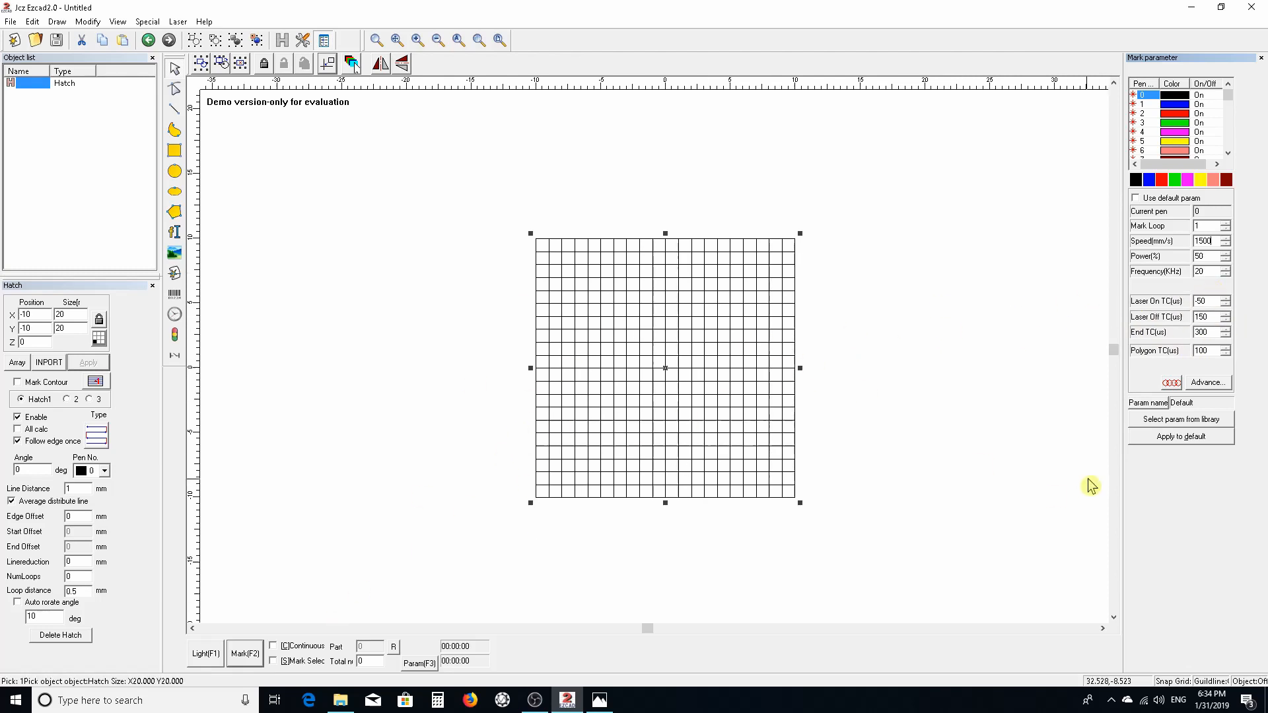
{"action": "mouse_move", "coordinate": [778, 464]}
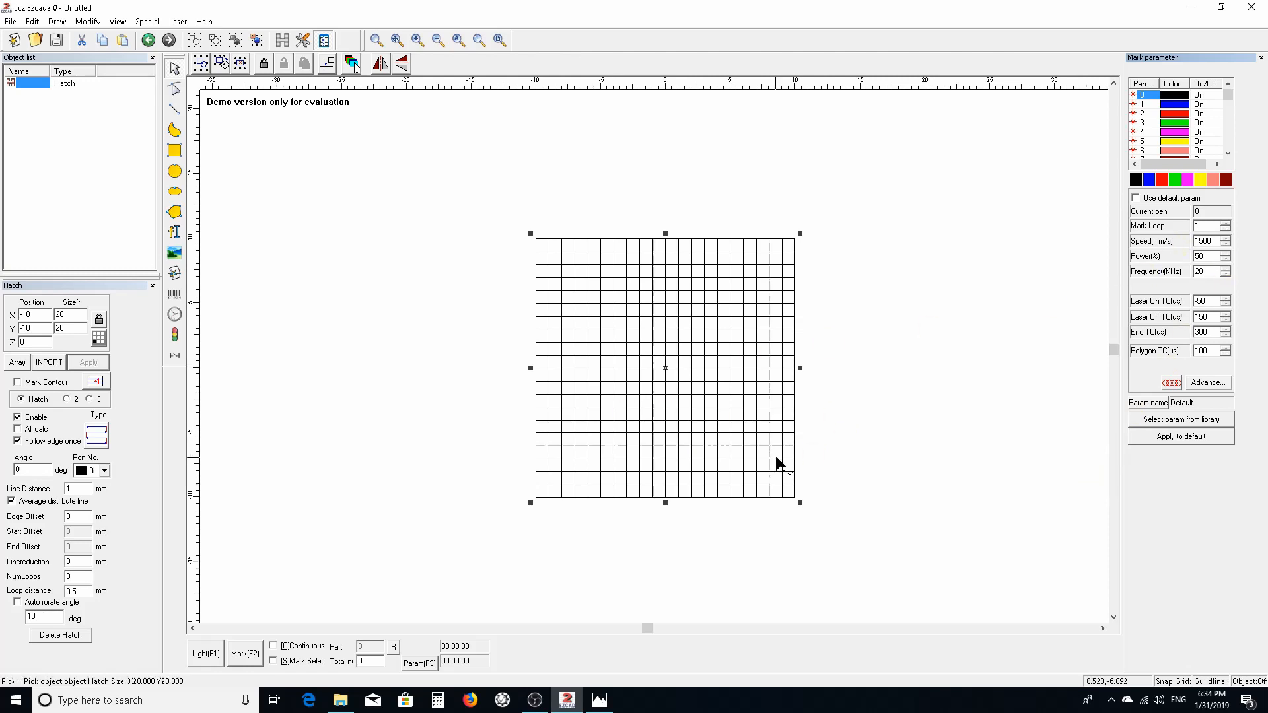
{"action": "mouse_move", "coordinate": [279, 305]}
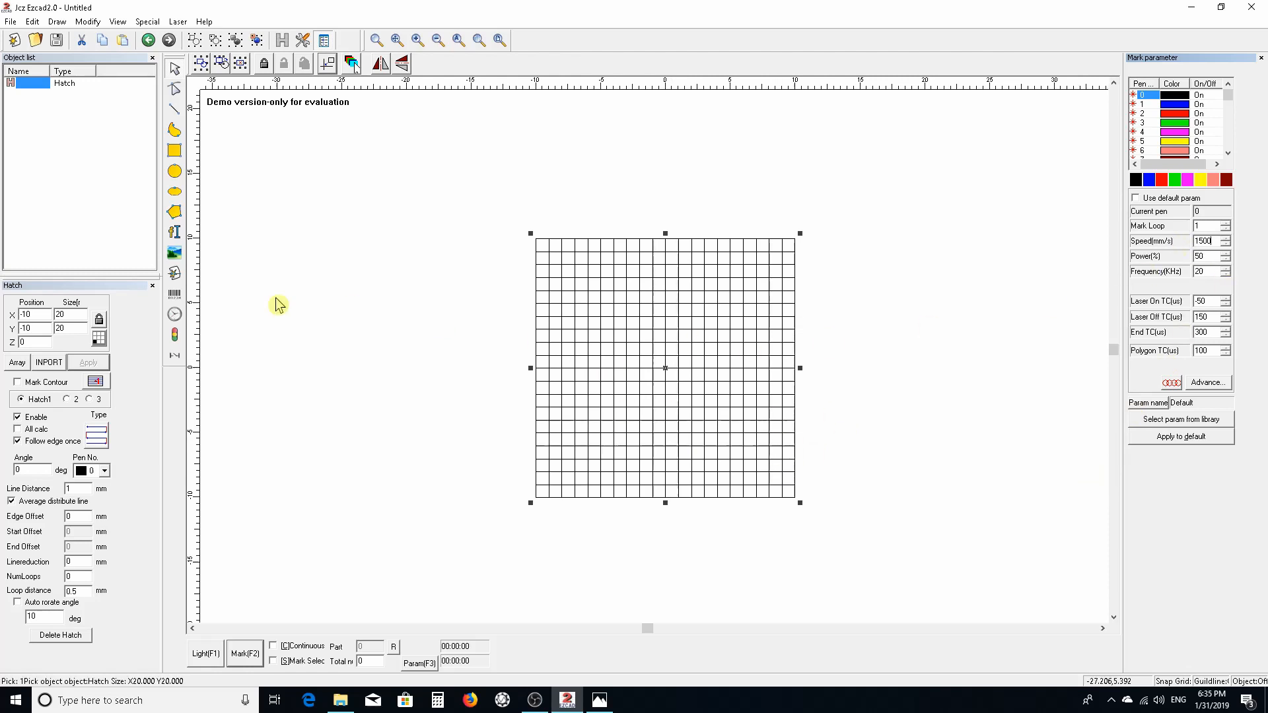
{"action": "mouse_move", "coordinate": [788, 314]}
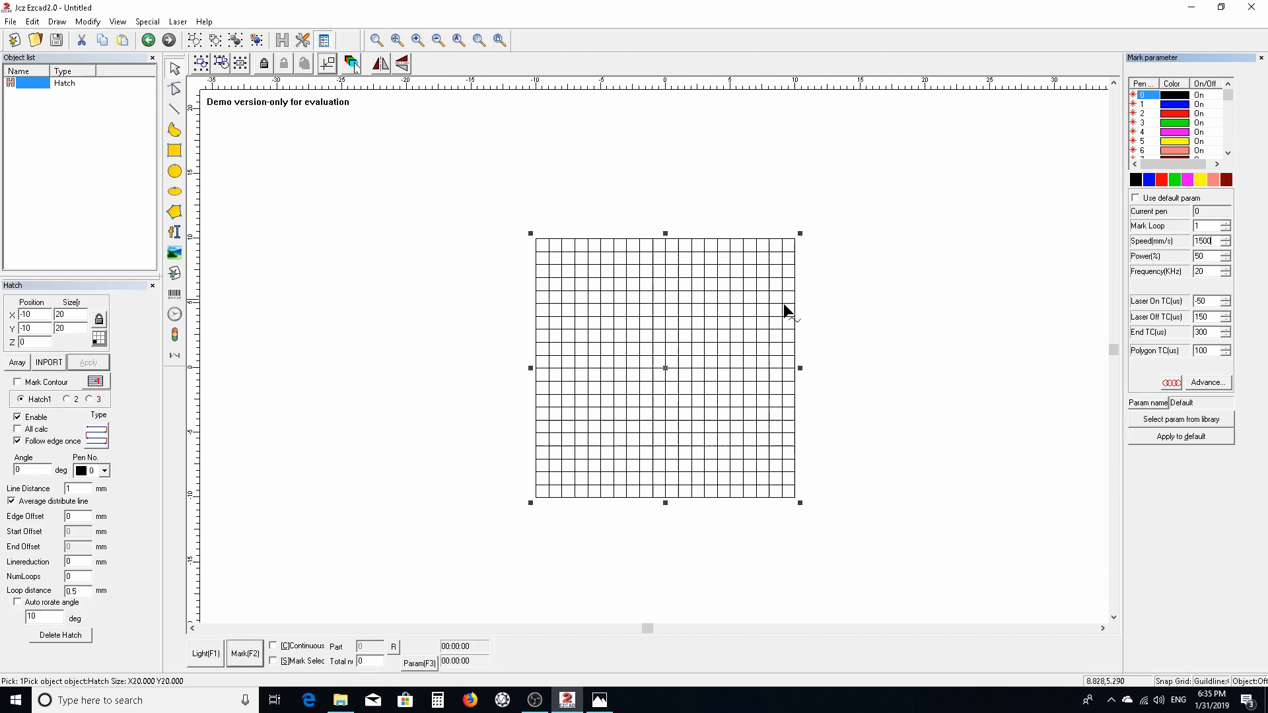
{"action": "mouse_move", "coordinate": [77, 358]}
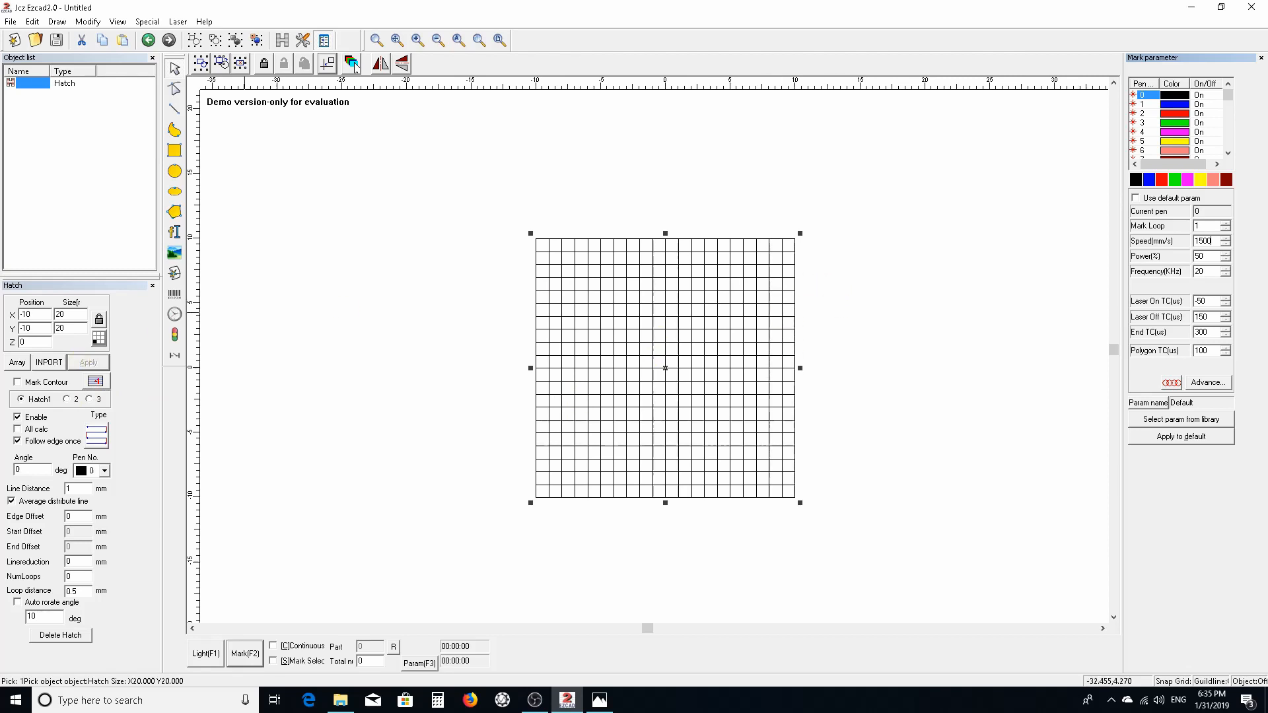
{"action": "mouse_move", "coordinate": [464, 400]}
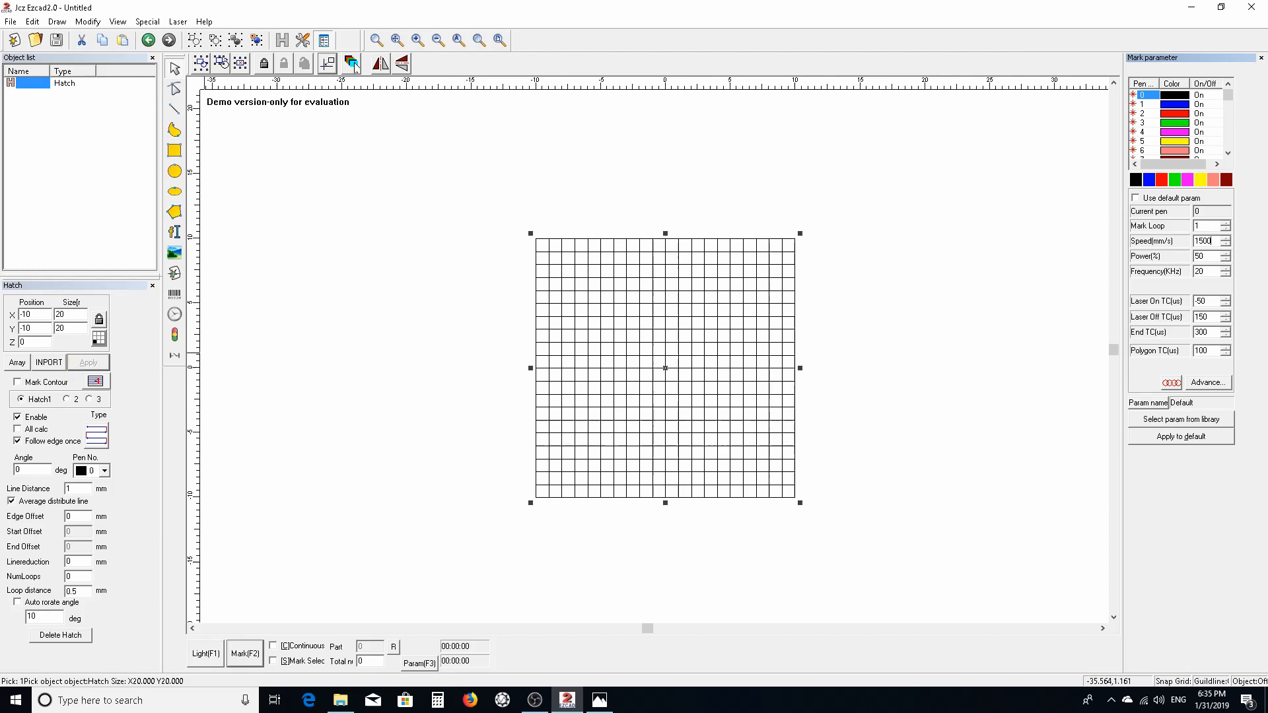
{"action": "mouse_move", "coordinate": [665, 368]}
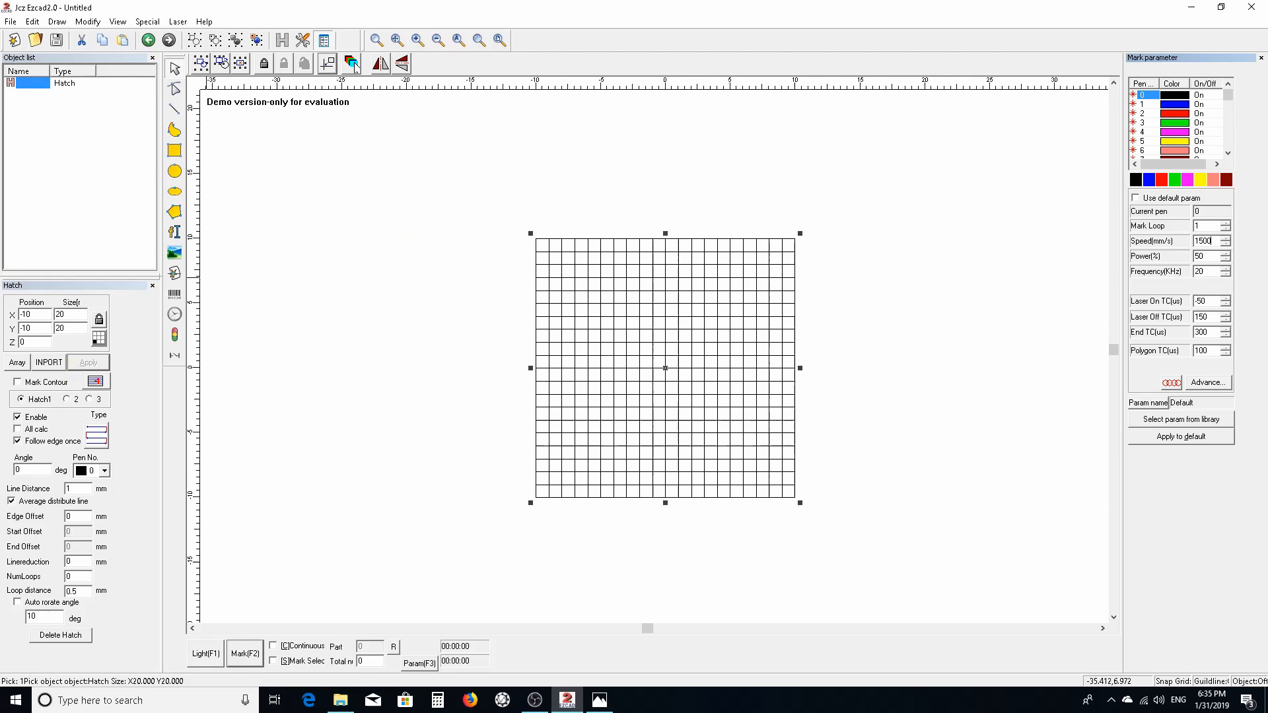
{"action": "mouse_move", "coordinate": [660, 369]}
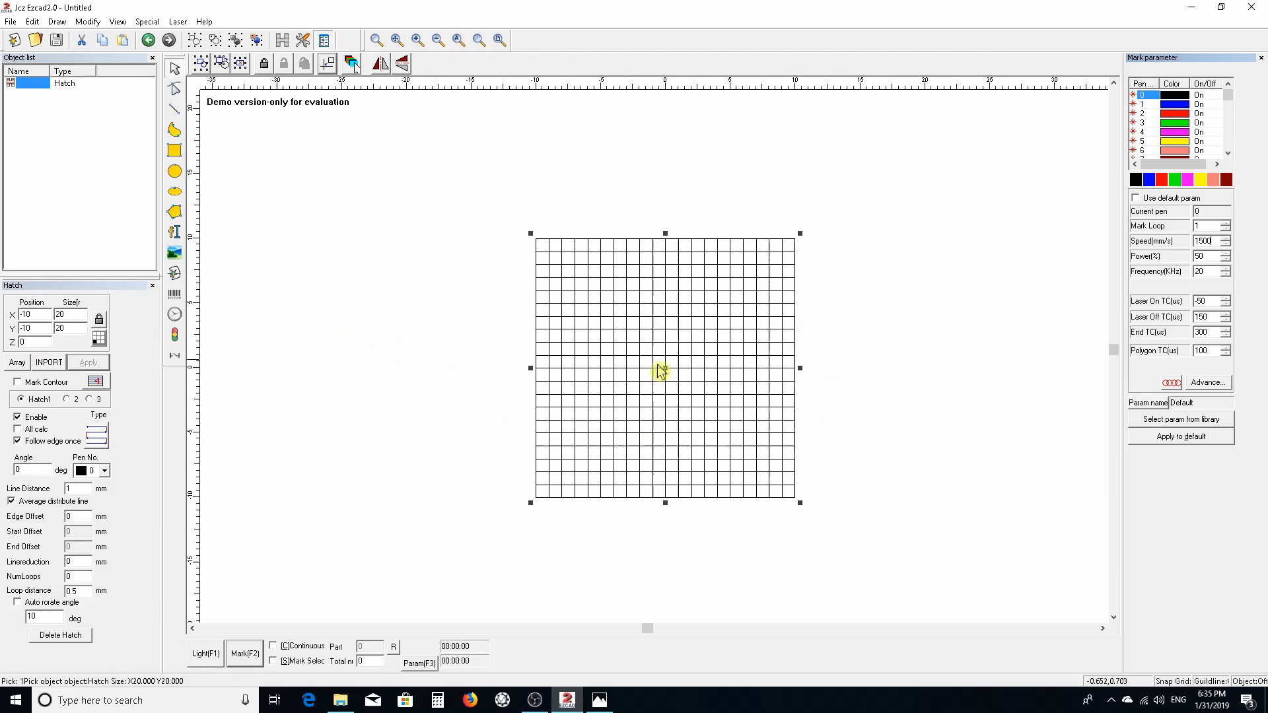
{"action": "mouse_move", "coordinate": [881, 286]}
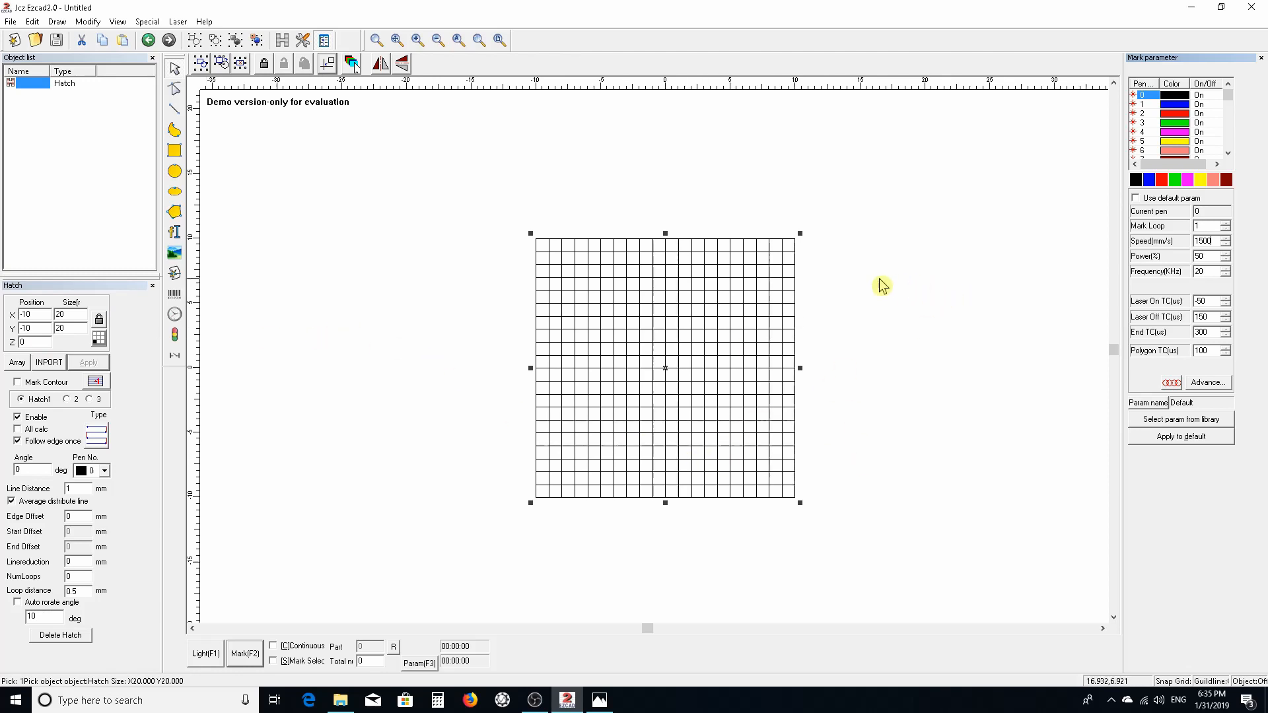
{"action": "mouse_move", "coordinate": [860, 364]}
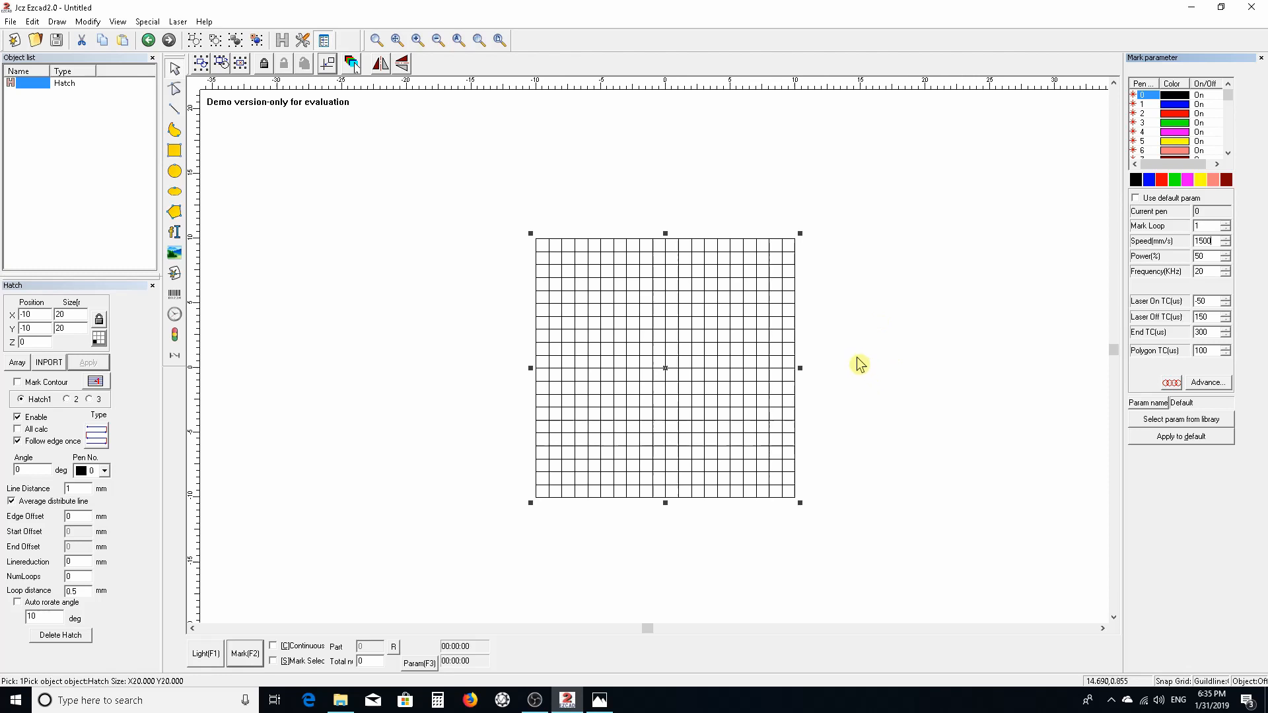
{"action": "mouse_move", "coordinate": [884, 371]}
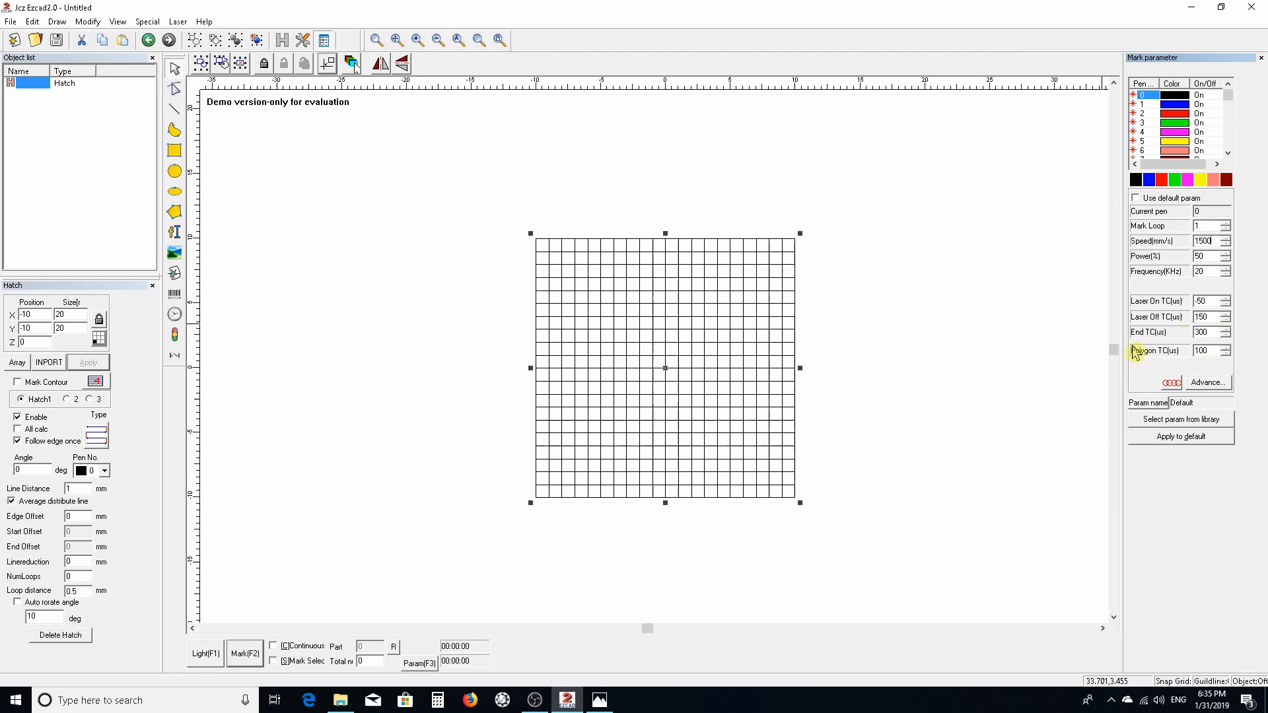
{"action": "mouse_move", "coordinate": [1012, 337]}
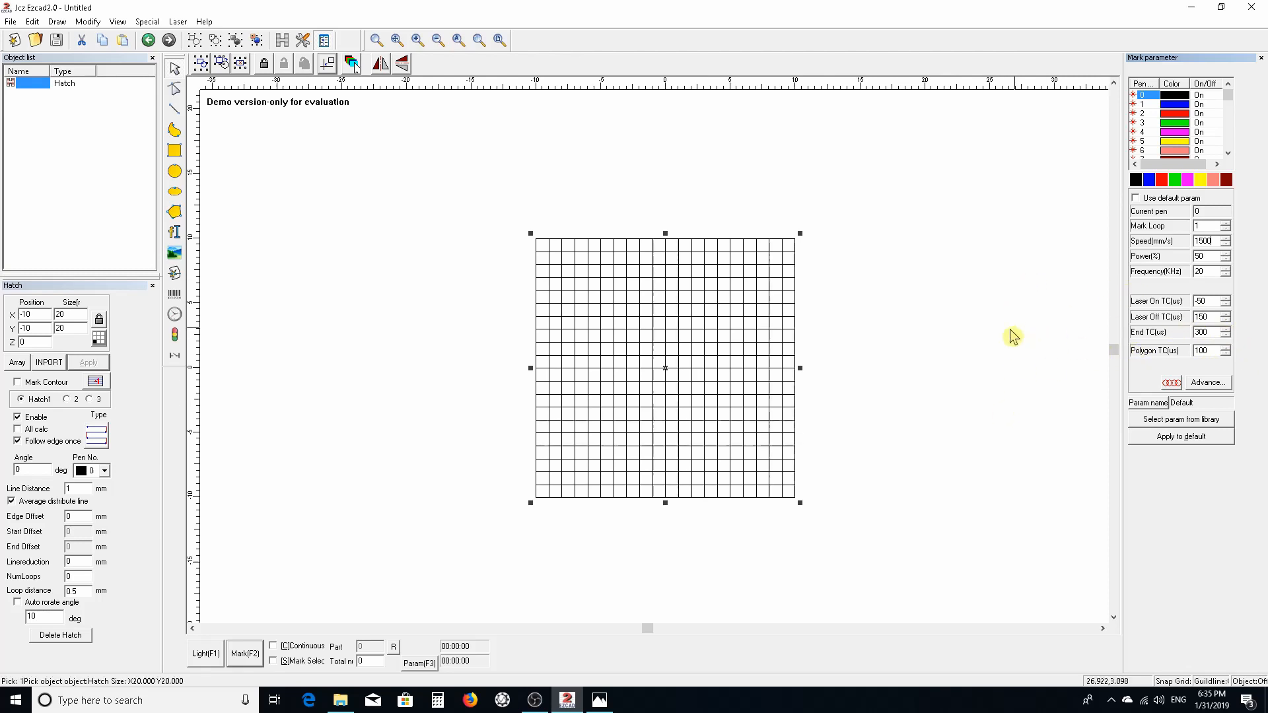
{"action": "mouse_move", "coordinate": [935, 246]}
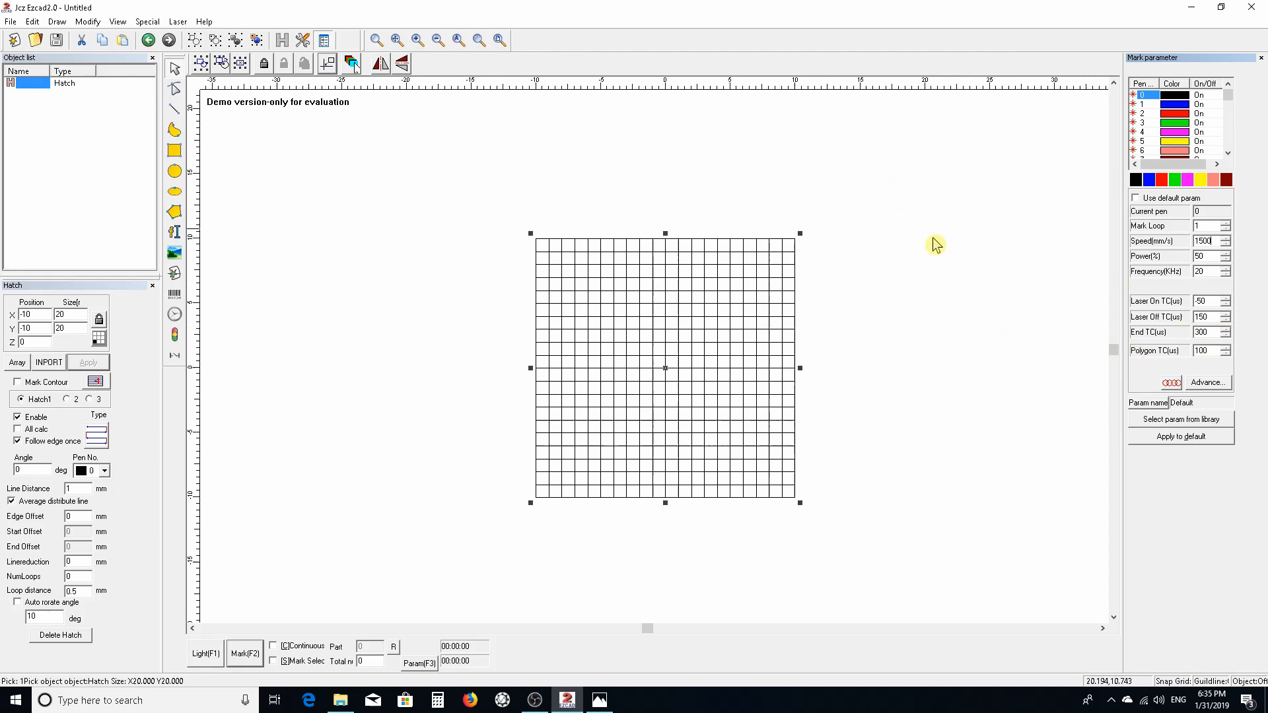
{"action": "mouse_move", "coordinate": [847, 336]}
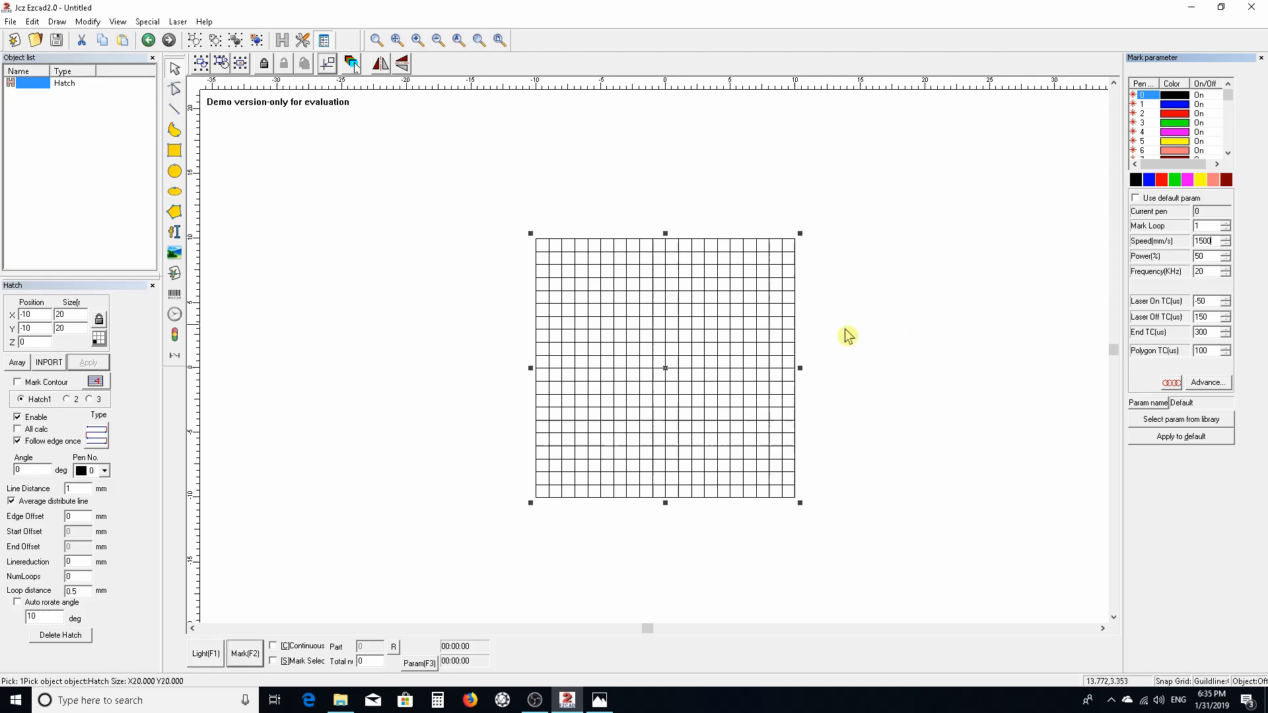
{"action": "mouse_move", "coordinate": [1001, 325]}
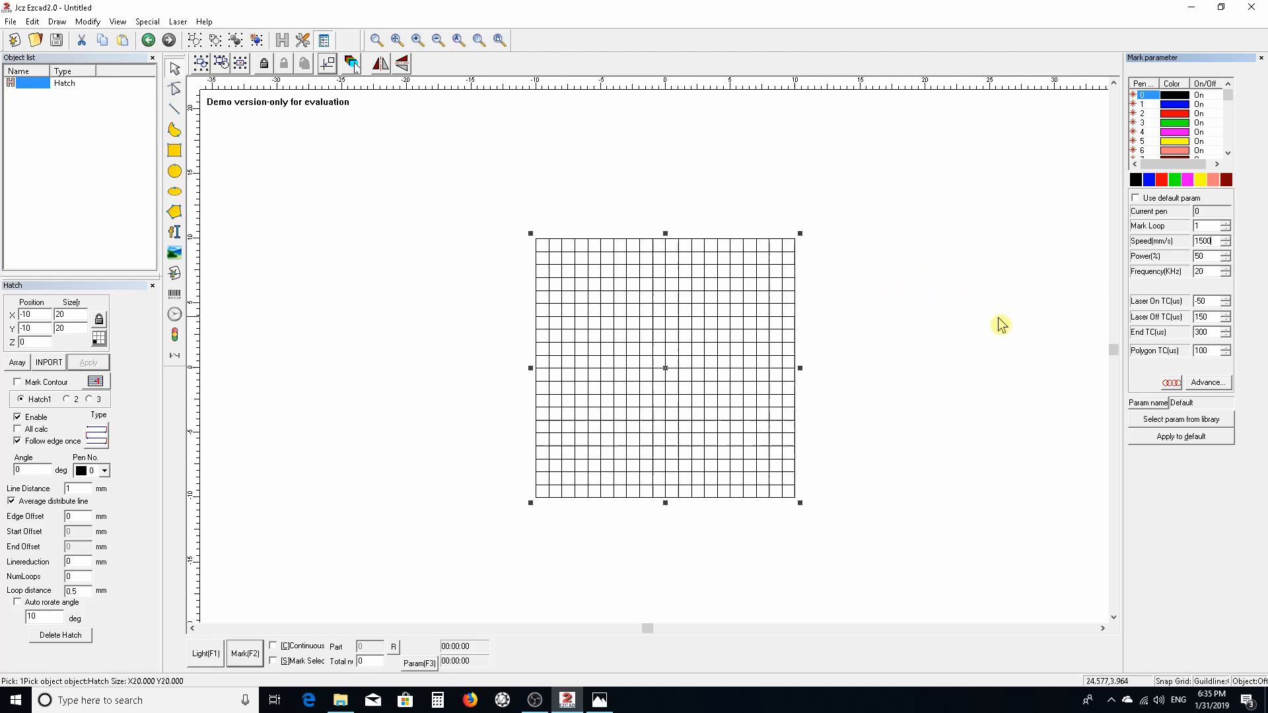